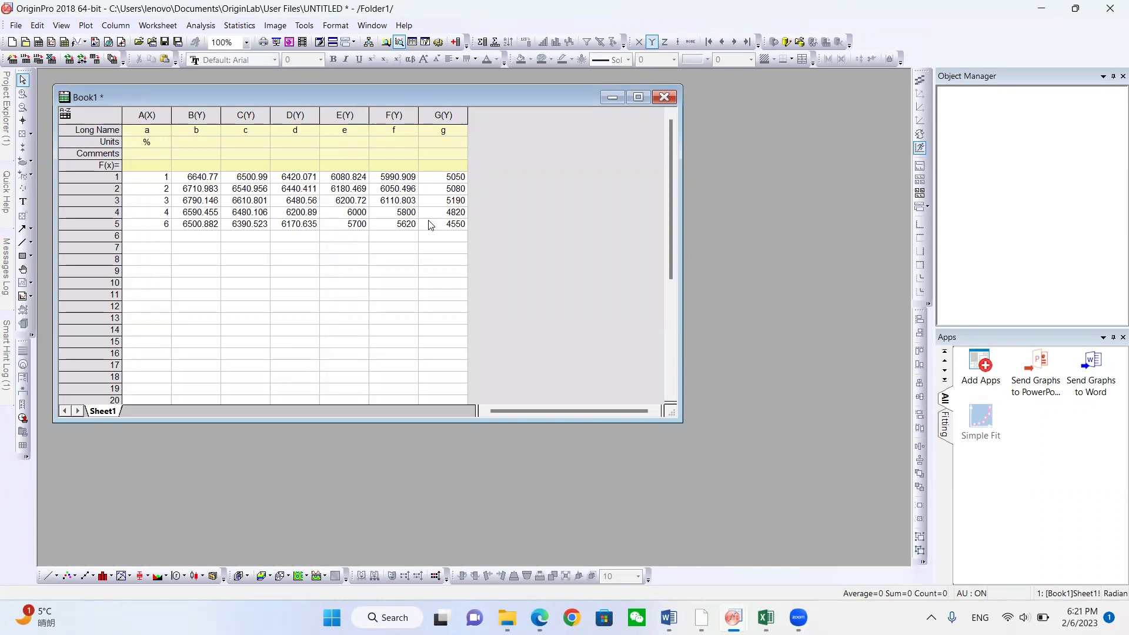
mouse_move(227, 221)
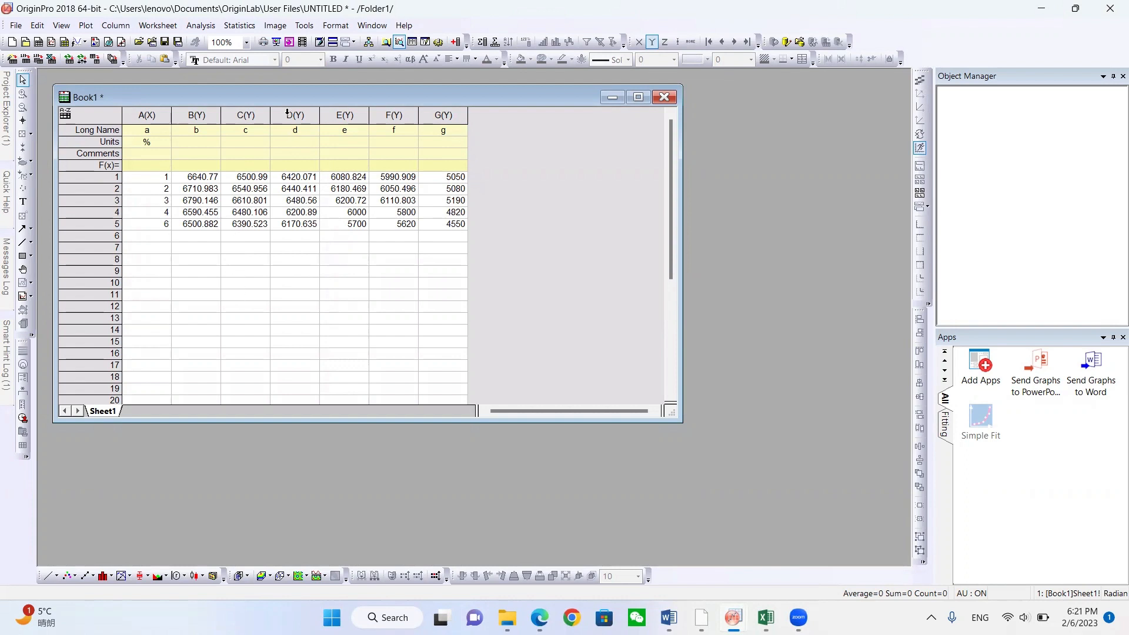
mouse_move(246, 140)
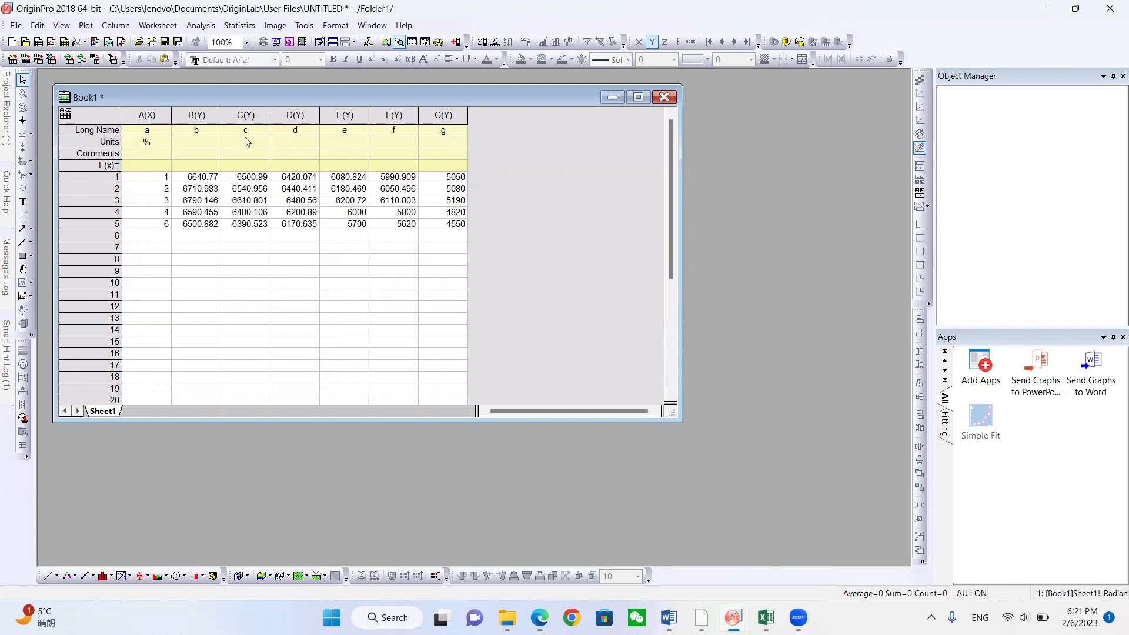
mouse_move(373, 306)
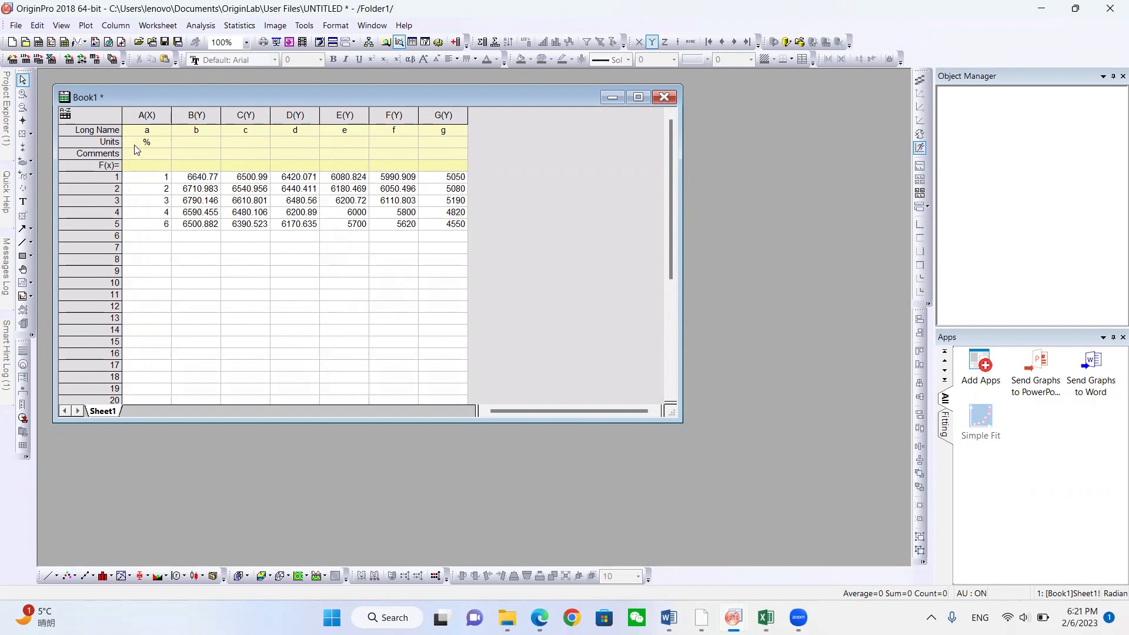
mouse_move(139, 200)
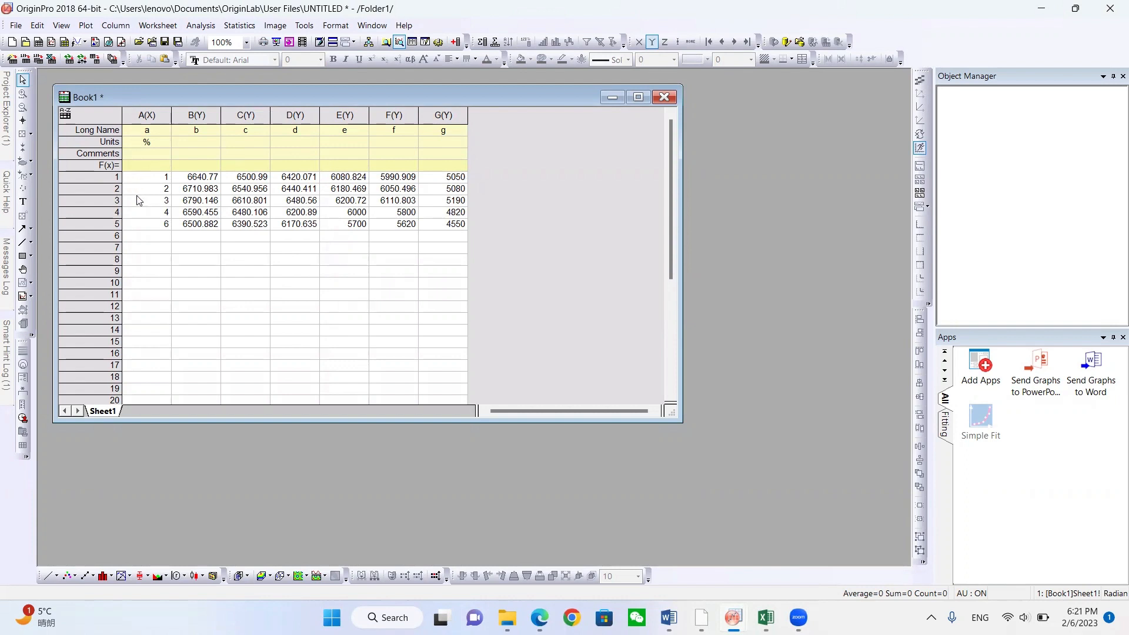
mouse_move(142, 148)
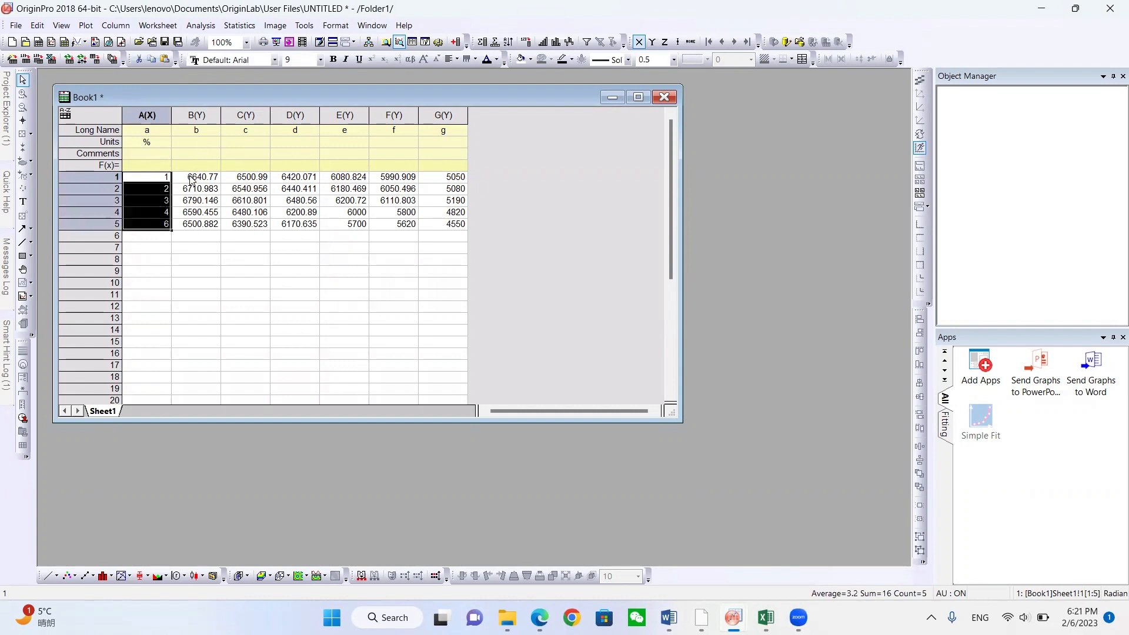
- Select the data of columns b–g and review the long names of columns a, b, f and g
left_click(196, 176)
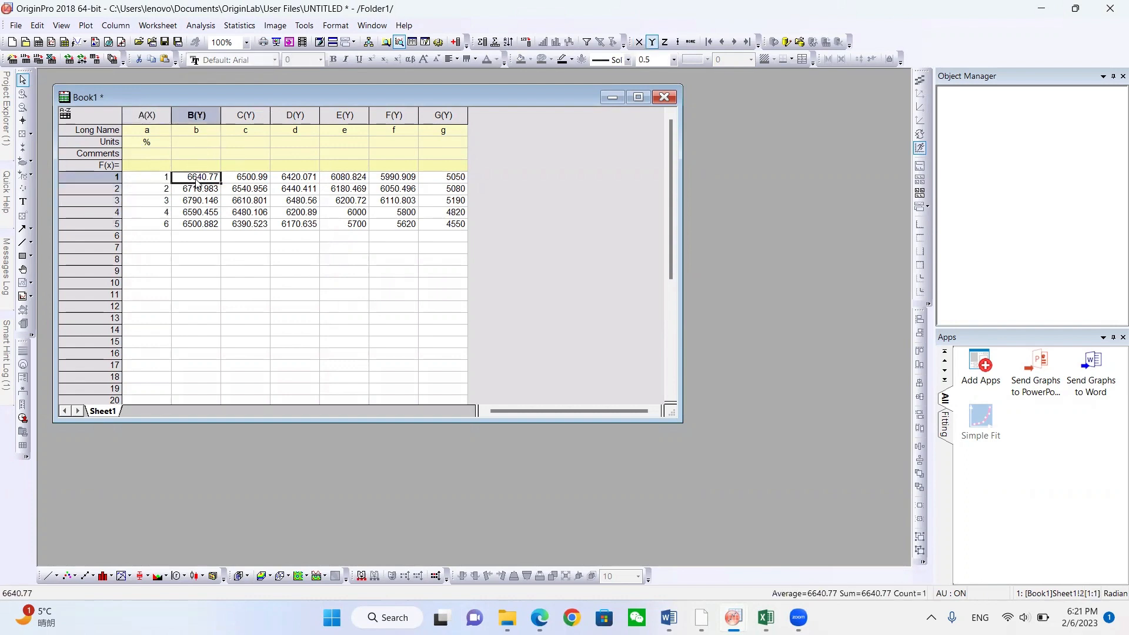
left_click_drag(196, 176, 454, 223)
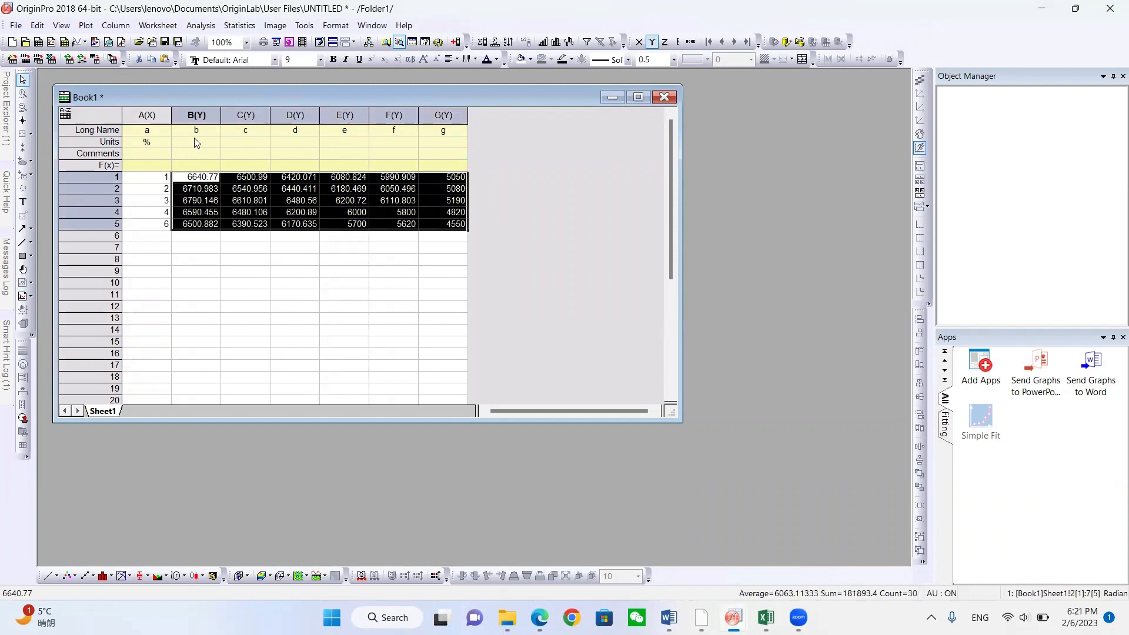
left_click(146, 129)
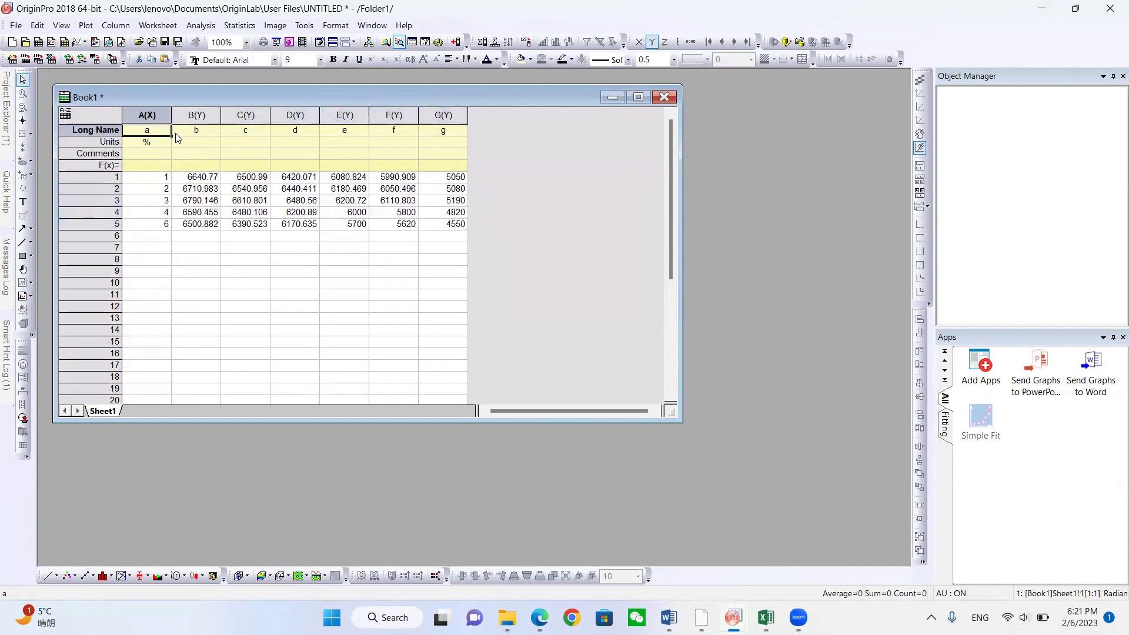
left_click(197, 130)
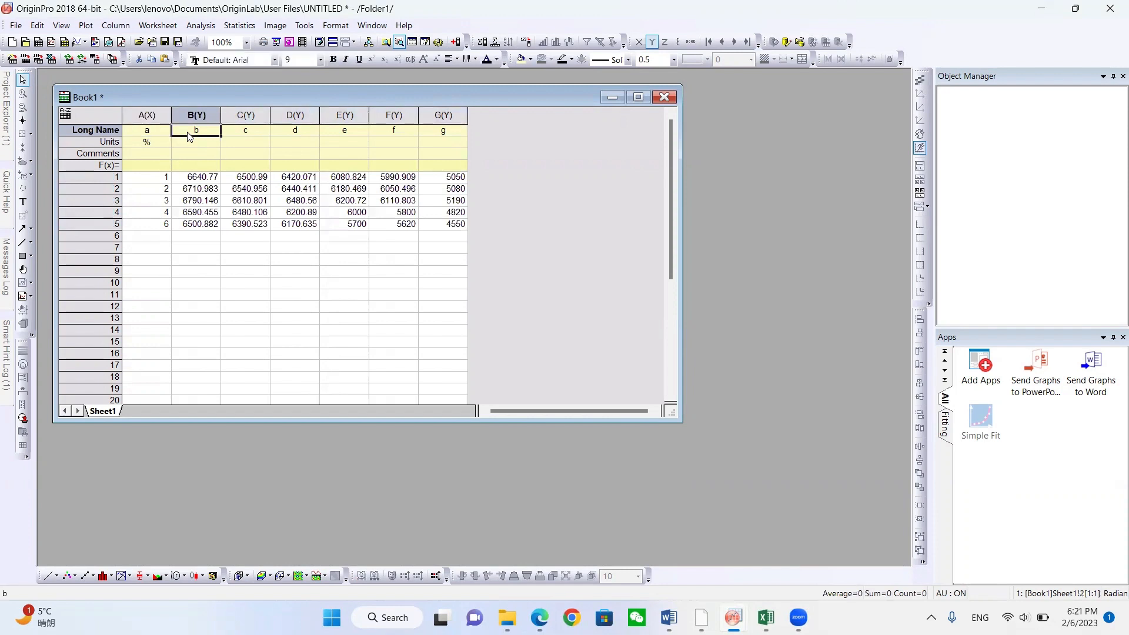
left_click(393, 131)
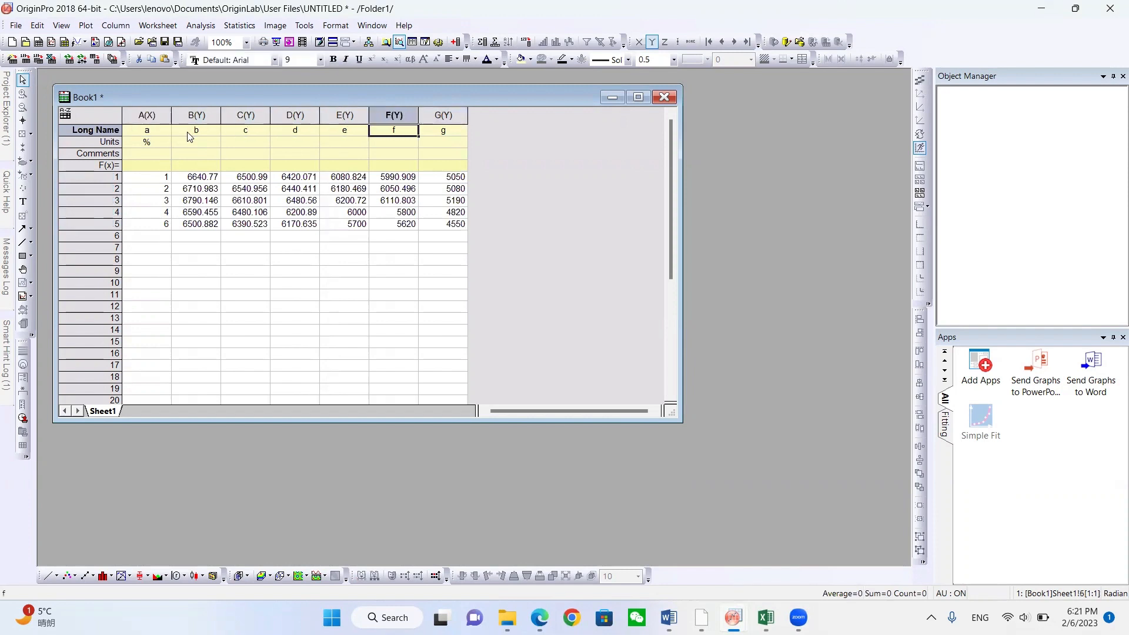
left_click(443, 131)
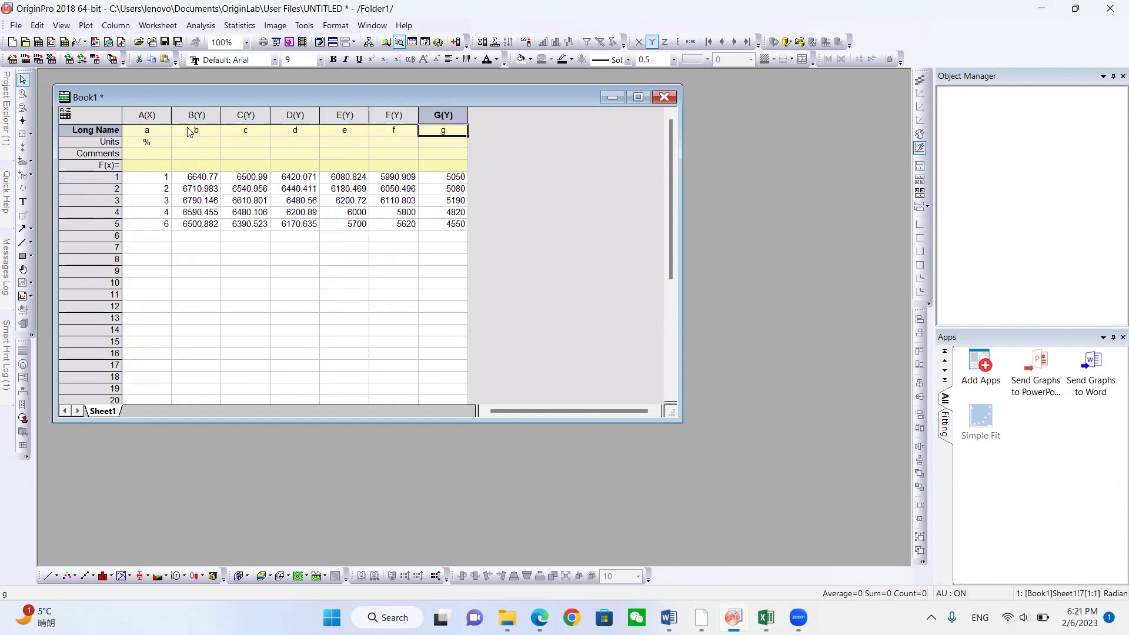
- Enter % as the unit in the Units row for columns b through g
left_click(196, 142)
type("%")
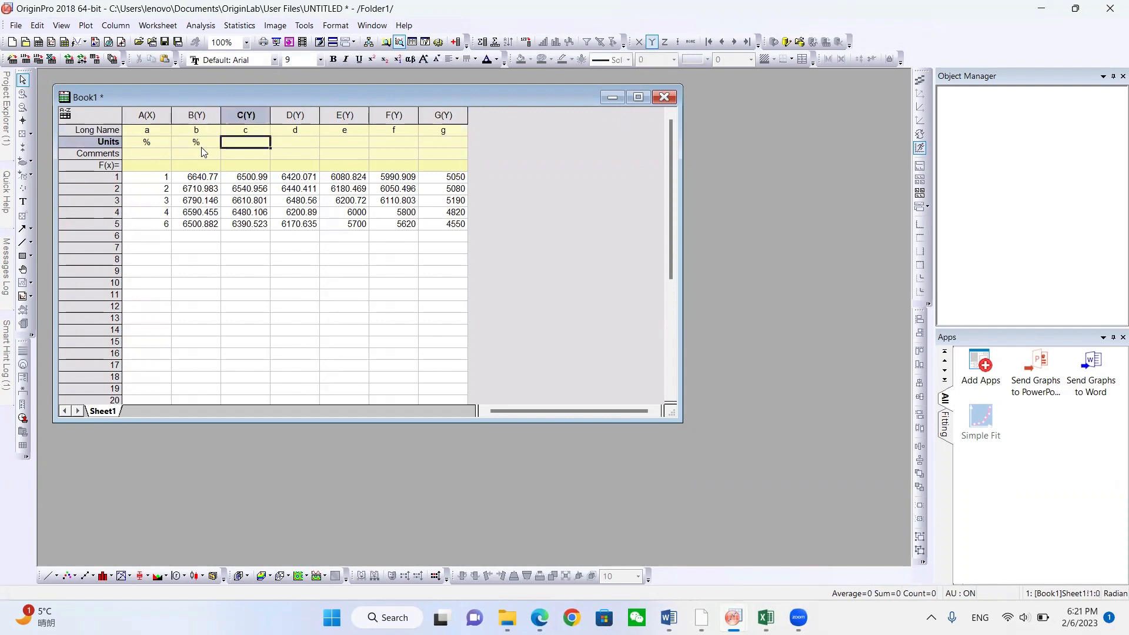
left_click(344, 142)
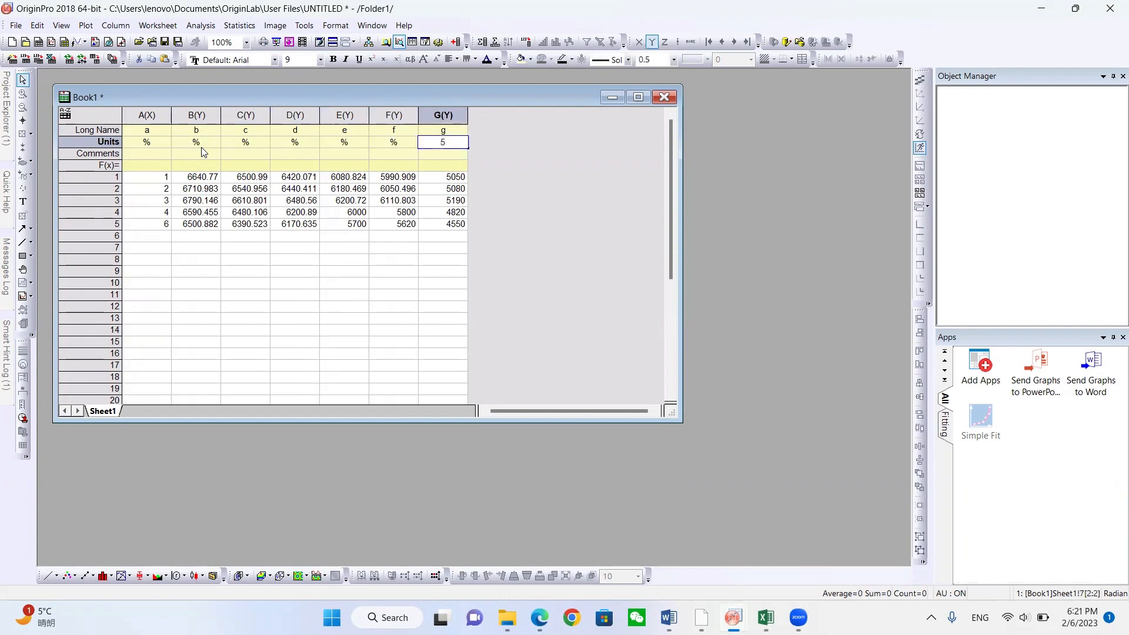
type("%")
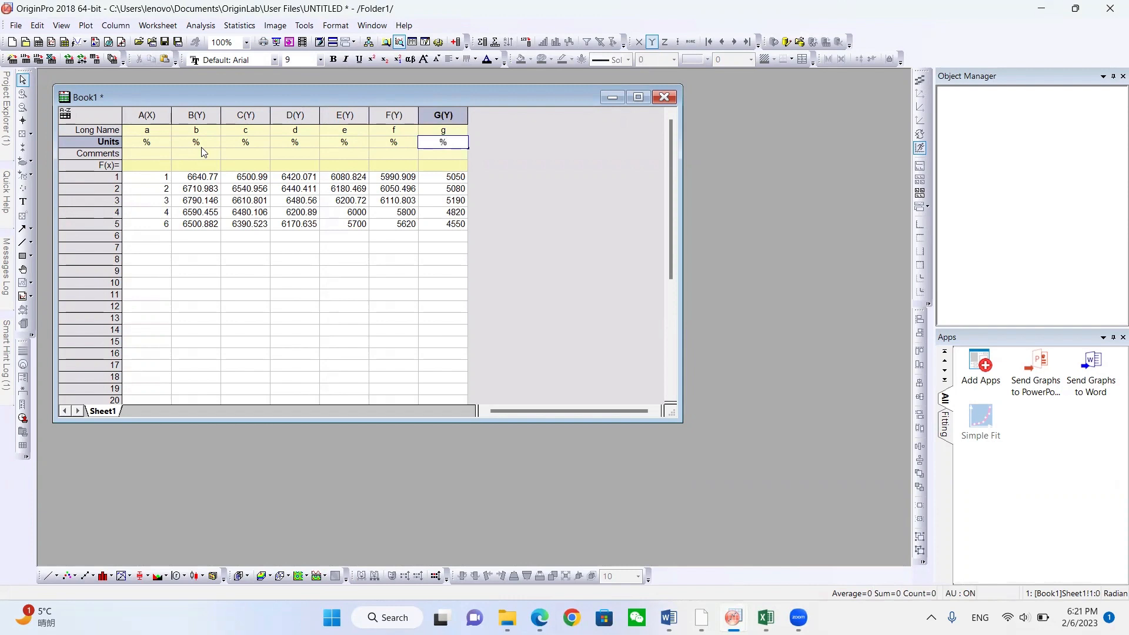
left_click(246, 270)
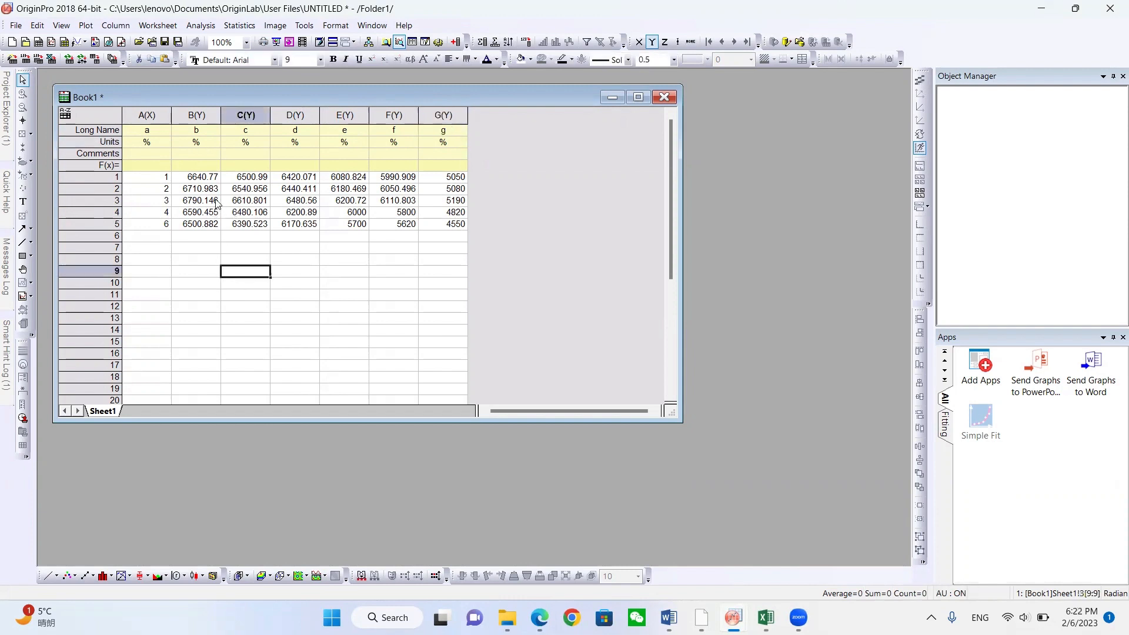
left_click(147, 176)
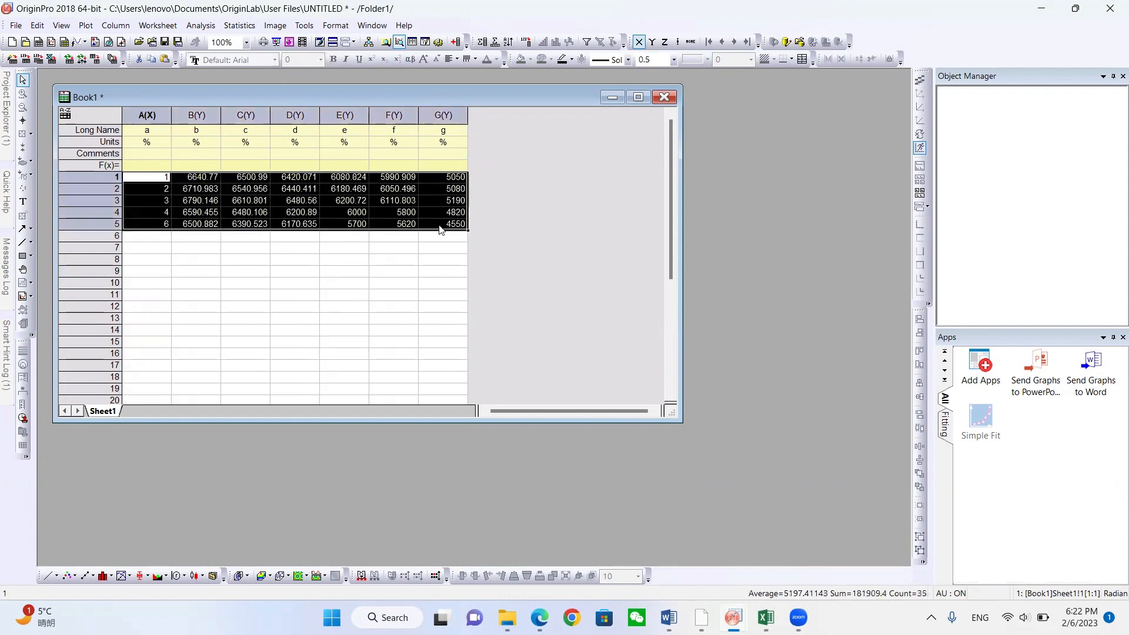
mouse_move(85, 25)
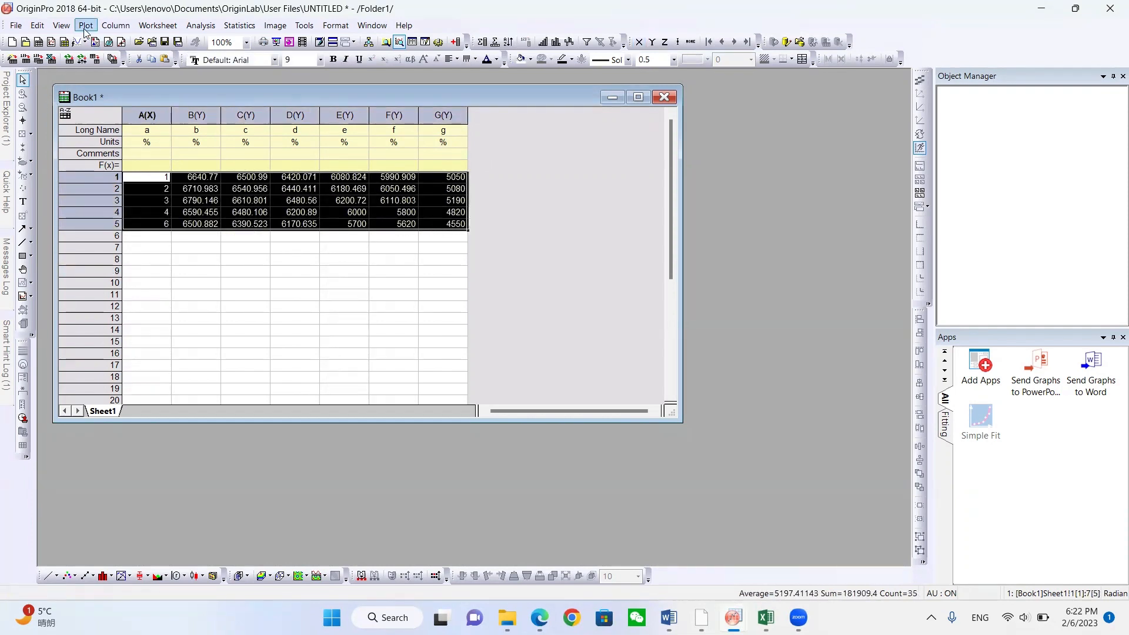
- Bring up the Plot menu's gallery of Multi-Y chart types for the selected a–g data
left_click(84, 25)
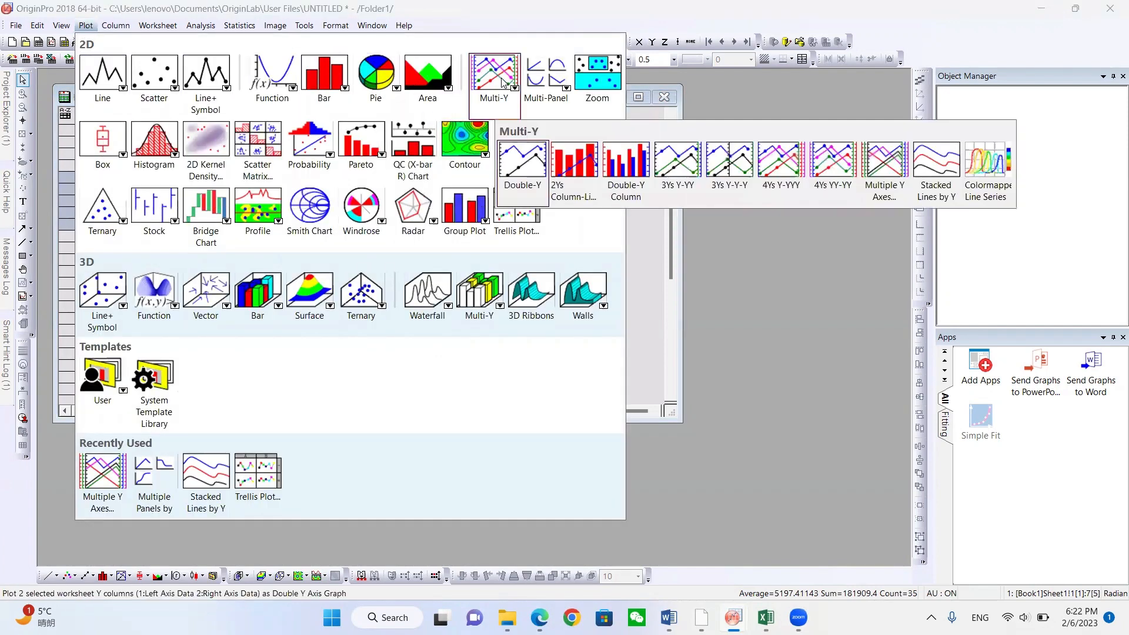
mouse_move(882, 173)
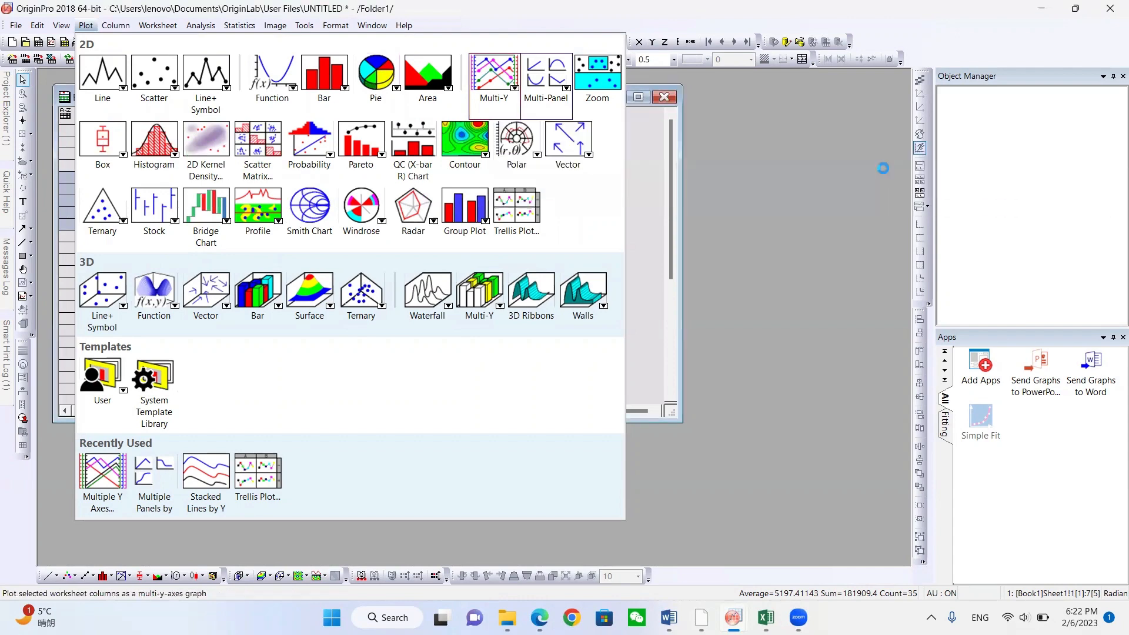
- Choose Multiple Y Axes and set 1 left Y axis and 0 right Y axes in plotmyaxes
left_click(102, 471)
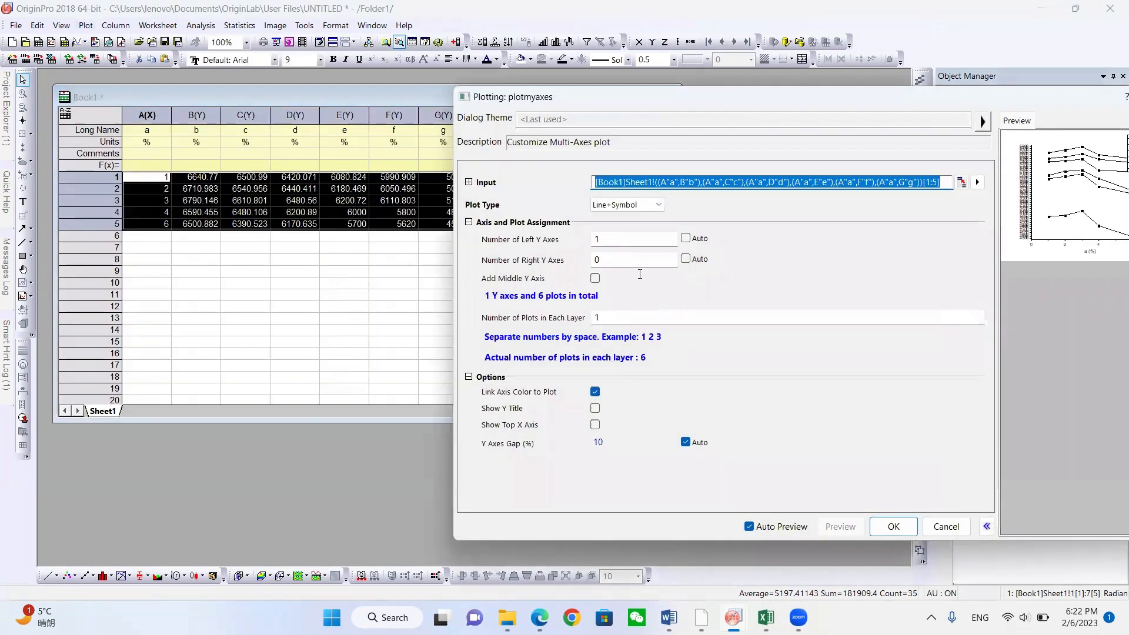
mouse_move(770, 107)
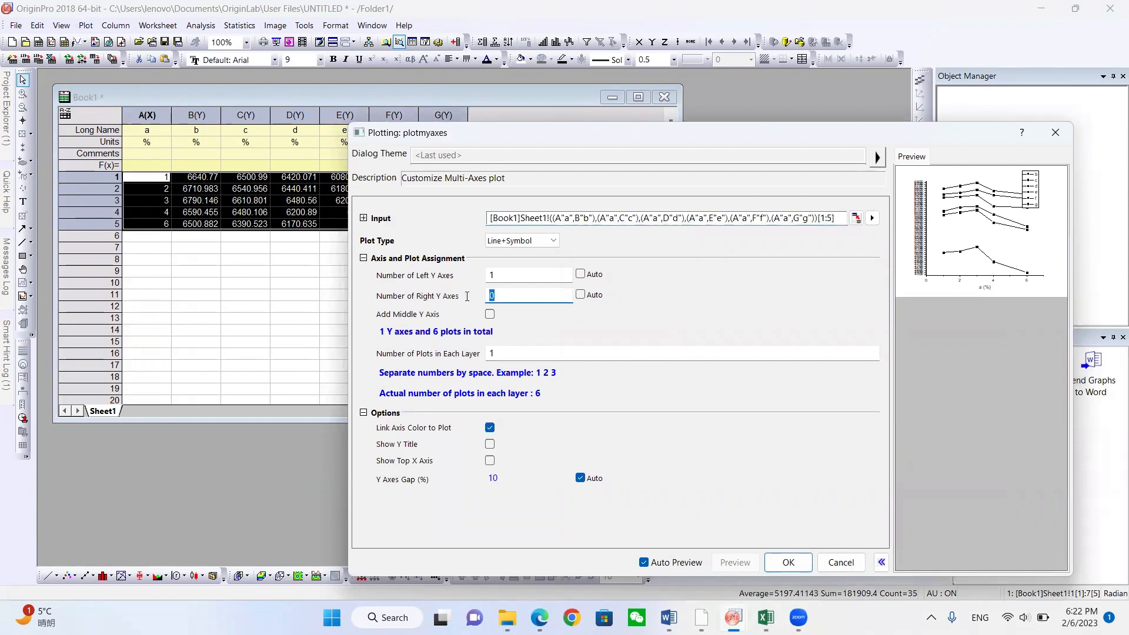
type("4")
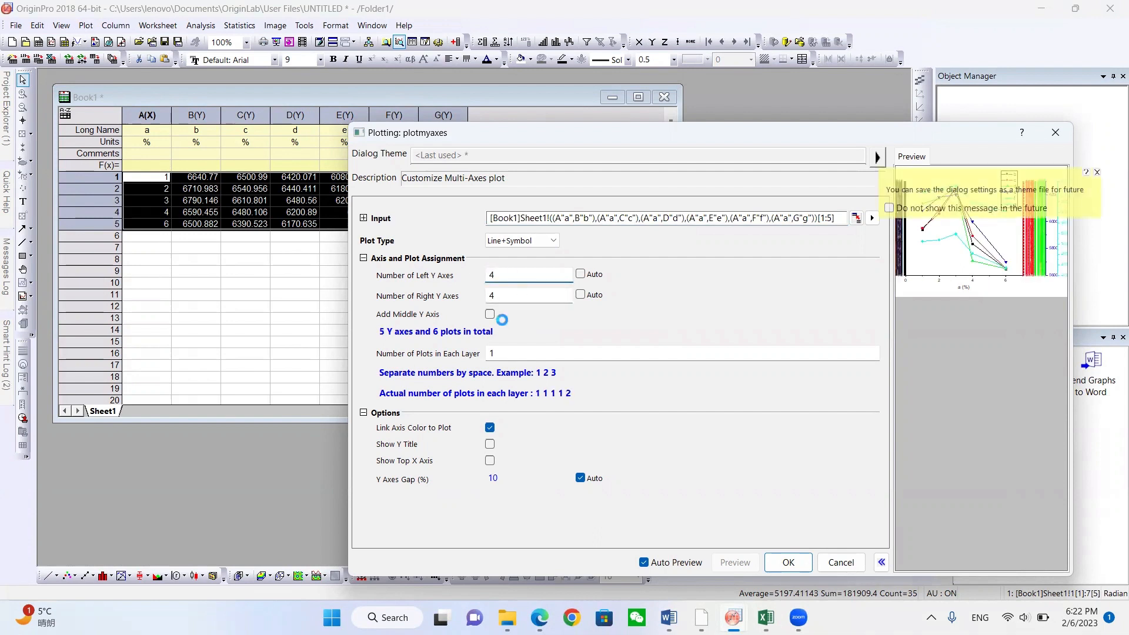
left_click(527, 274)
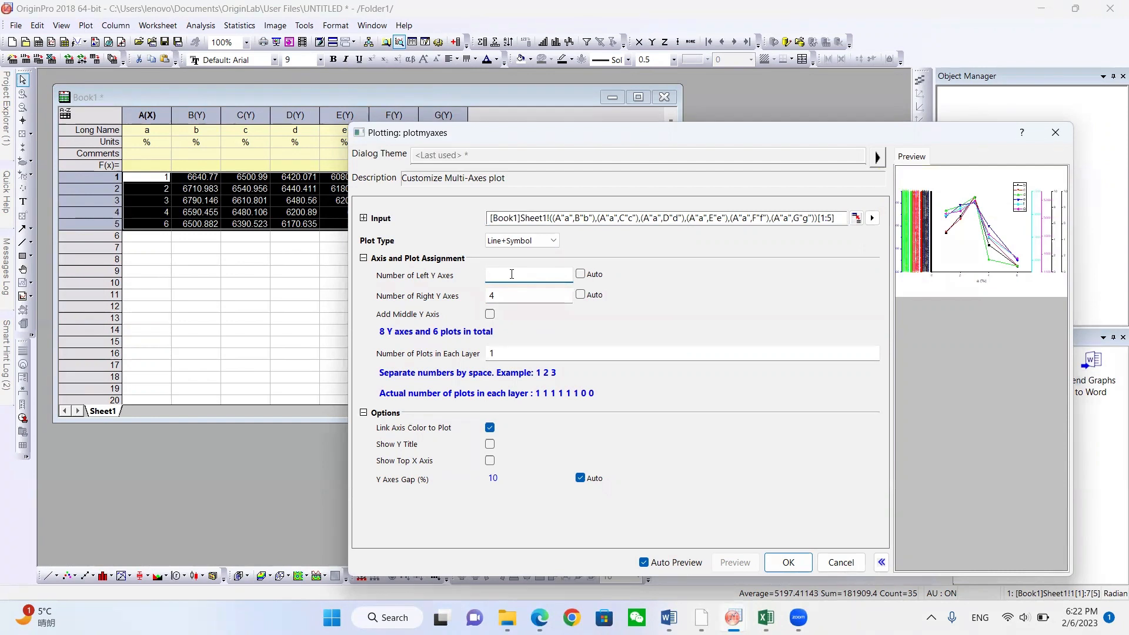
type("1")
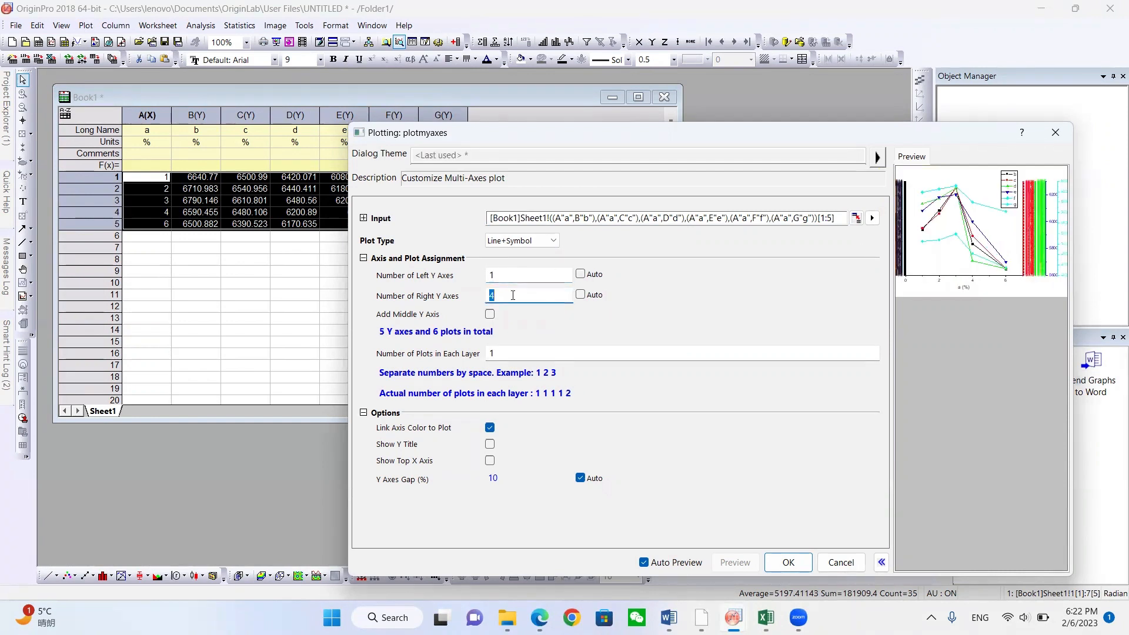
type("0")
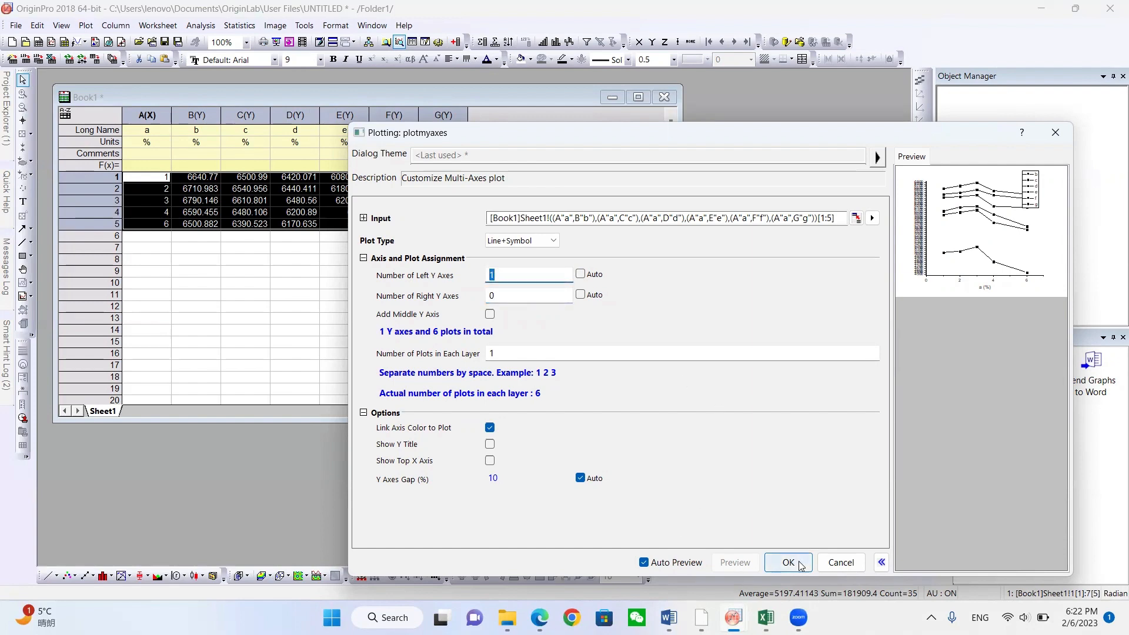
- Create Graph1 from the axis settings, maximize it, and pick series b in Object Manager
left_click(788, 562)
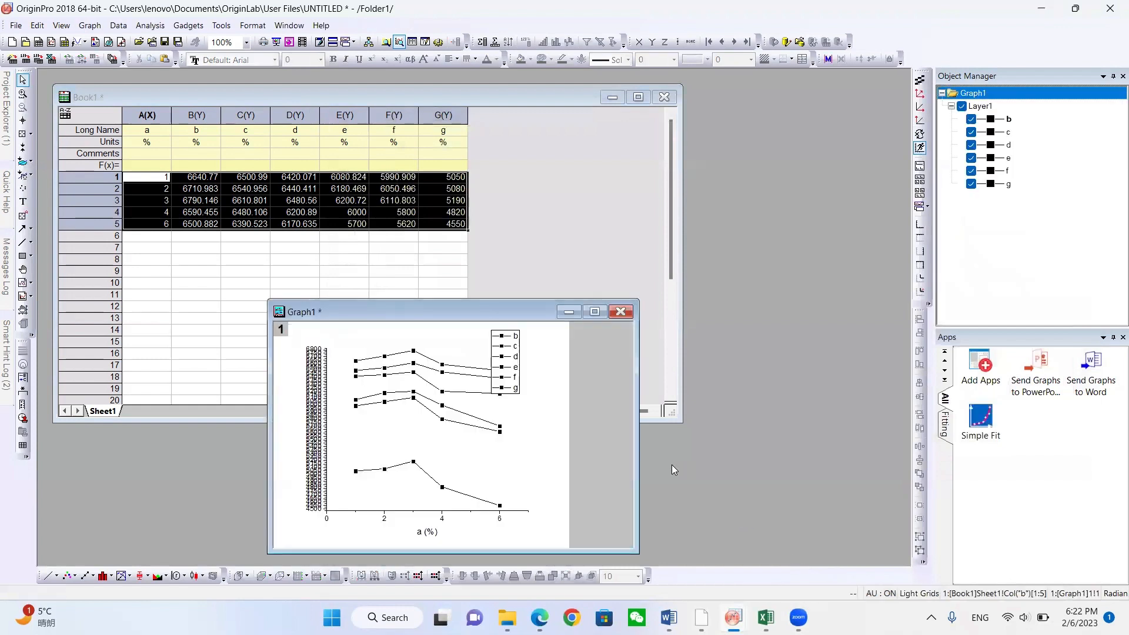
mouse_move(383, 316)
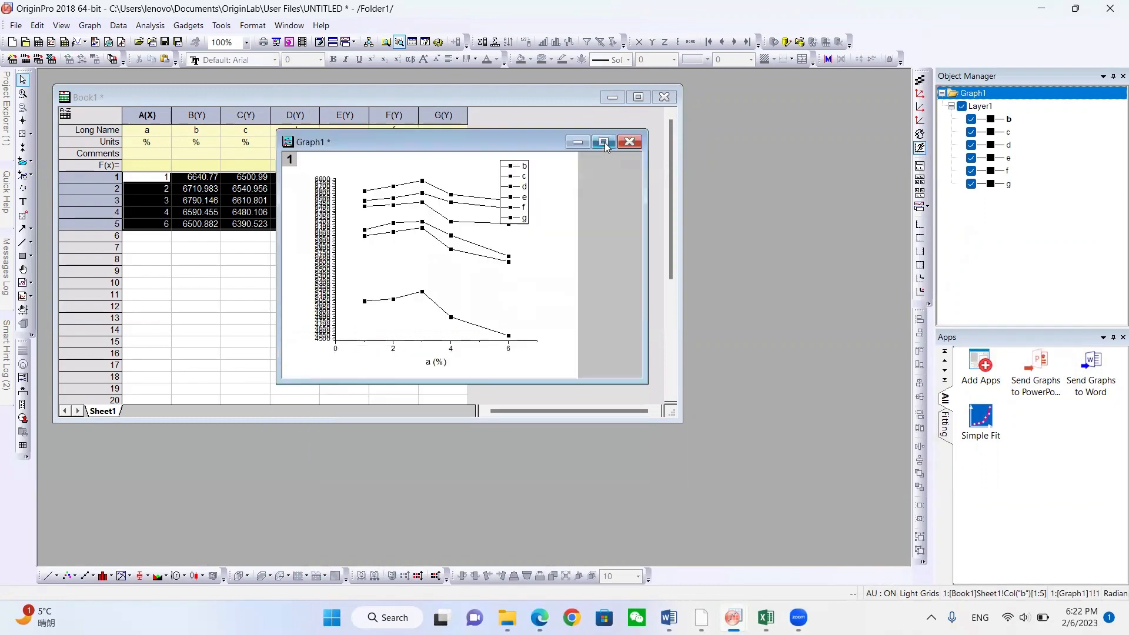
left_click(603, 143)
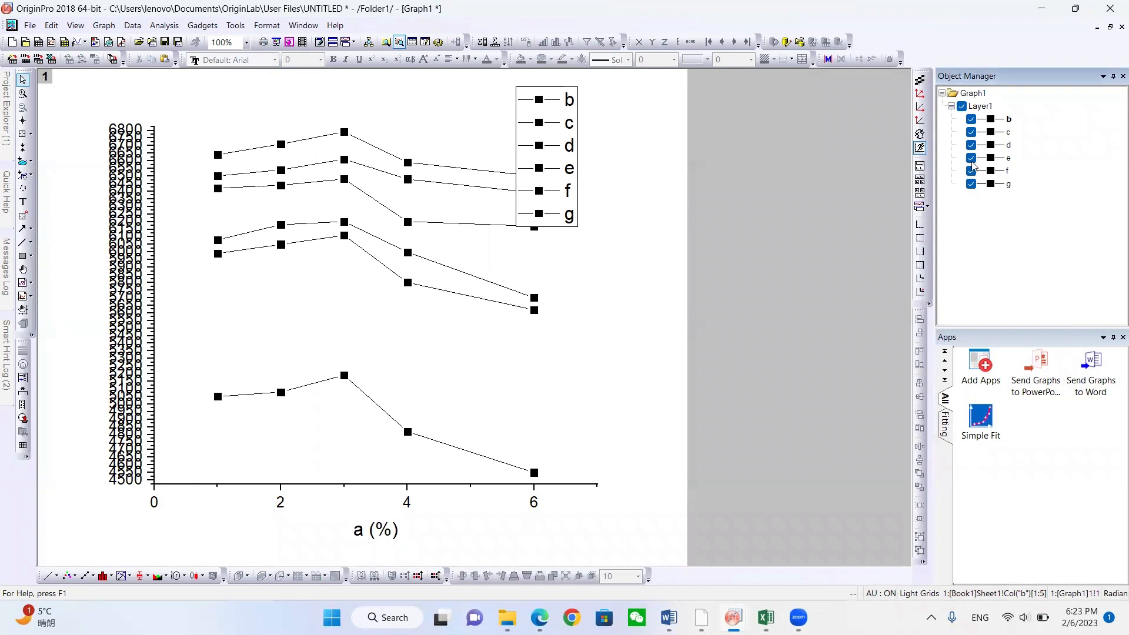
mouse_move(996, 124)
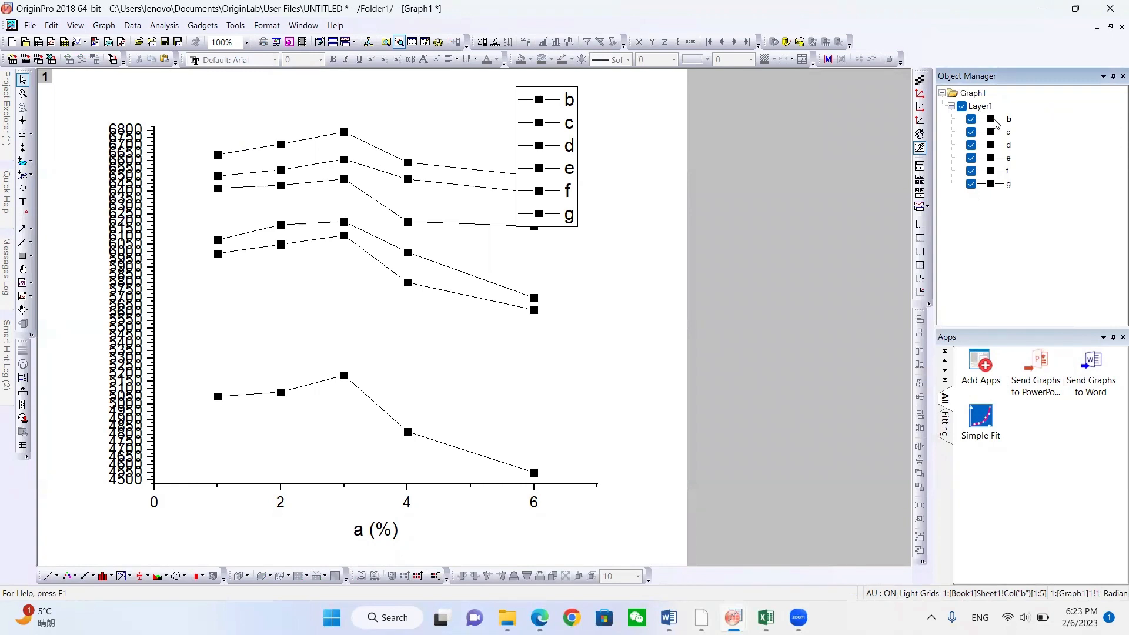
left_click(1007, 119)
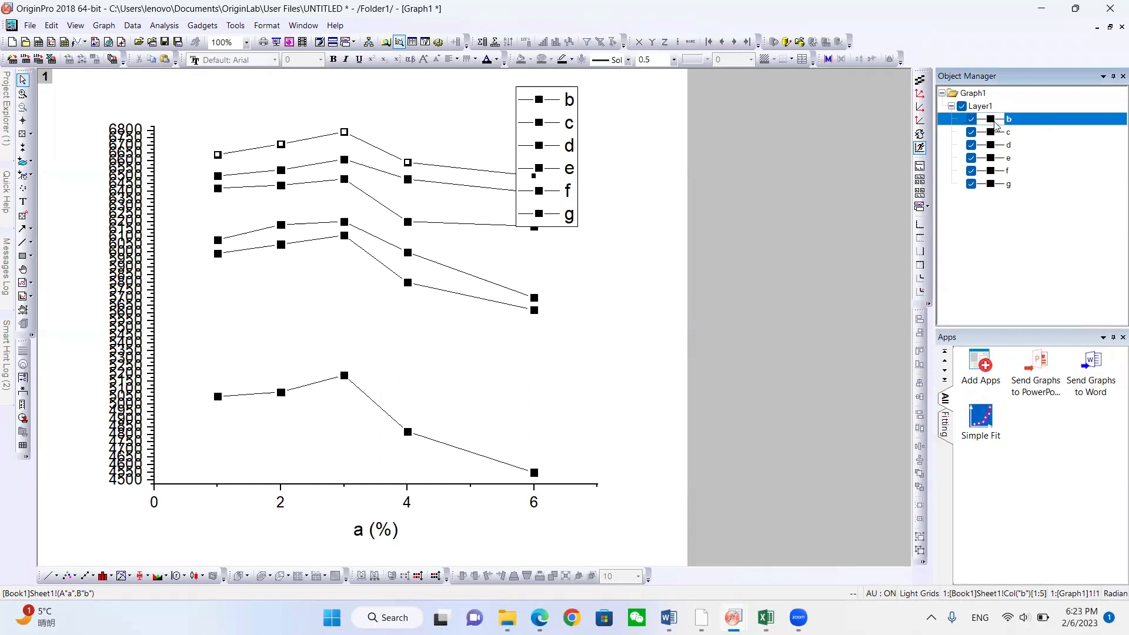
- Group all six plots b–g as g1 via Layer Contents so each gets its own colour
right_click(1007, 118)
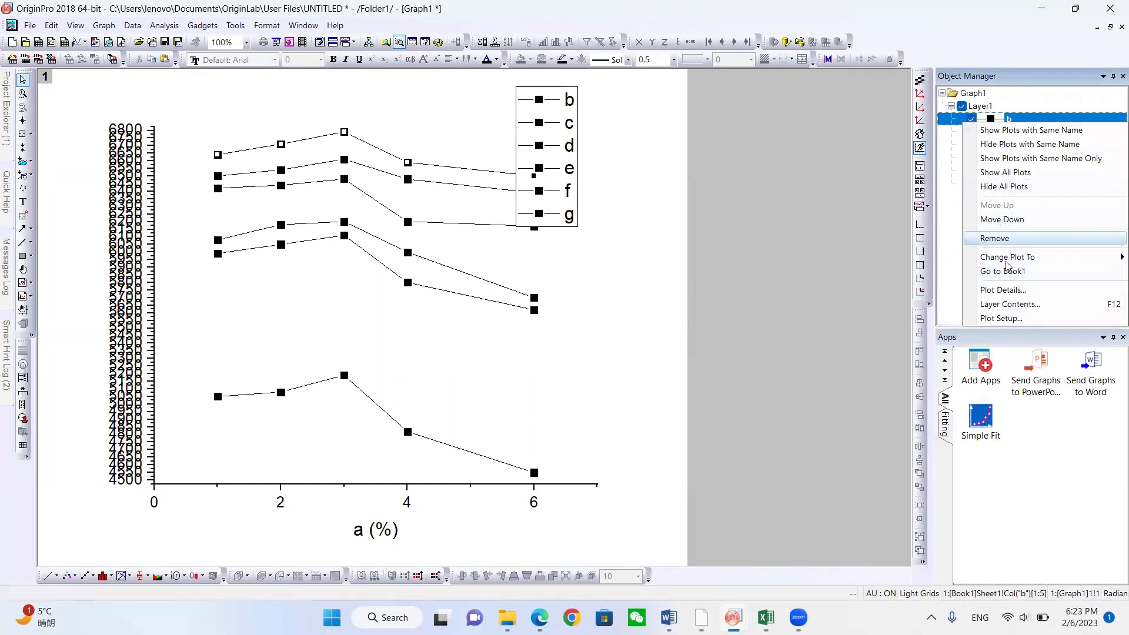
mouse_move(1009, 304)
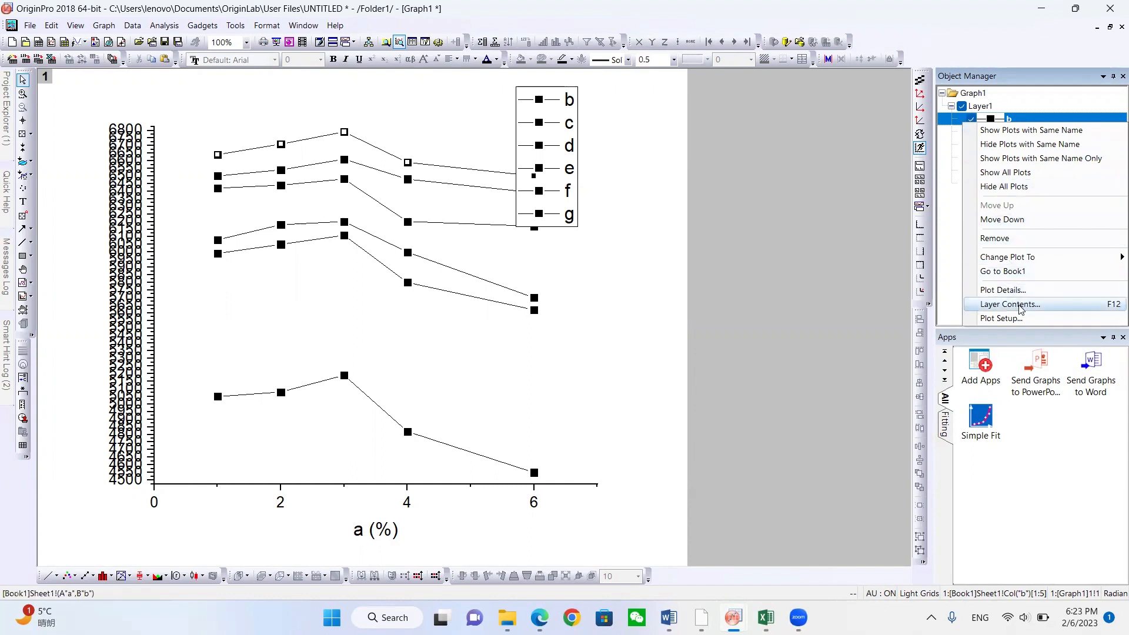
left_click(1009, 303)
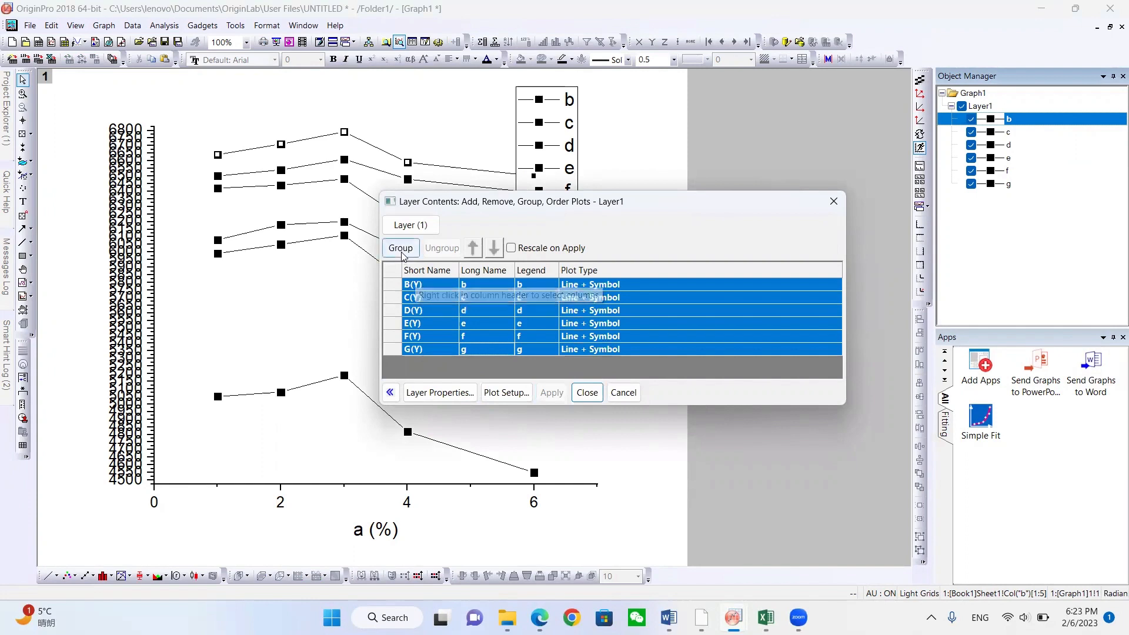
left_click(400, 247)
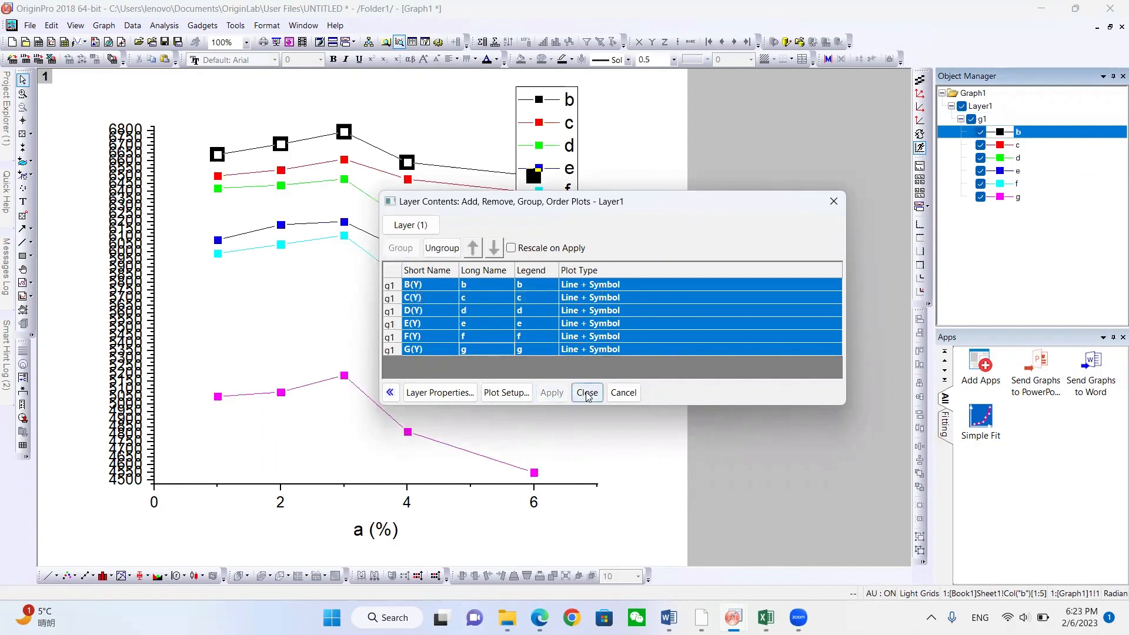
left_click(585, 393)
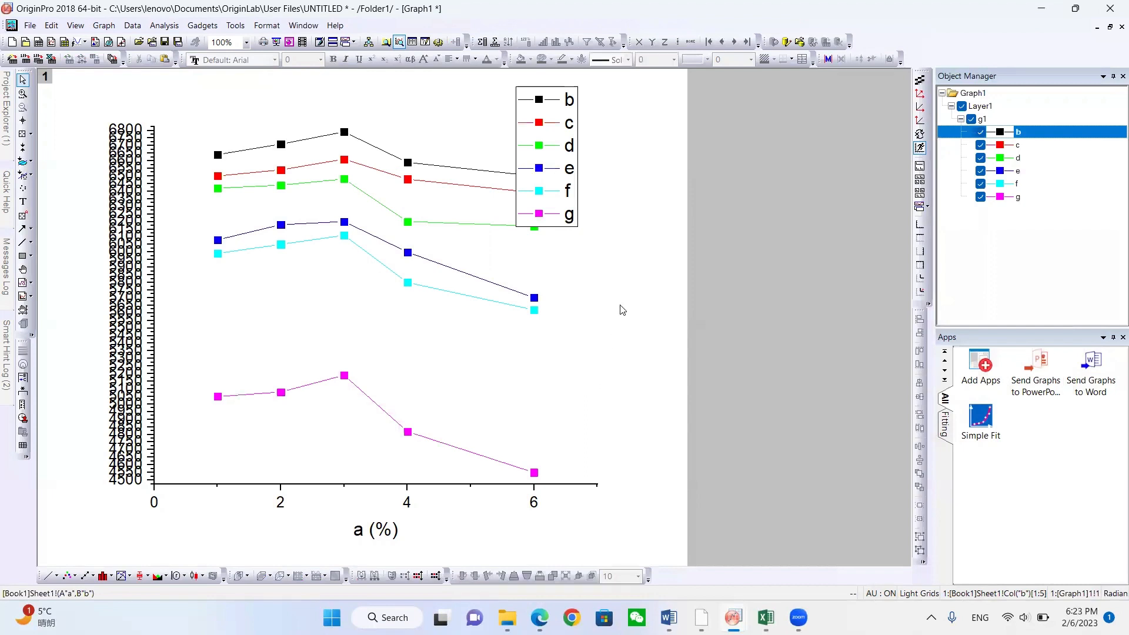
mouse_move(550, 170)
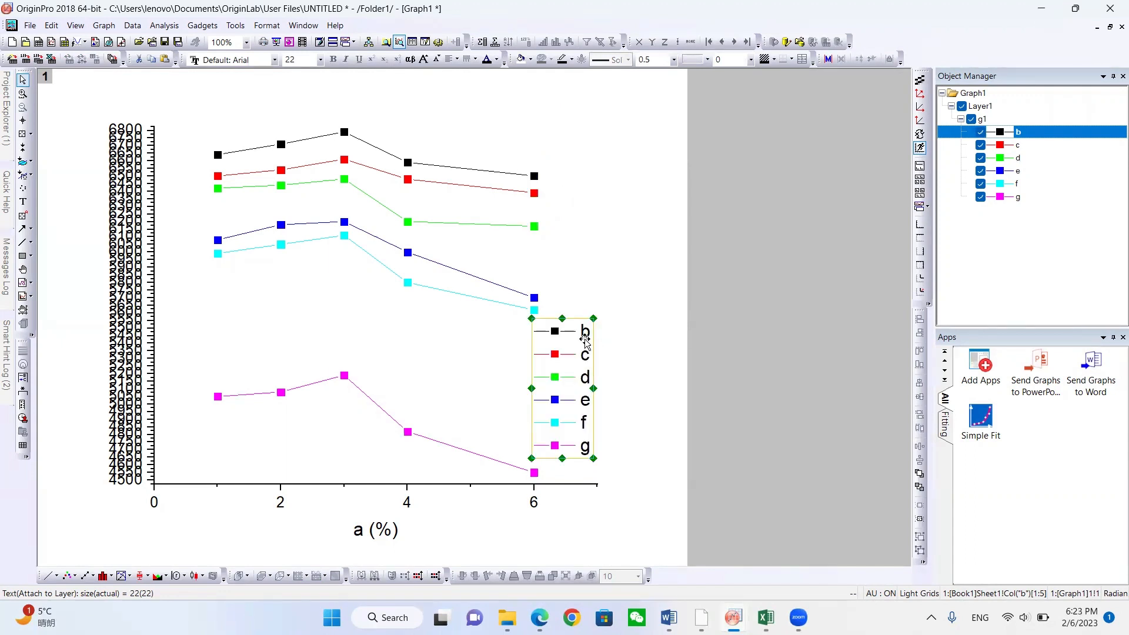
mouse_move(584, 342)
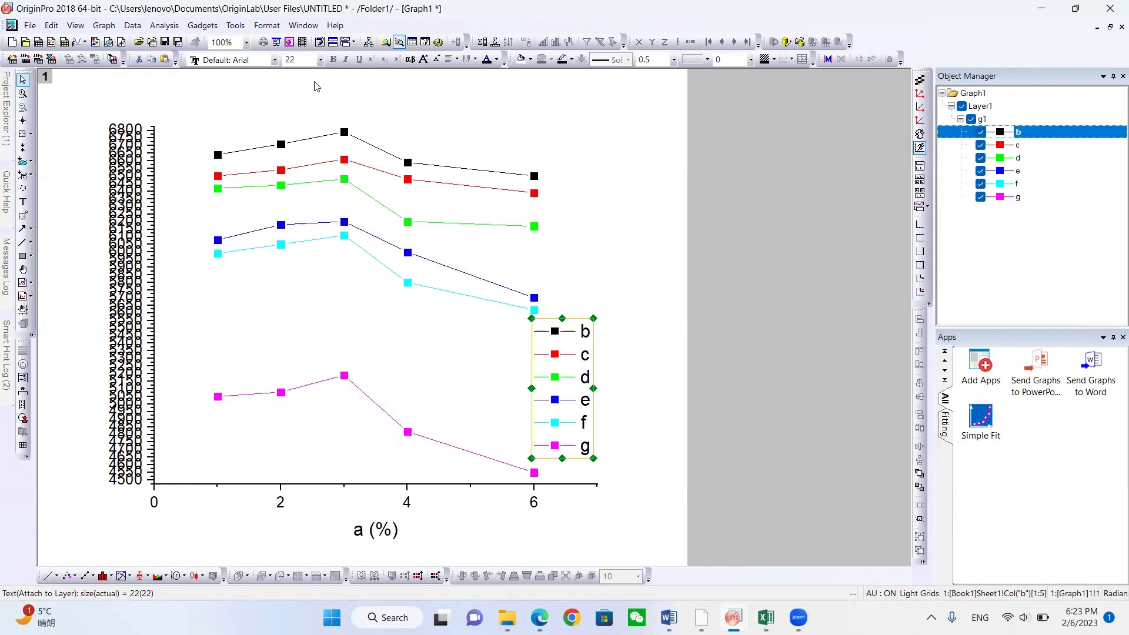
- Set the legend's text size to 18 from the Format toolbar
left_click(316, 59)
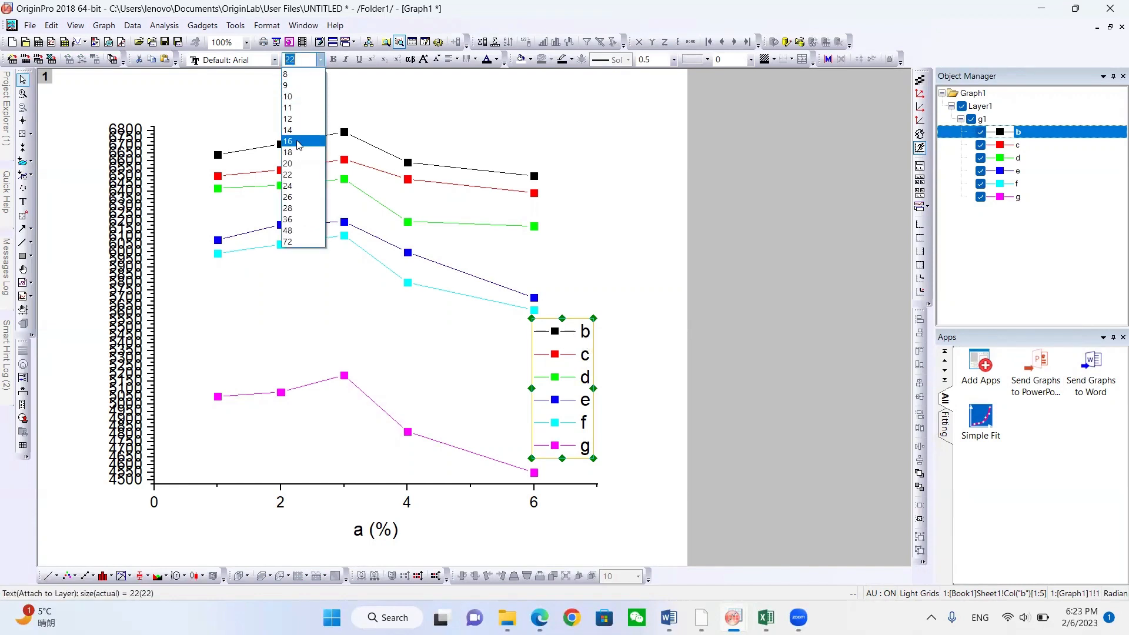
left_click(287, 151)
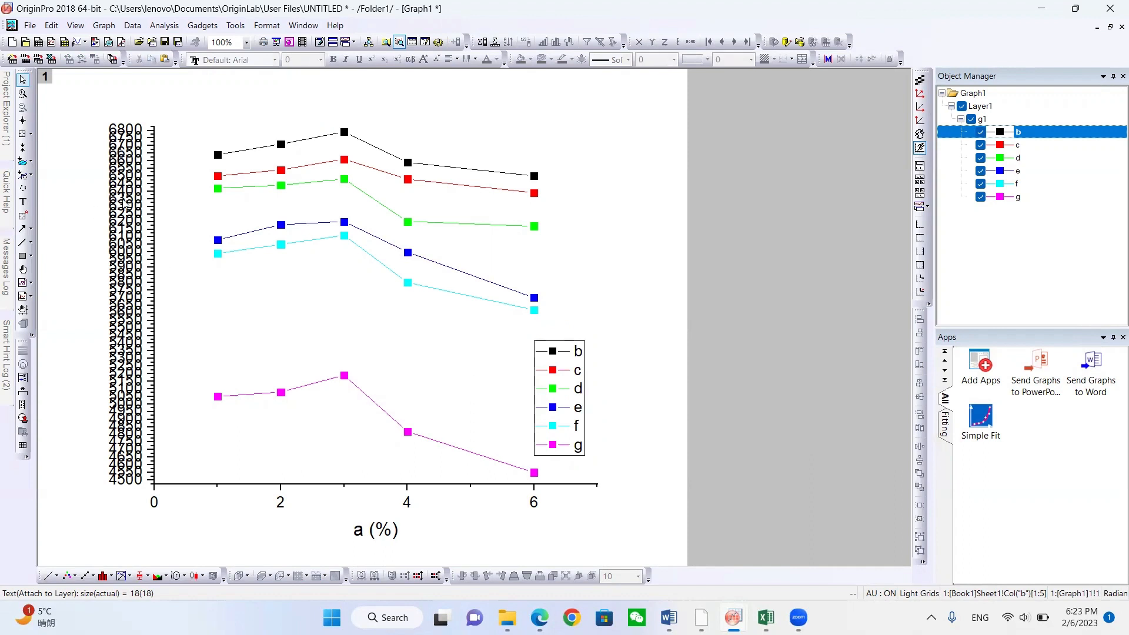
mouse_move(158, 158)
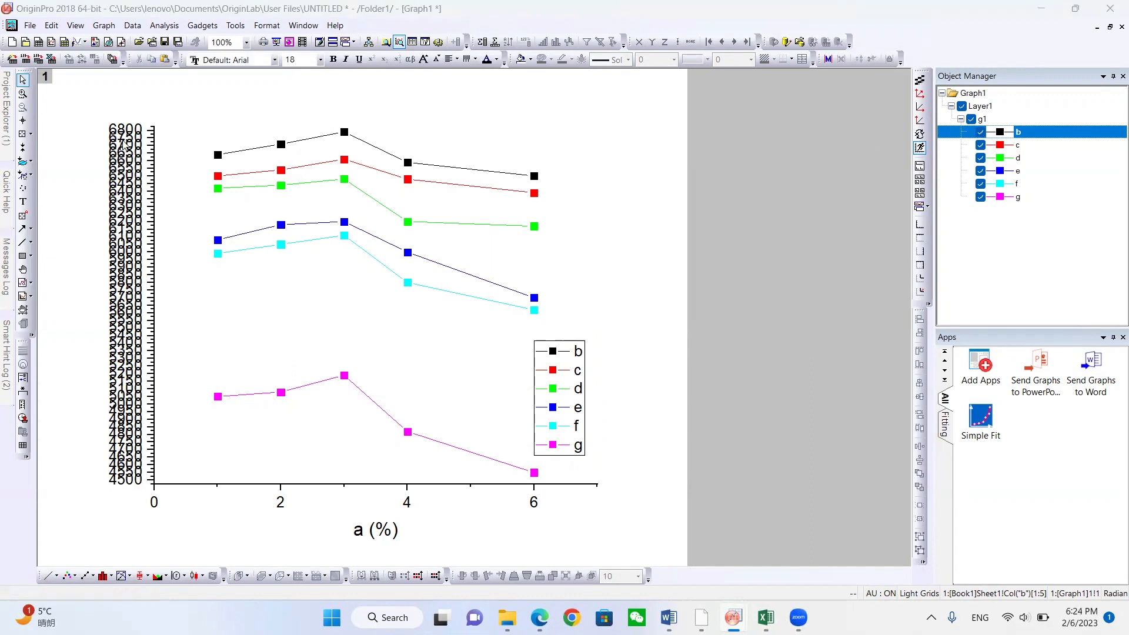
- Set the left Y axis scale to run up to 6900 and apply the new range
double_click(126, 288)
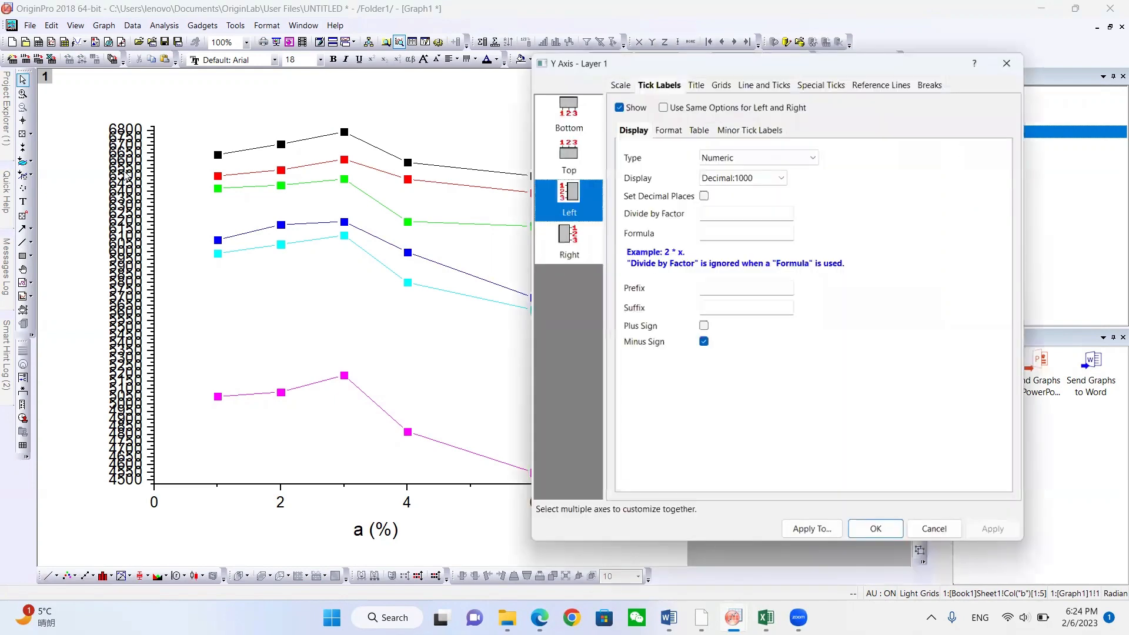
left_click(615, 84)
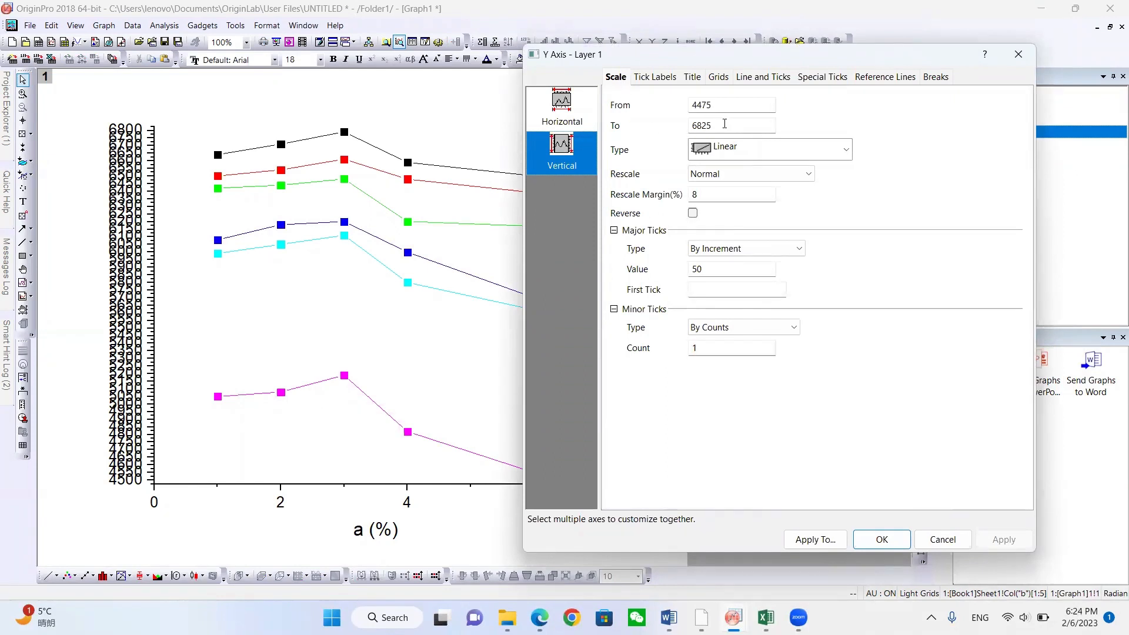
triple_click(727, 124)
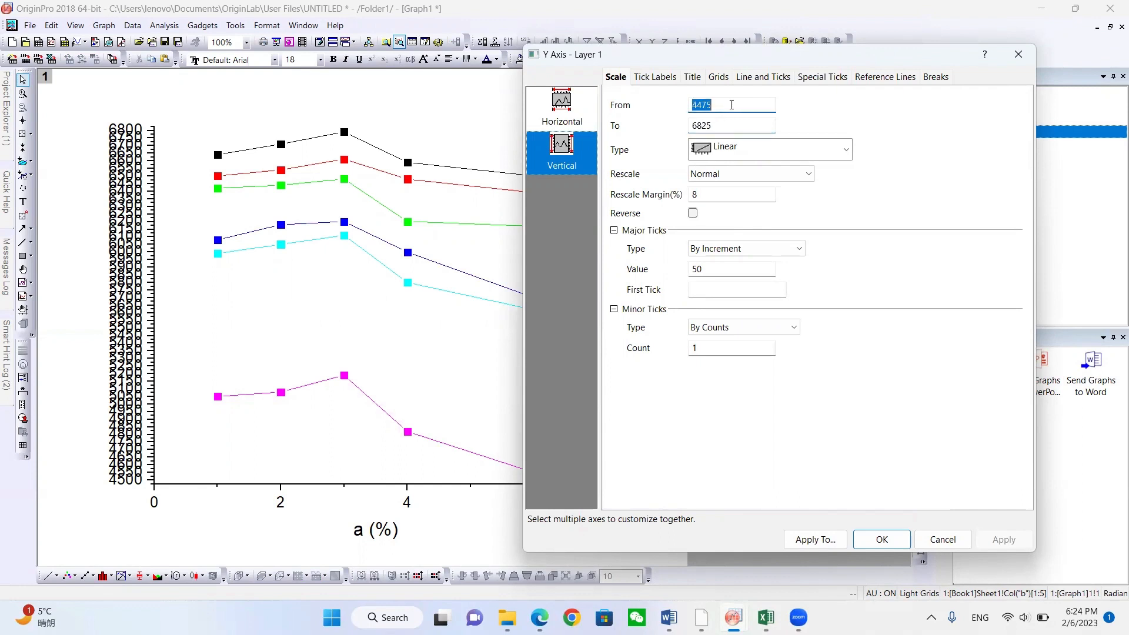
type("2400")
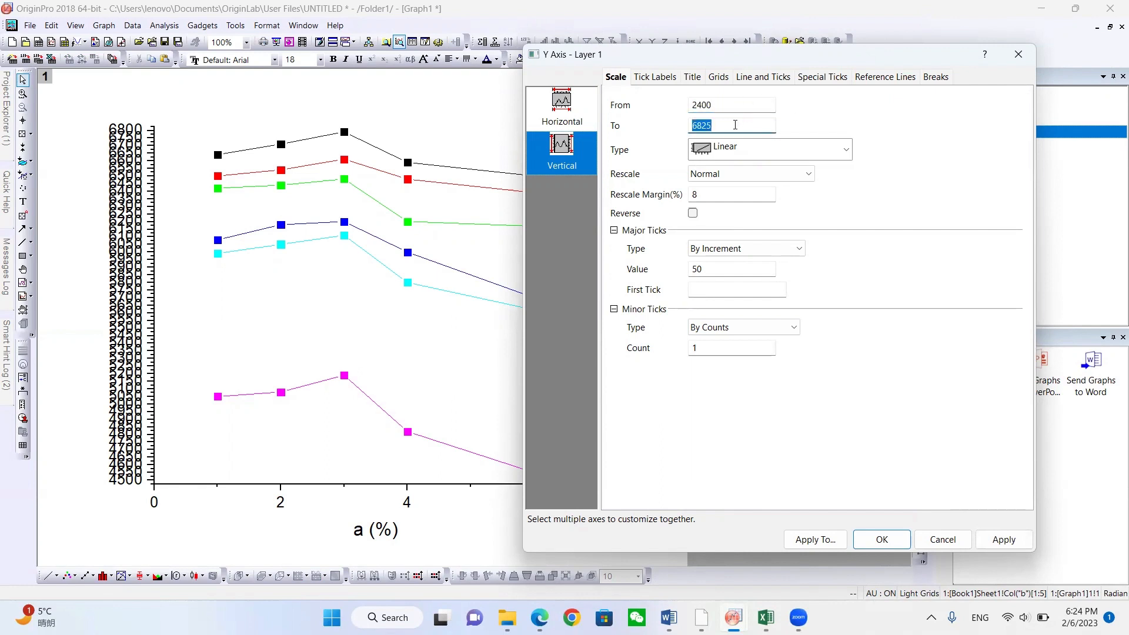
type("6900")
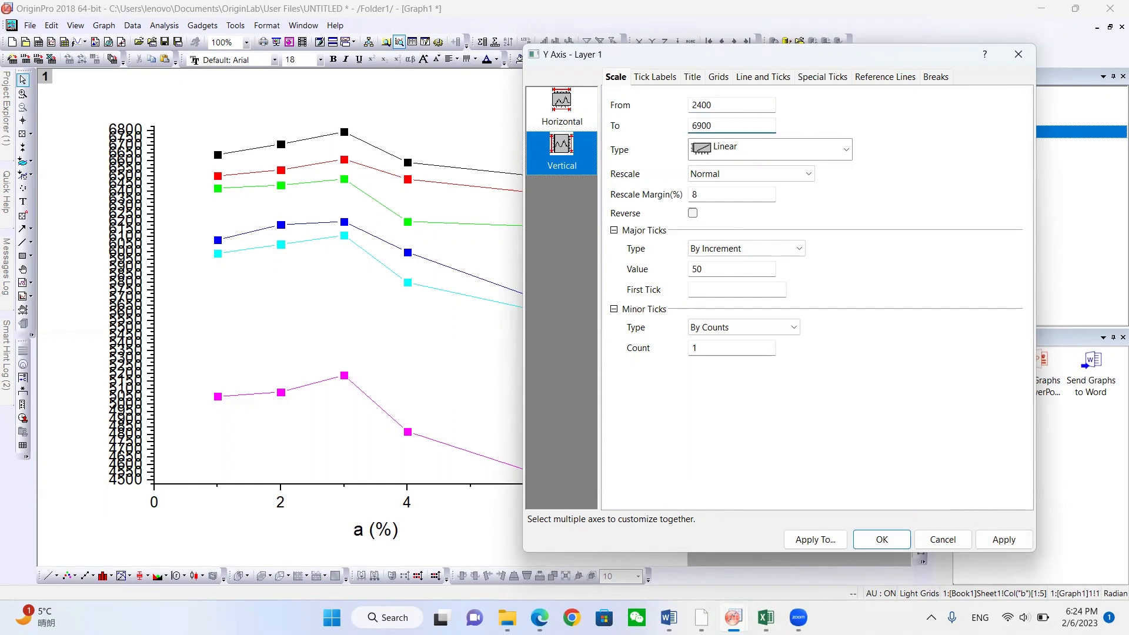
left_click(730, 126)
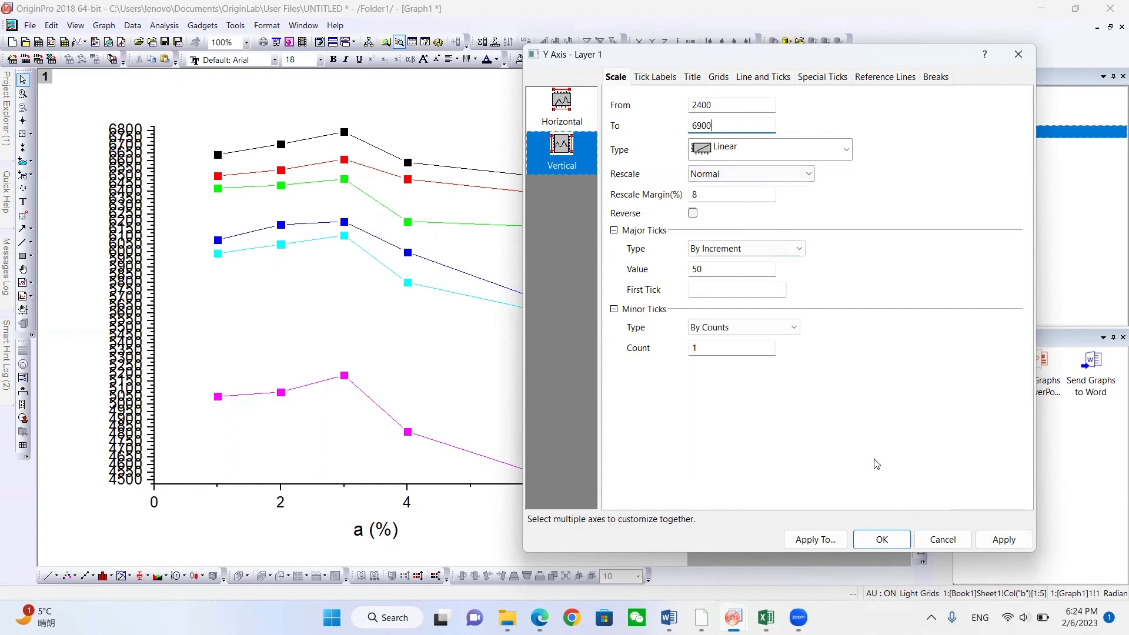
left_click(1002, 539)
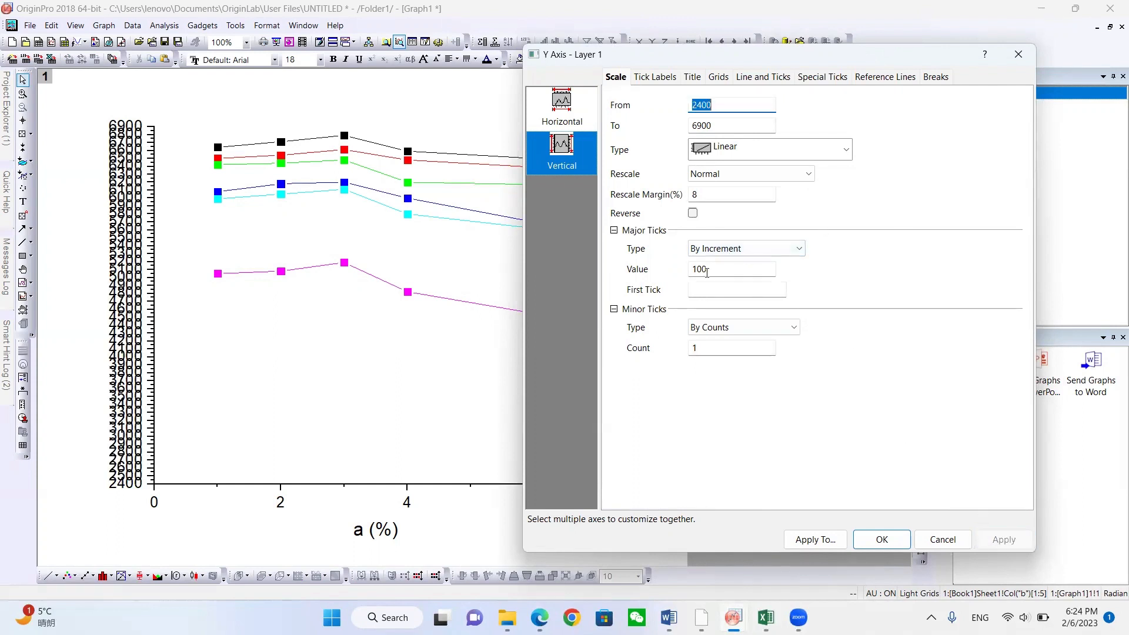
- Set the Y axis major tick increment to 500 and apply it with the revised lower limit
left_click(730, 268)
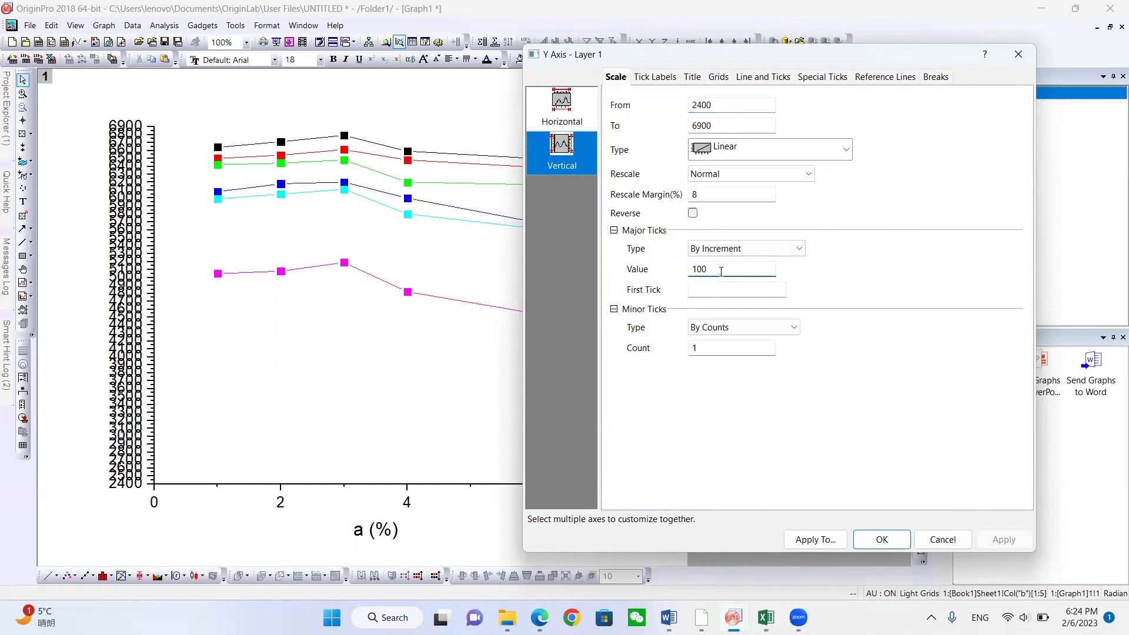
left_click(1003, 540)
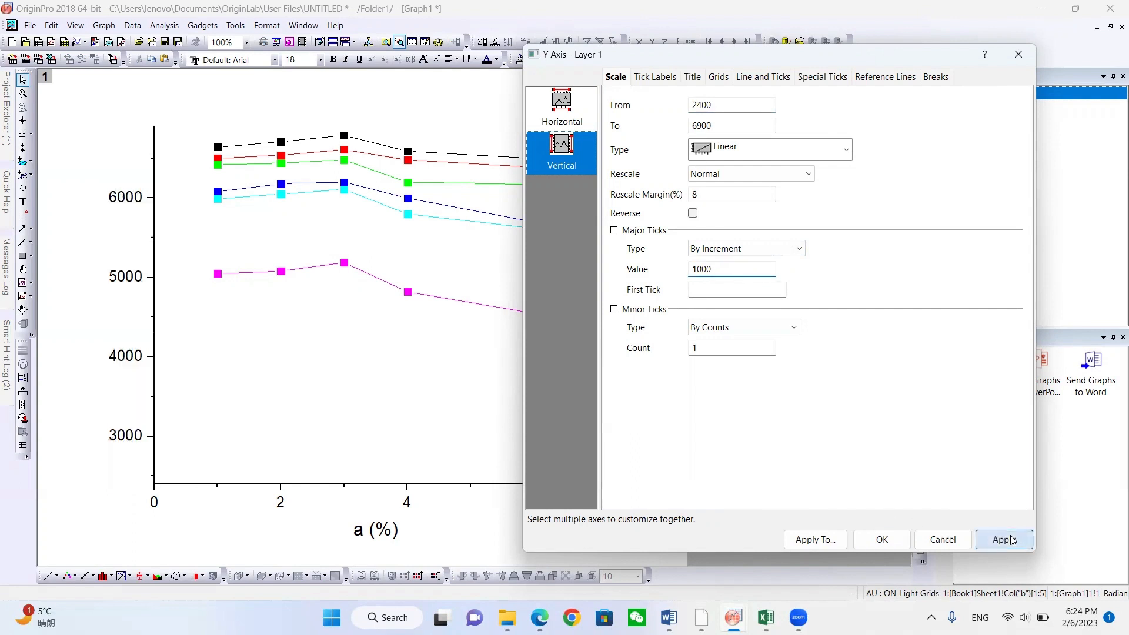
triple_click(730, 104)
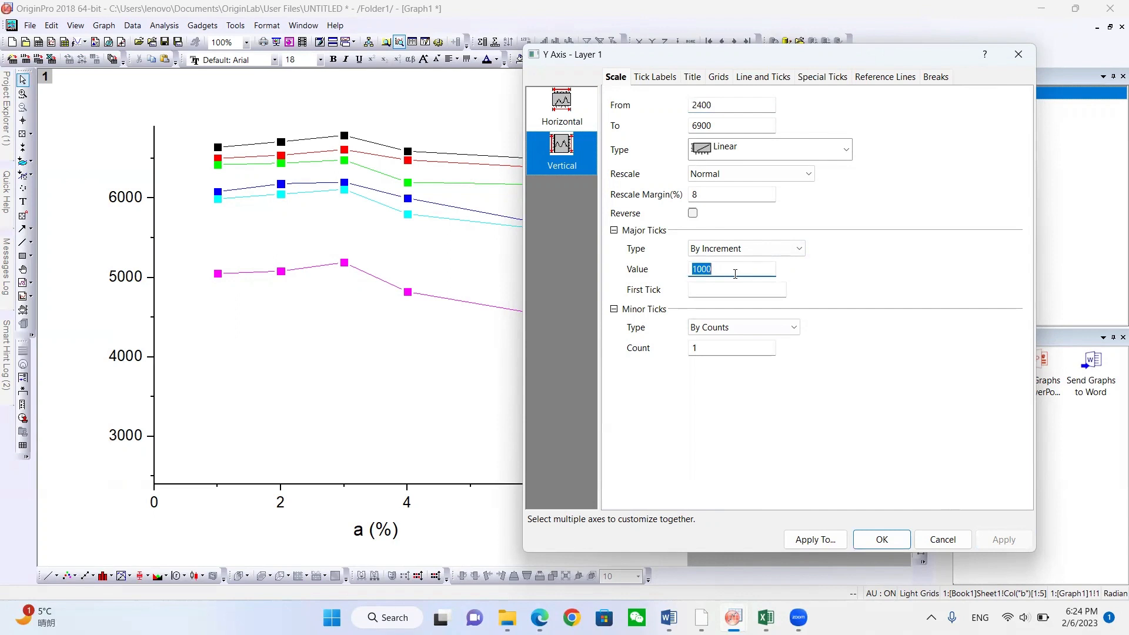
type("500")
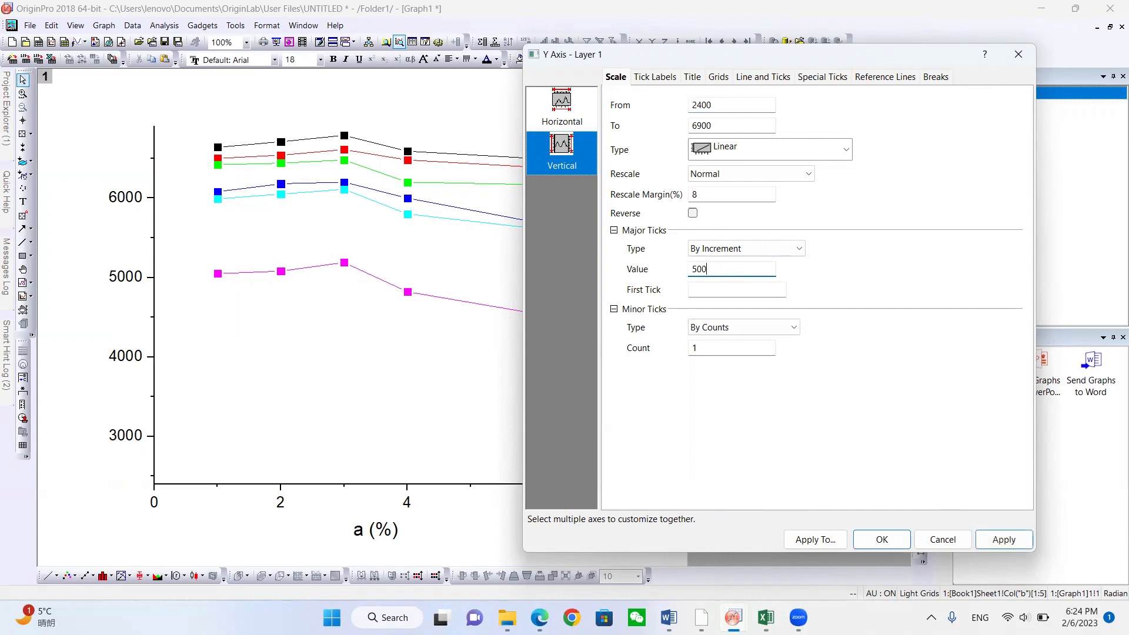
left_click(1003, 539)
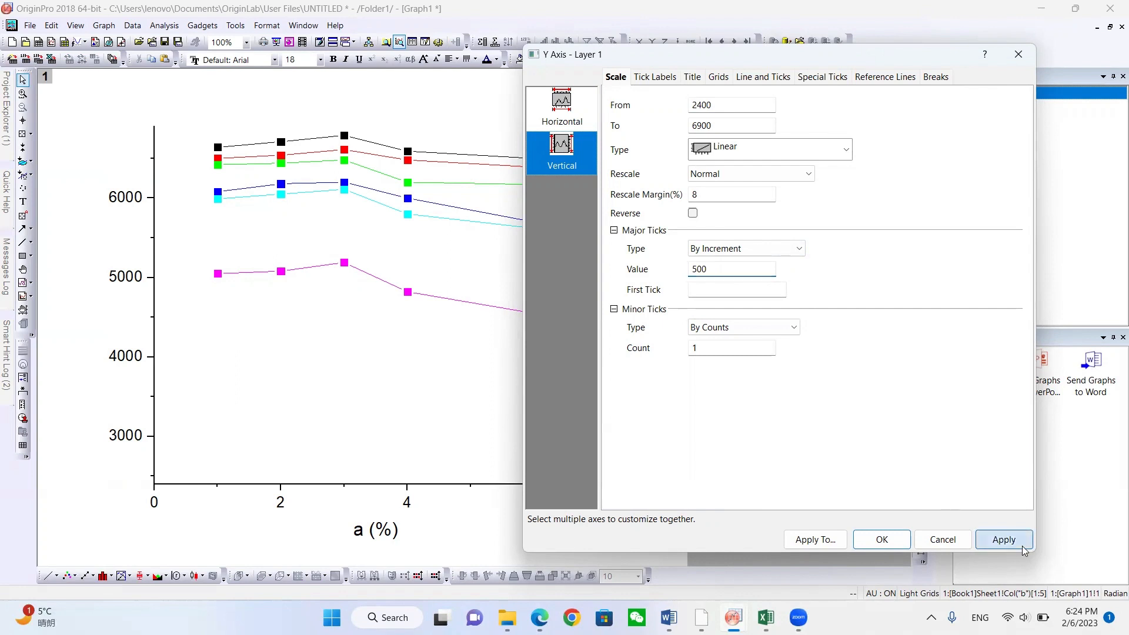
left_click(1003, 539)
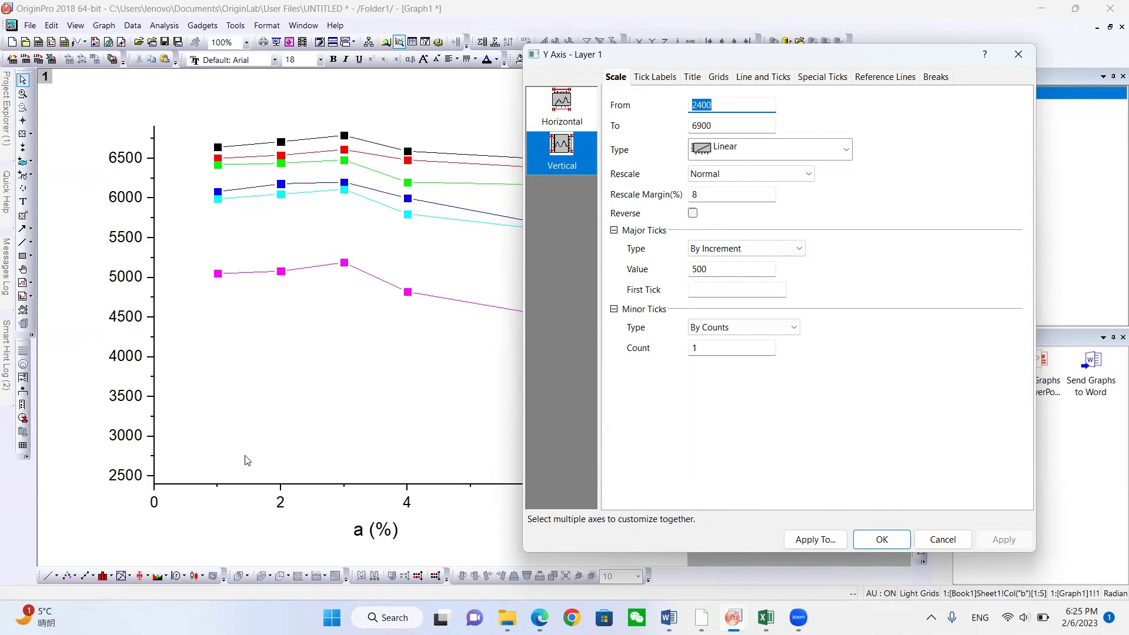
mouse_move(231, 313)
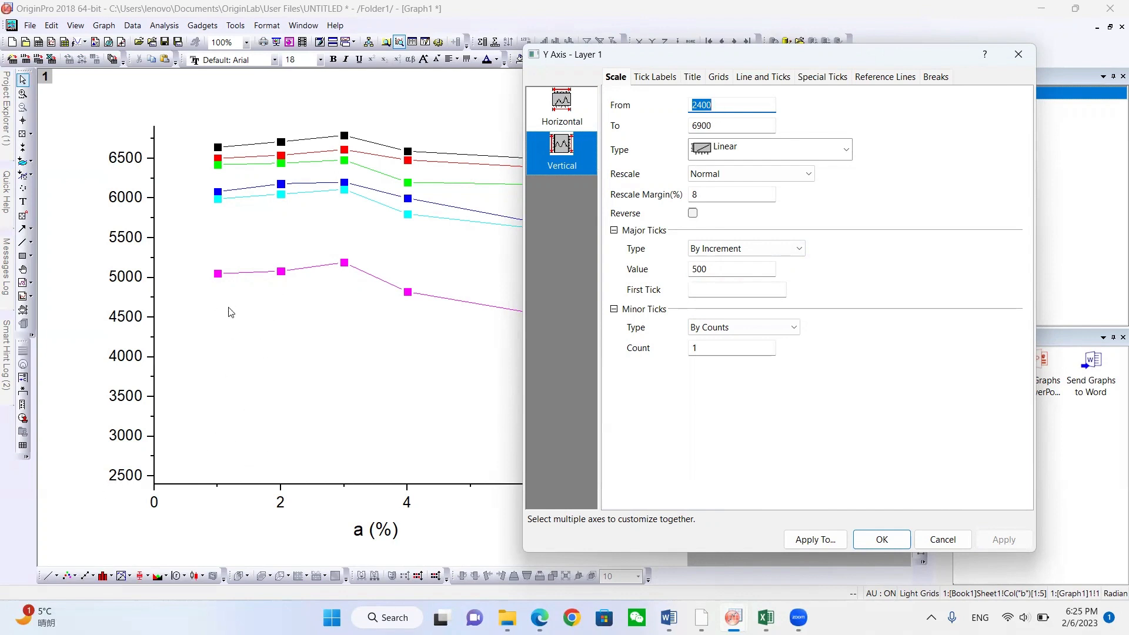
mouse_move(173, 321)
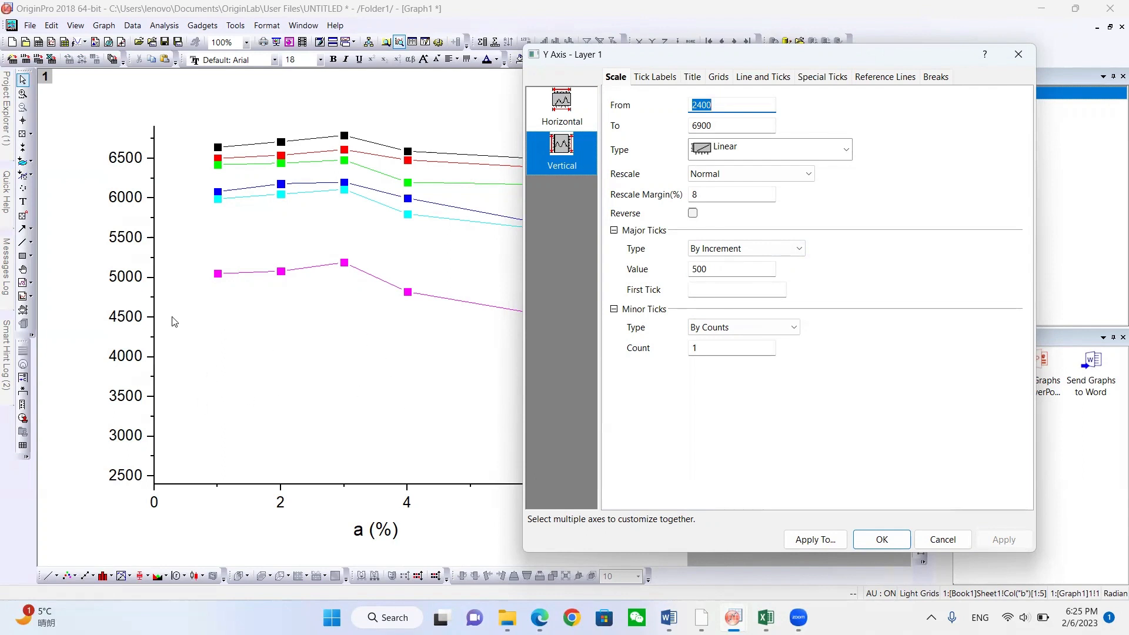
mouse_move(99, 340)
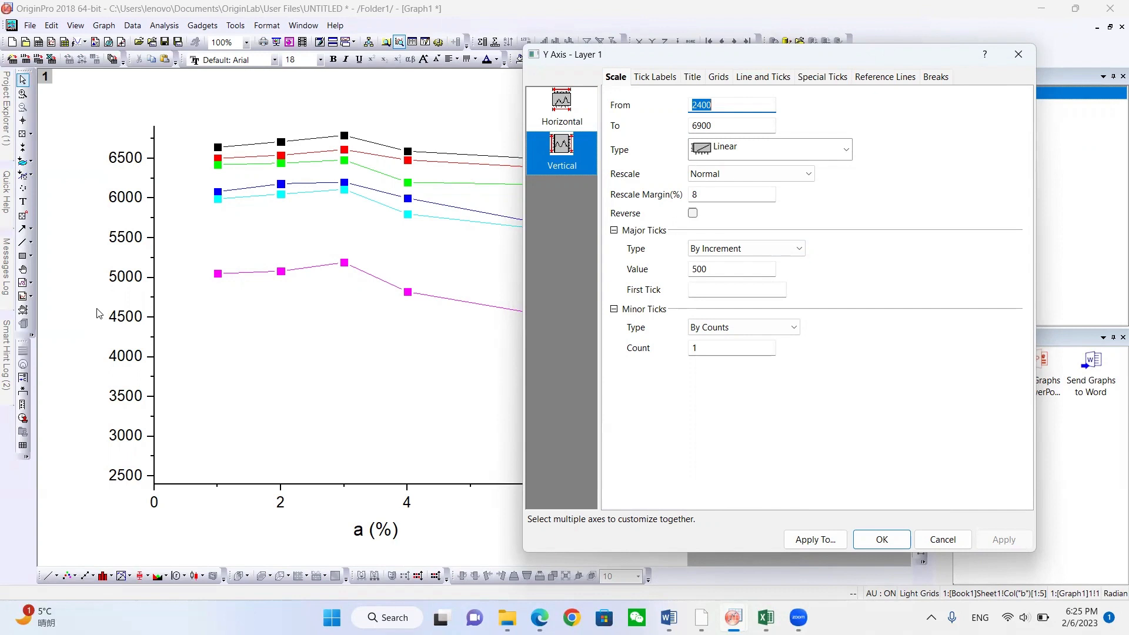
mouse_move(623, 131)
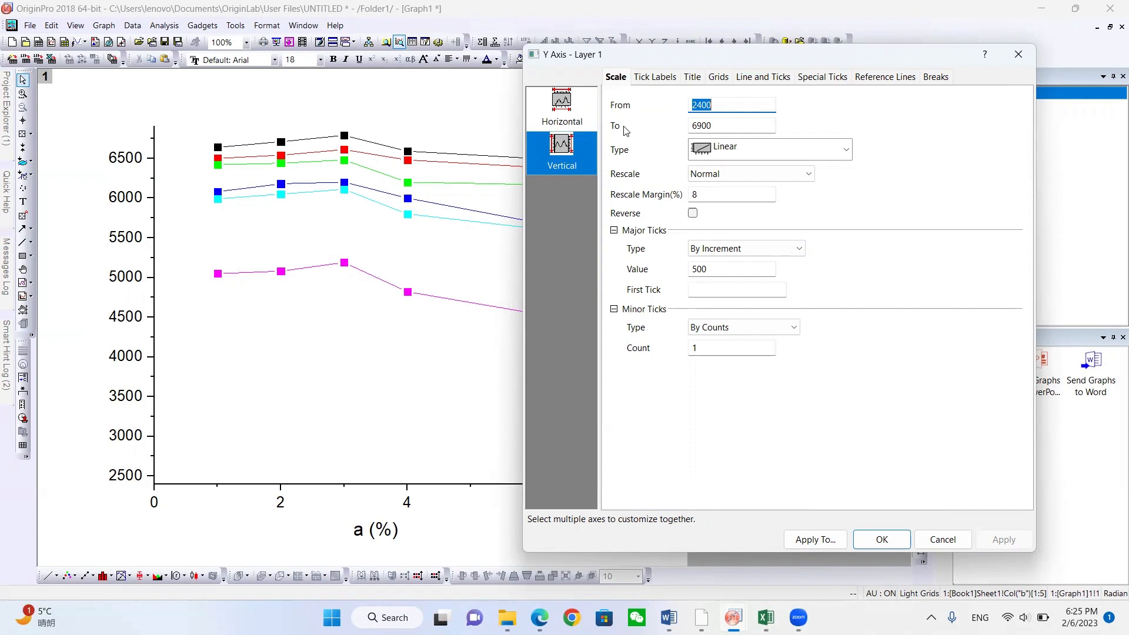
mouse_move(733, 101)
type("4500")
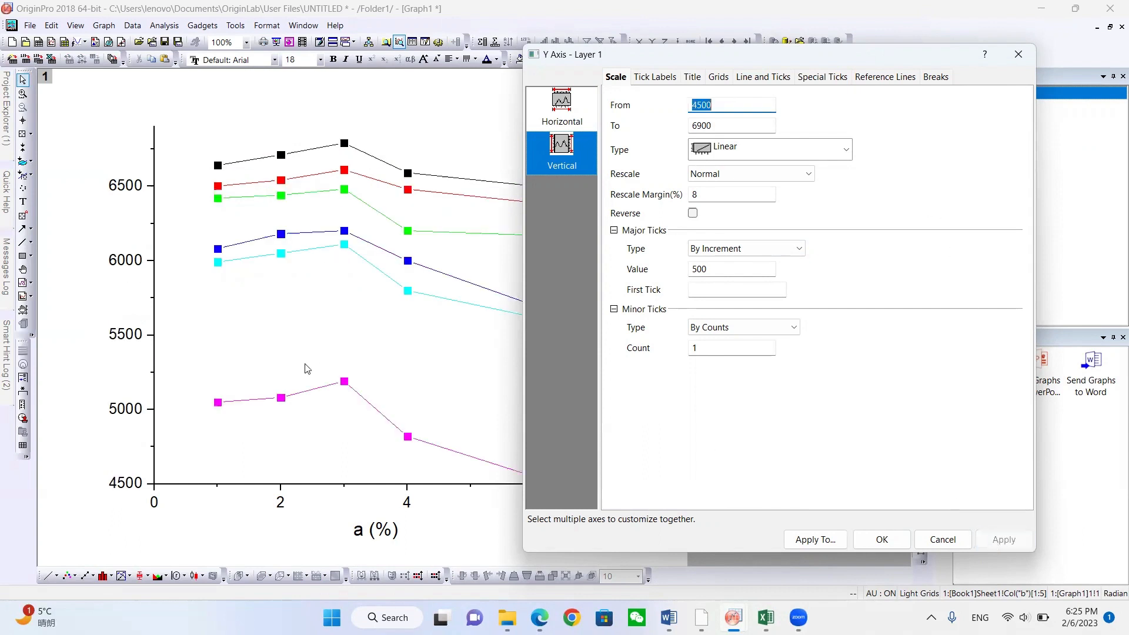
left_click(731, 105)
type("4000")
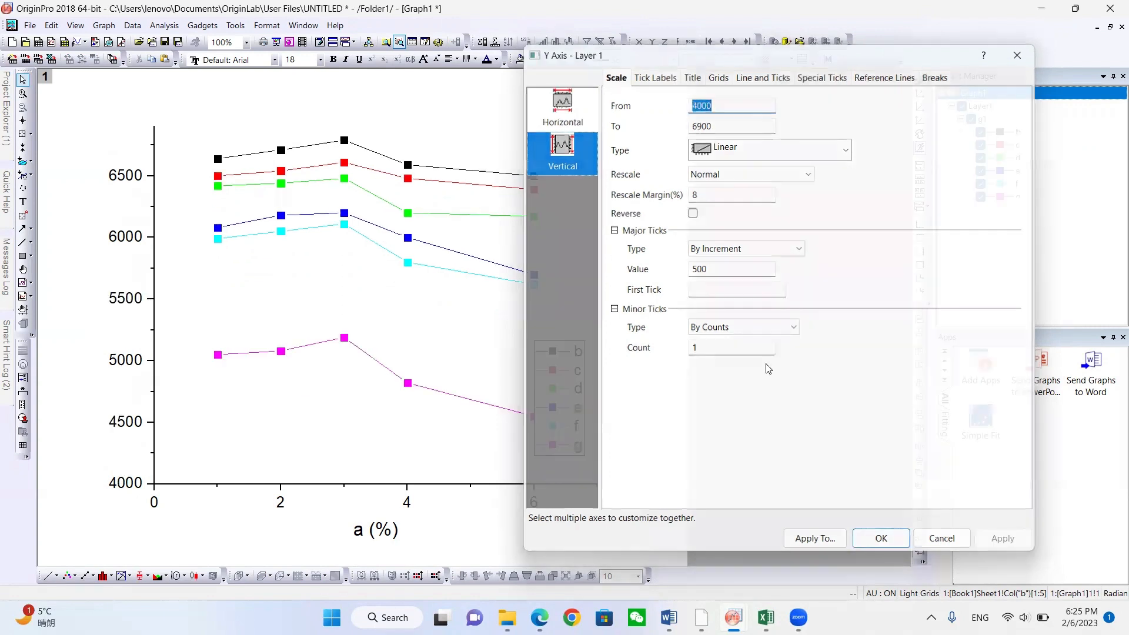
left_click(879, 537)
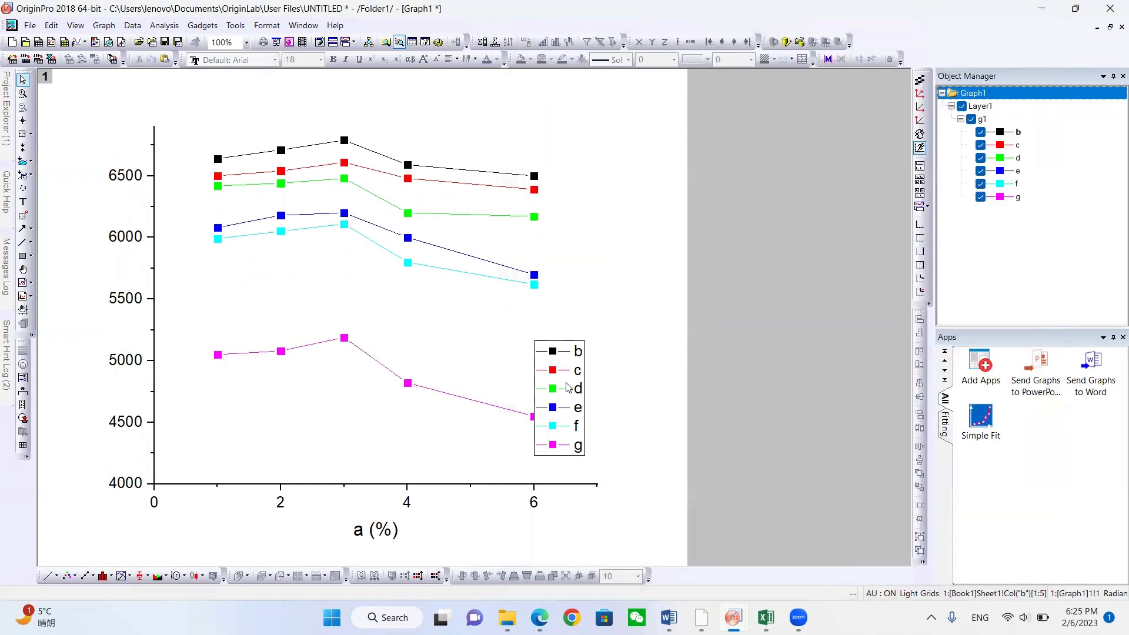
left_click(560, 395)
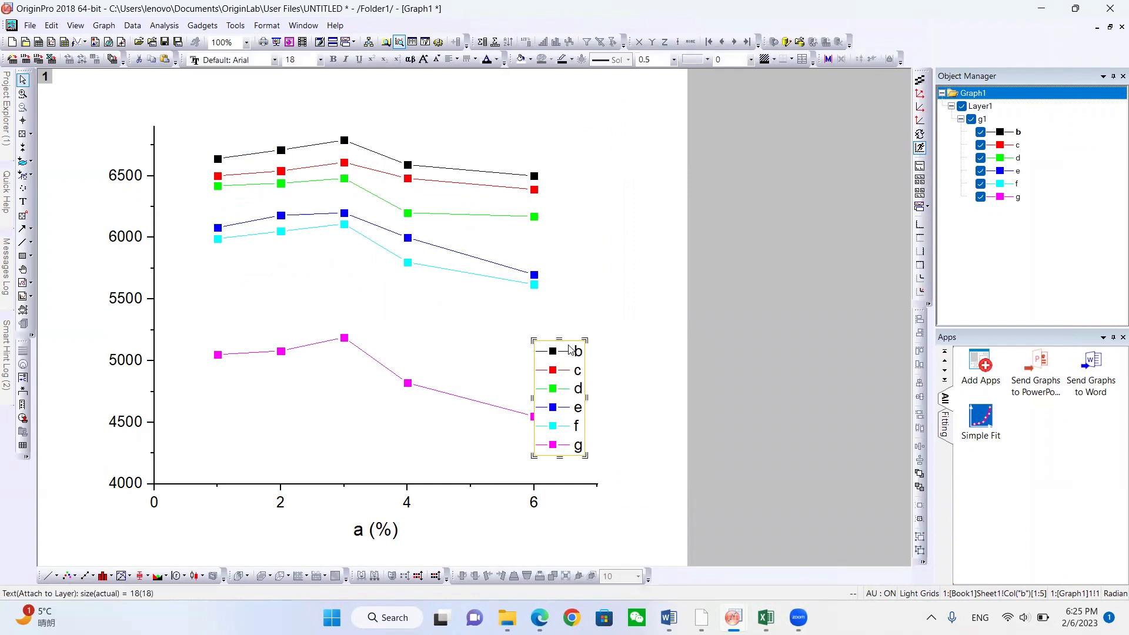
left_click(559, 395)
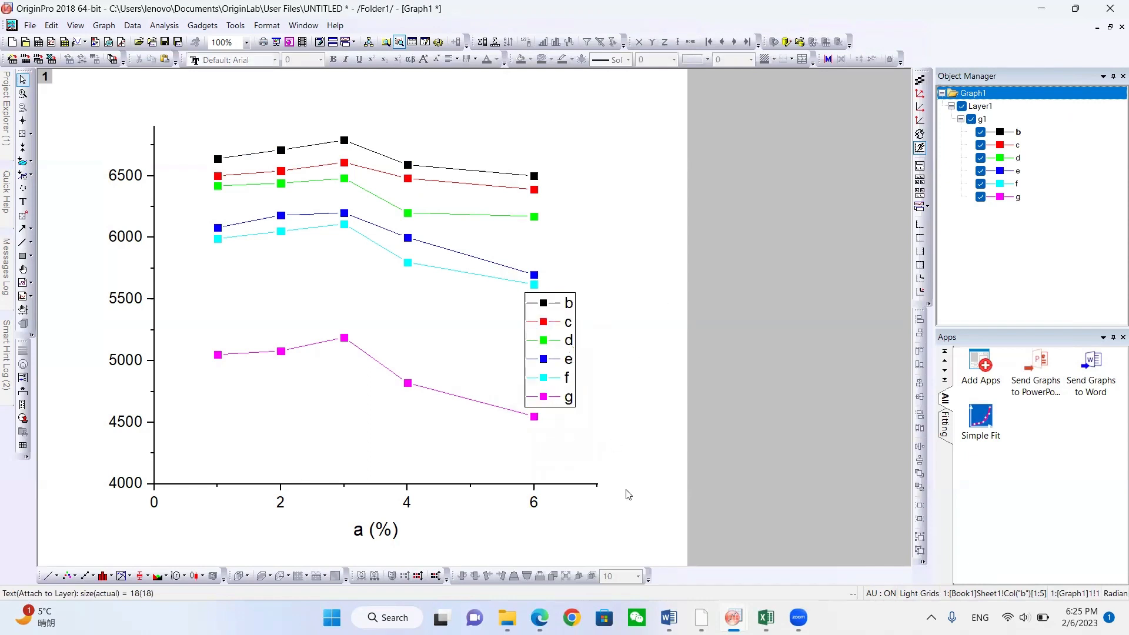
mouse_move(608, 496)
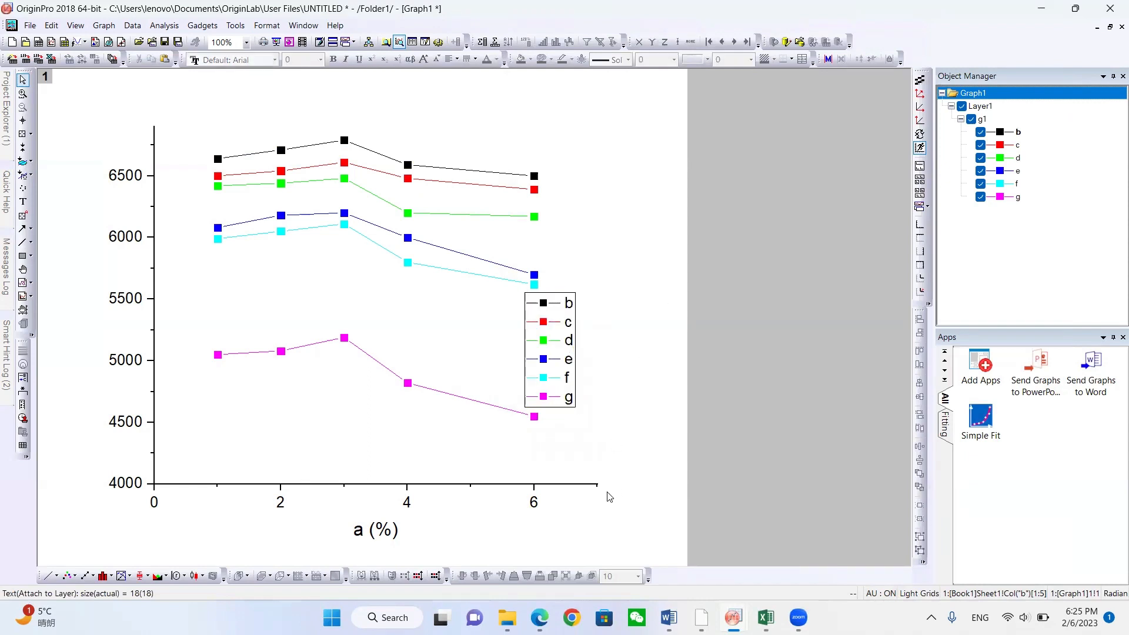
mouse_move(245, 360)
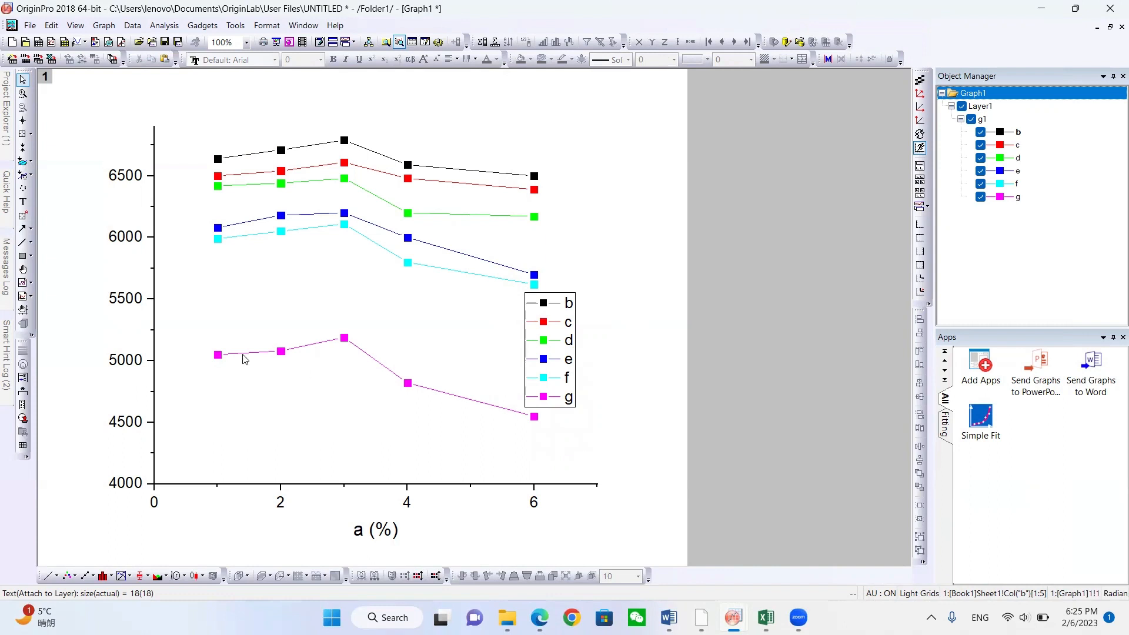
mouse_move(200, 311)
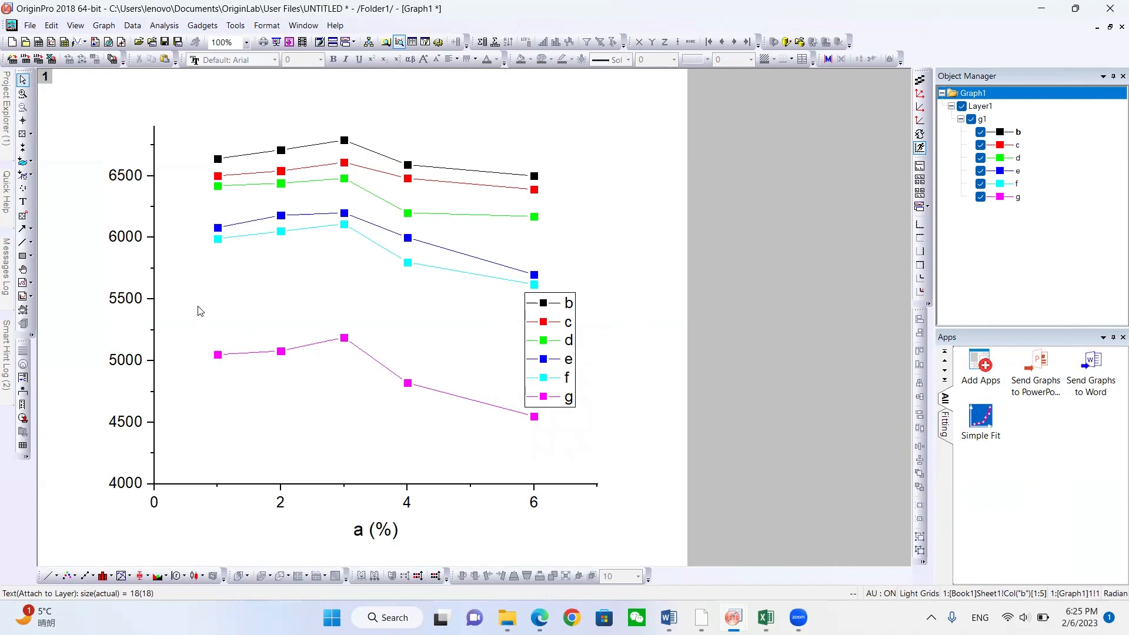
mouse_move(142, 245)
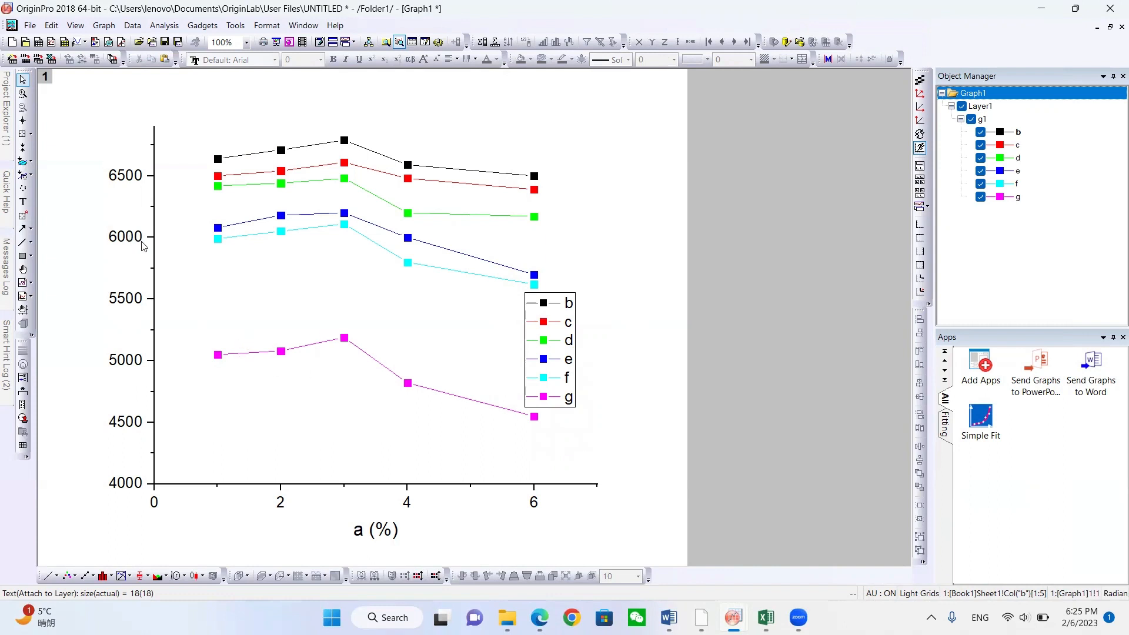
mouse_move(364, 486)
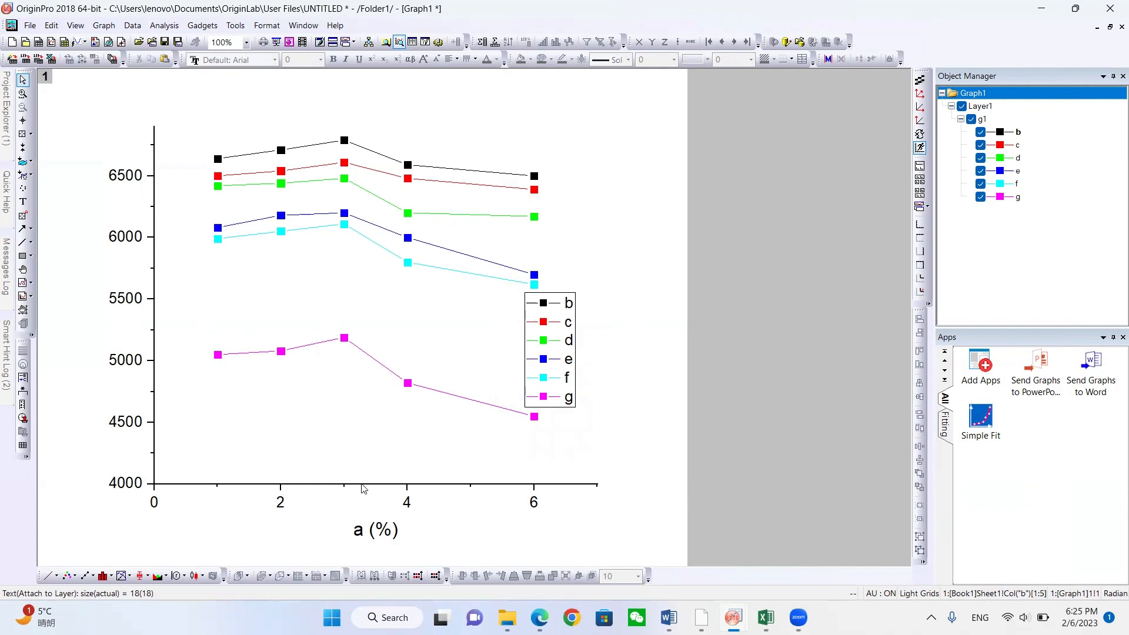
type("1.5")
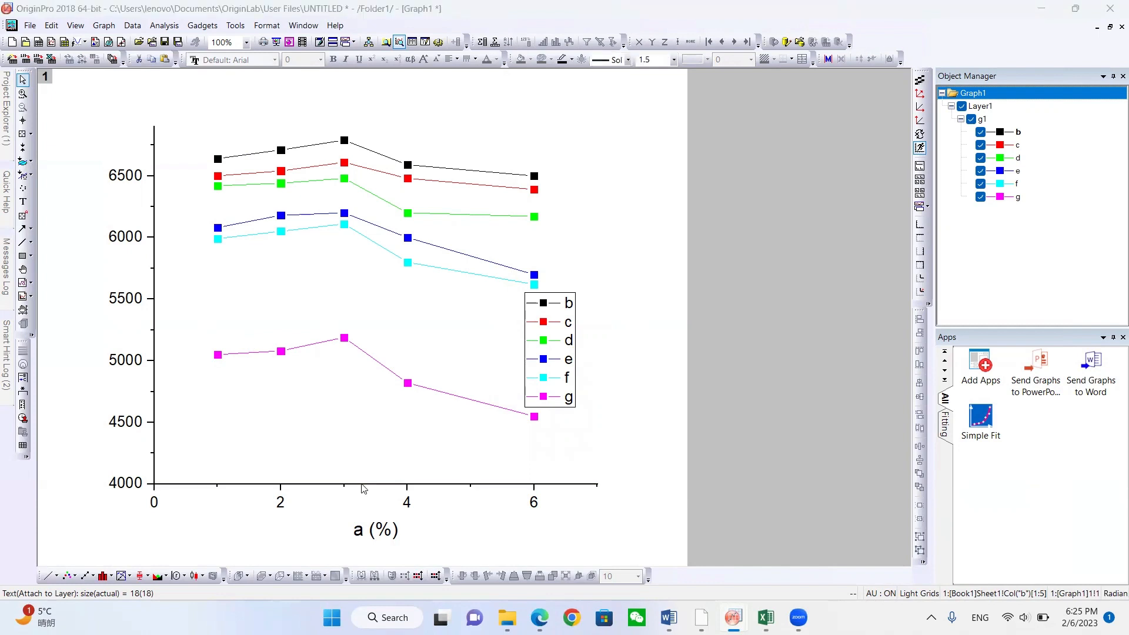
- Give the bottom X axis thickness 2 with major and minor ticks pointing inward
double_click(353, 501)
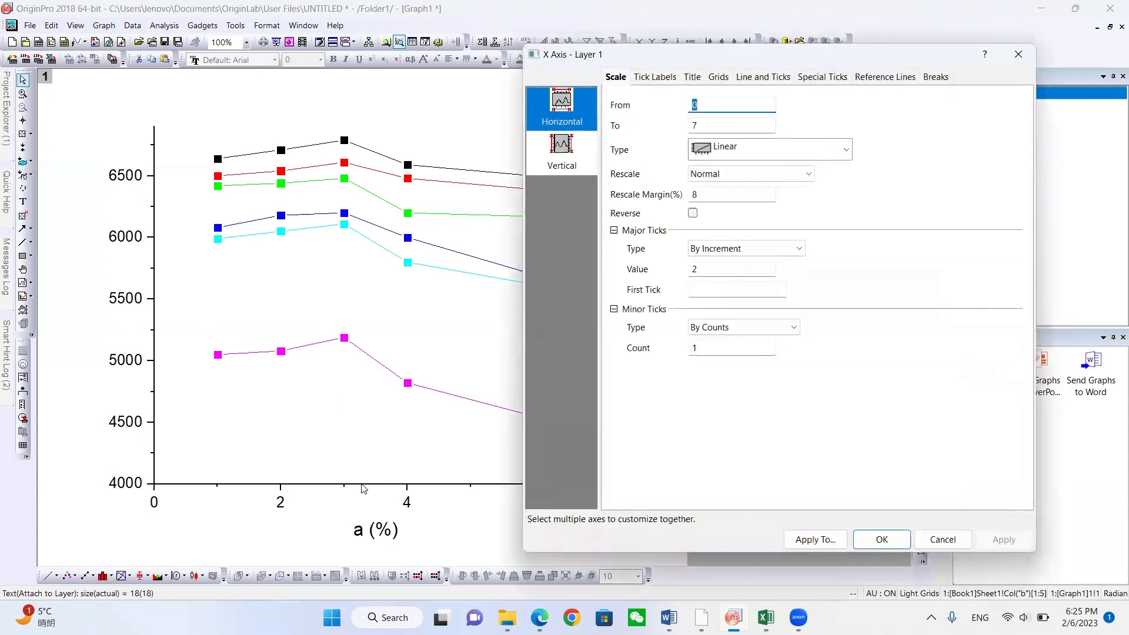
mouse_move(94, 419)
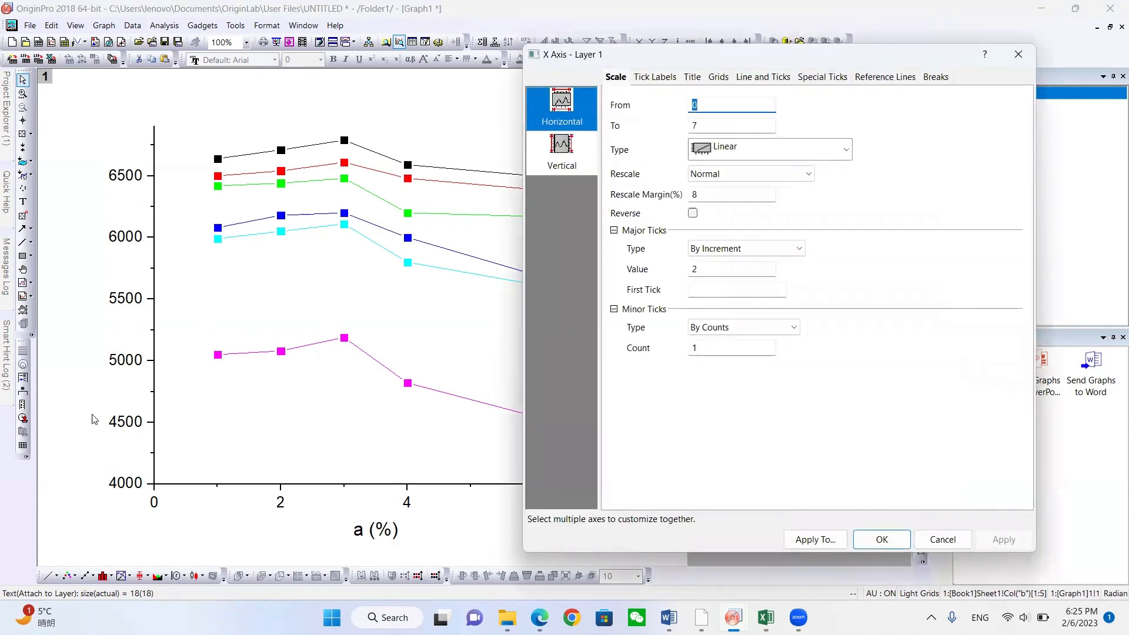
mouse_move(209, 473)
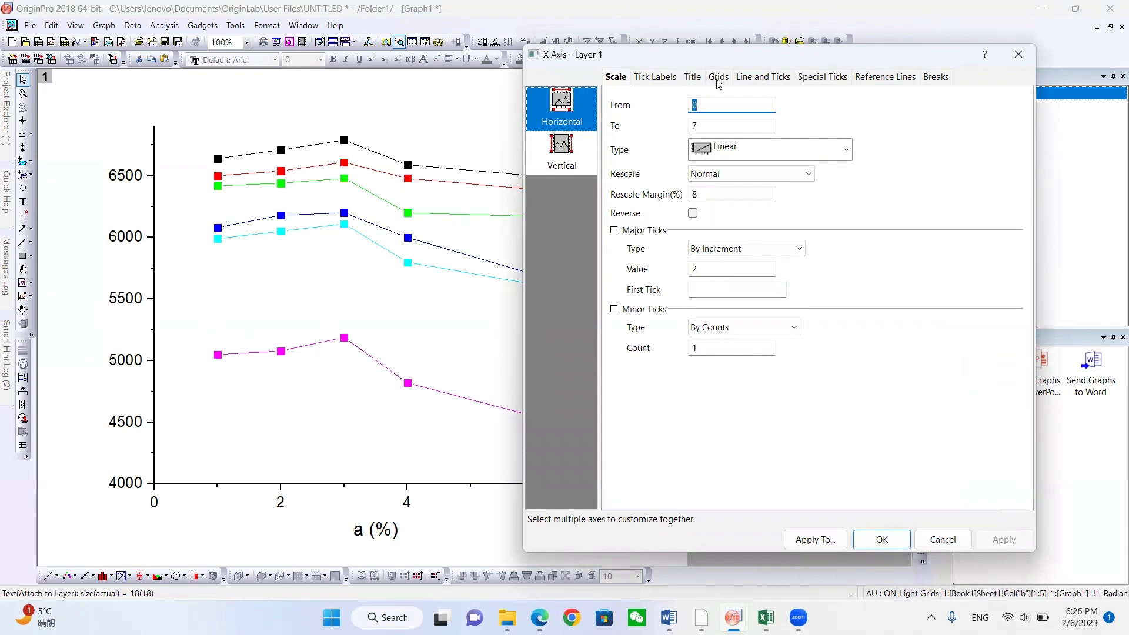
mouse_move(773, 81)
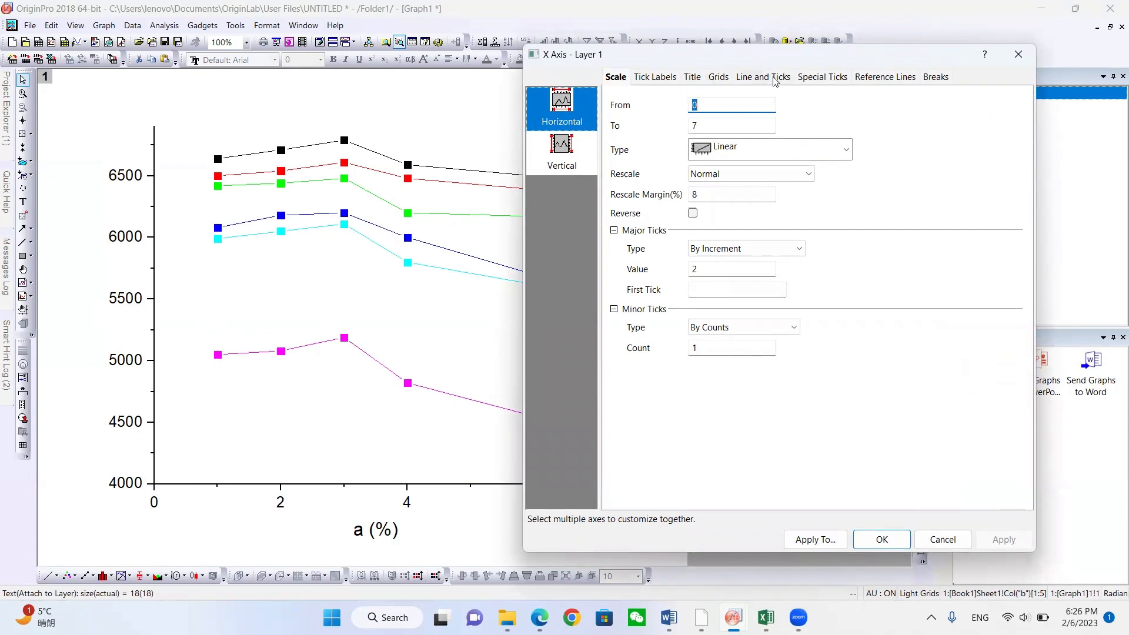
left_click(762, 78)
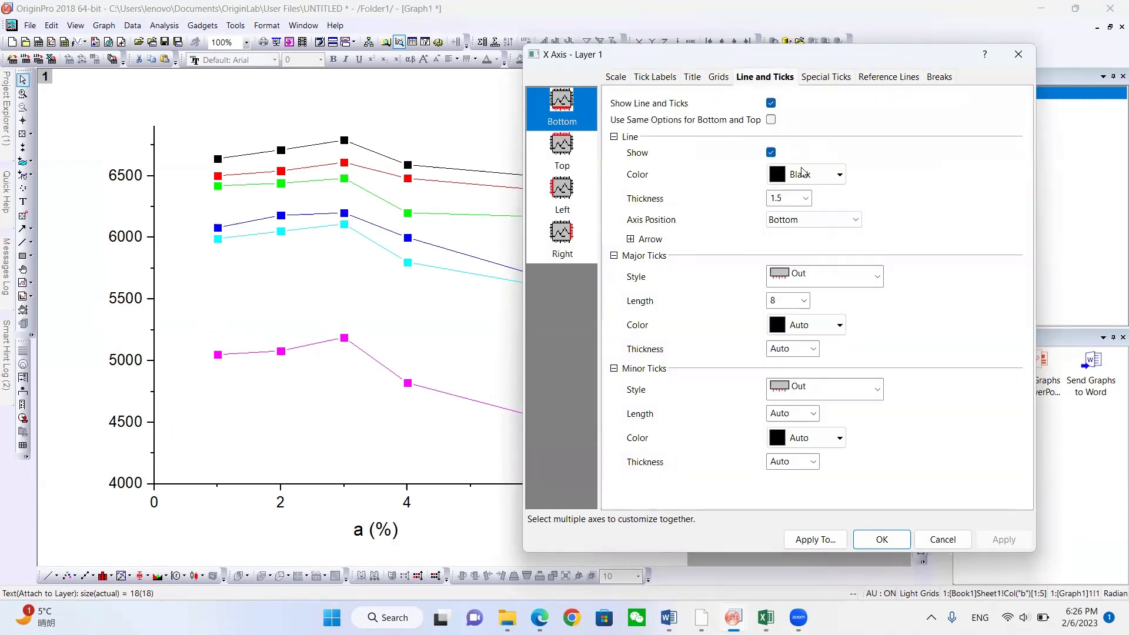
left_click(805, 197)
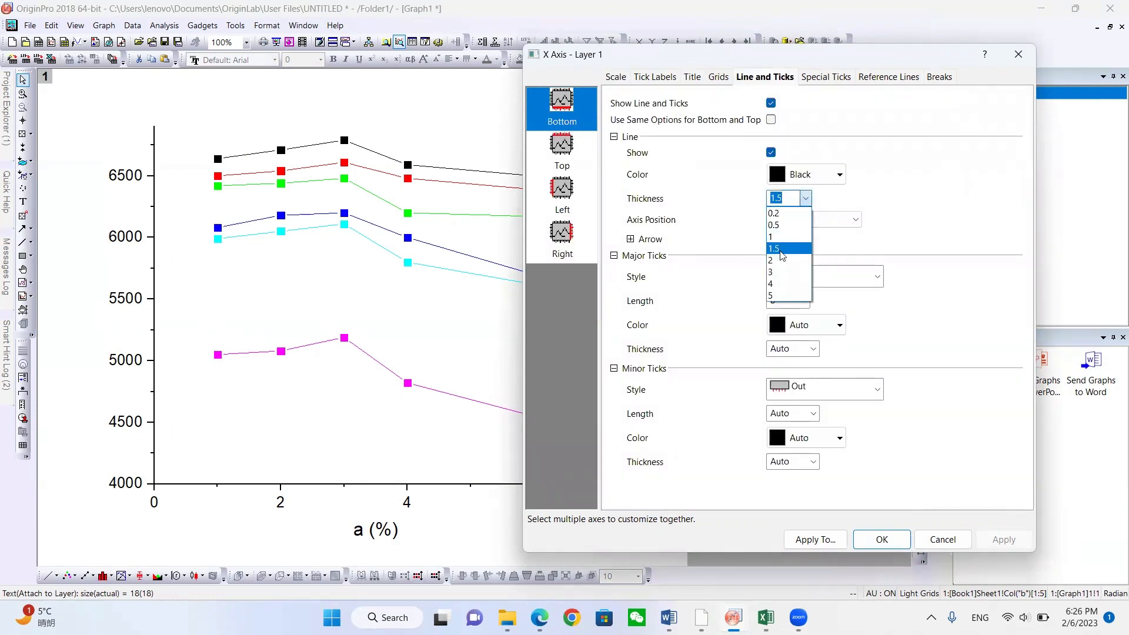
mouse_move(775, 260)
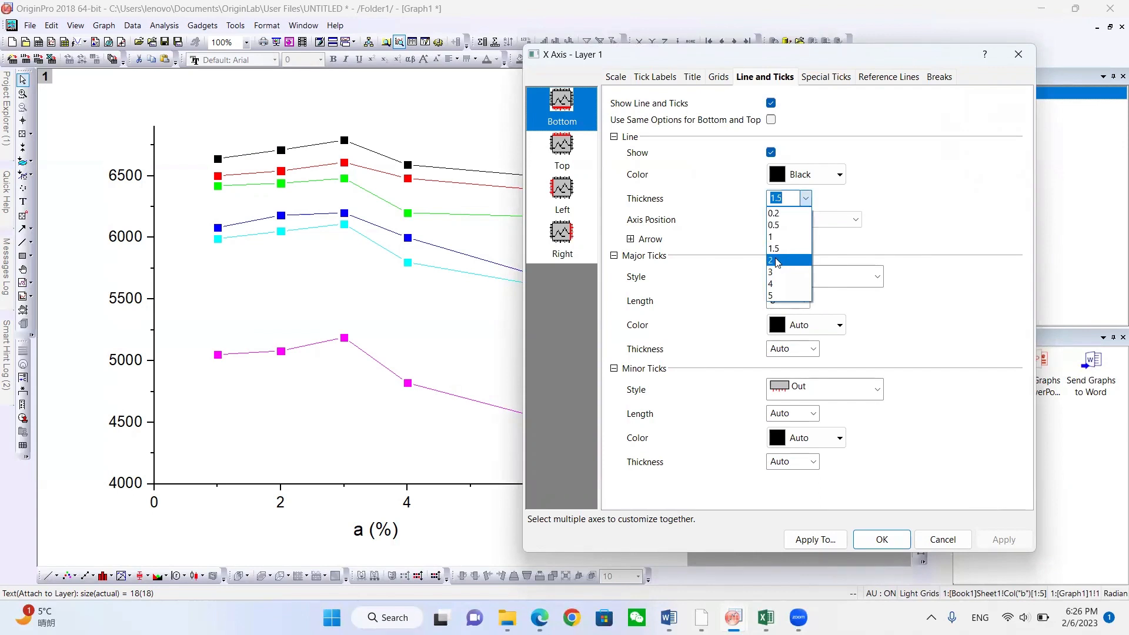
left_click(773, 260)
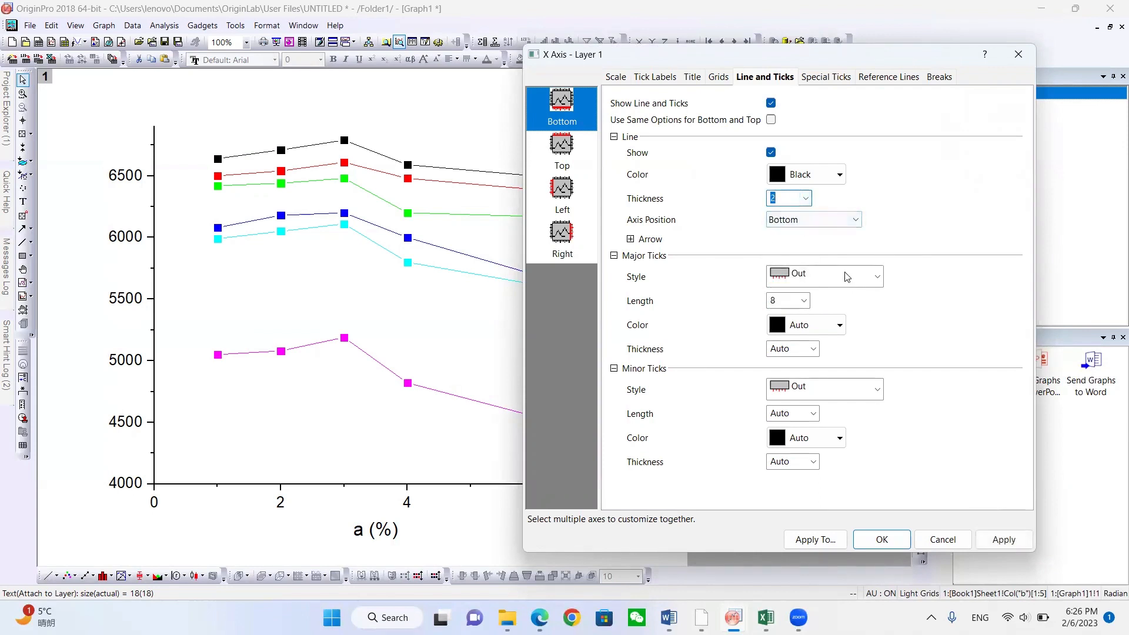
left_click(874, 276)
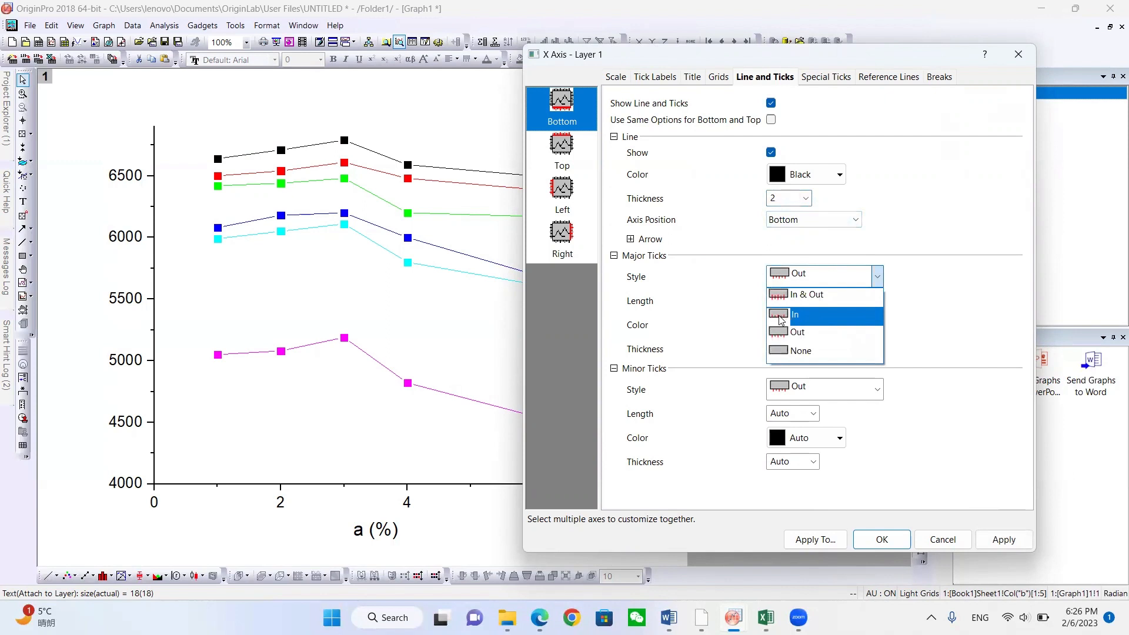
left_click(794, 315)
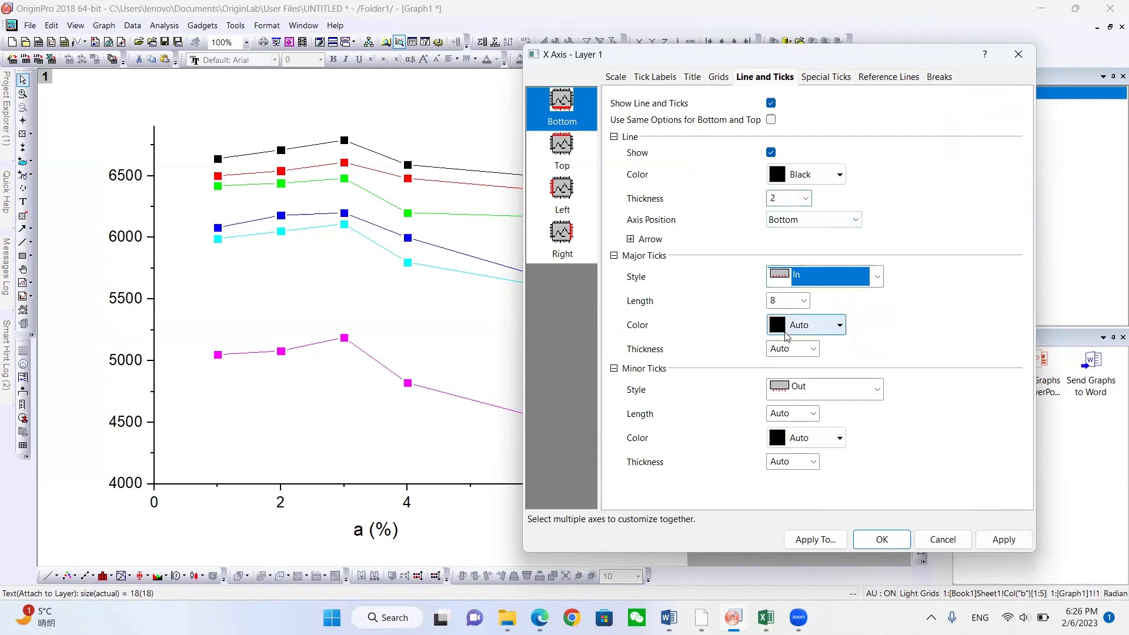
left_click(820, 390)
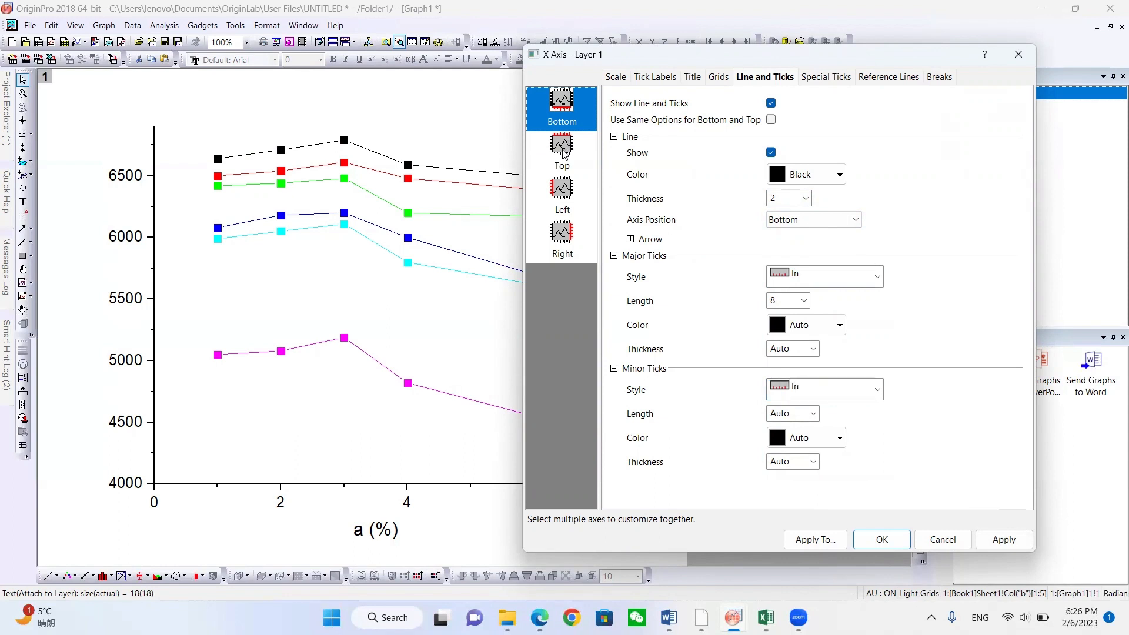
- Show the top axis line at thickness 2 with no major or minor ticks
left_click(562, 149)
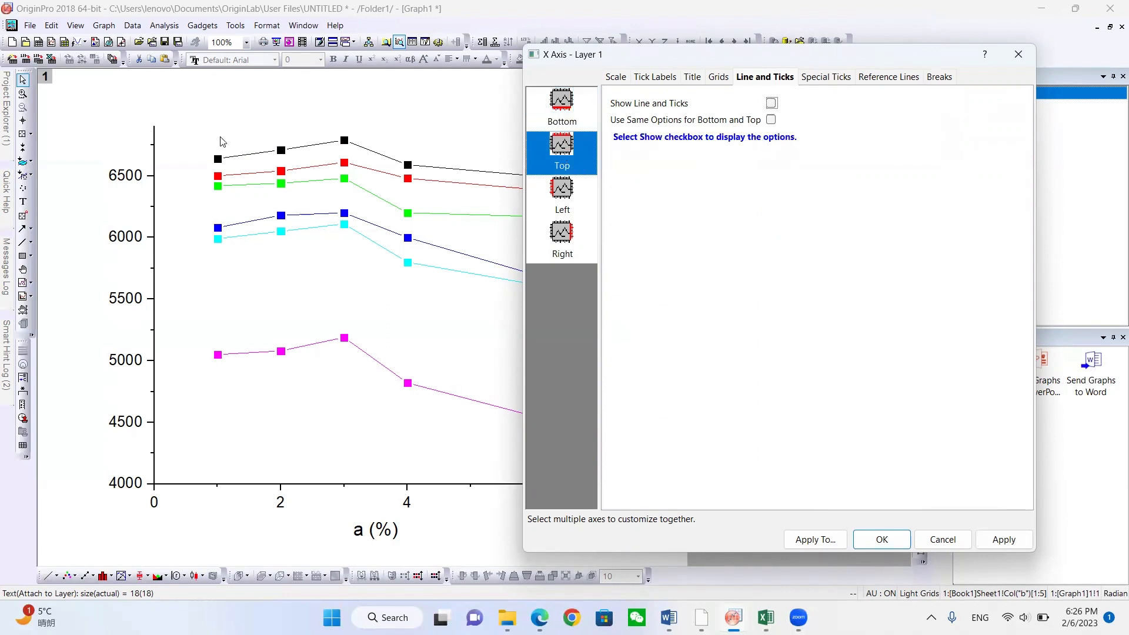
mouse_move(607, 109)
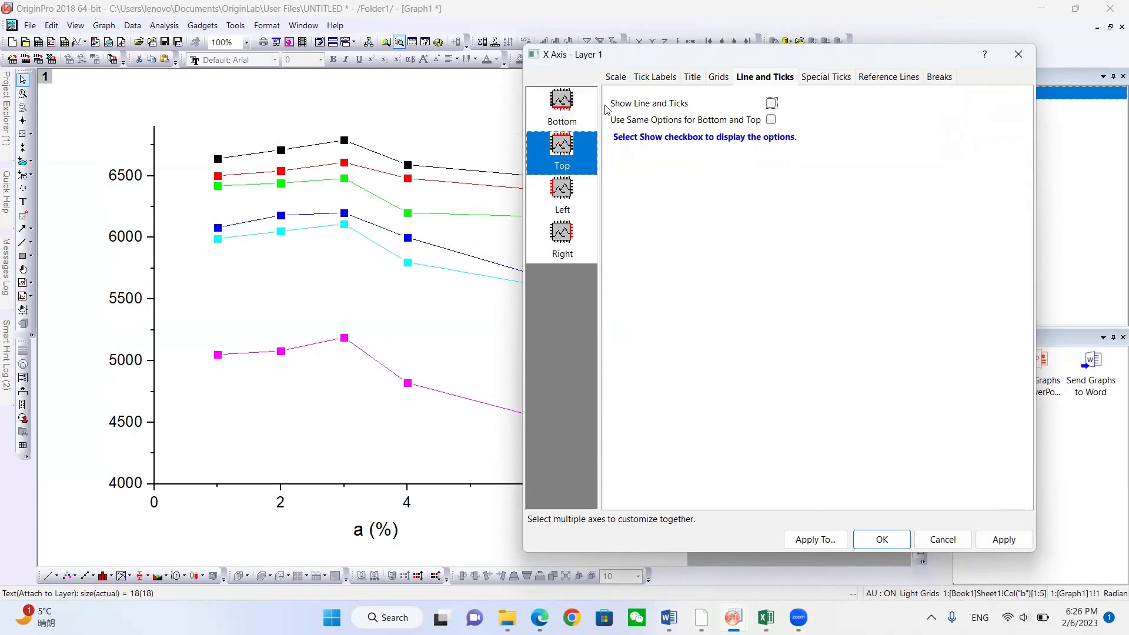
left_click(770, 103)
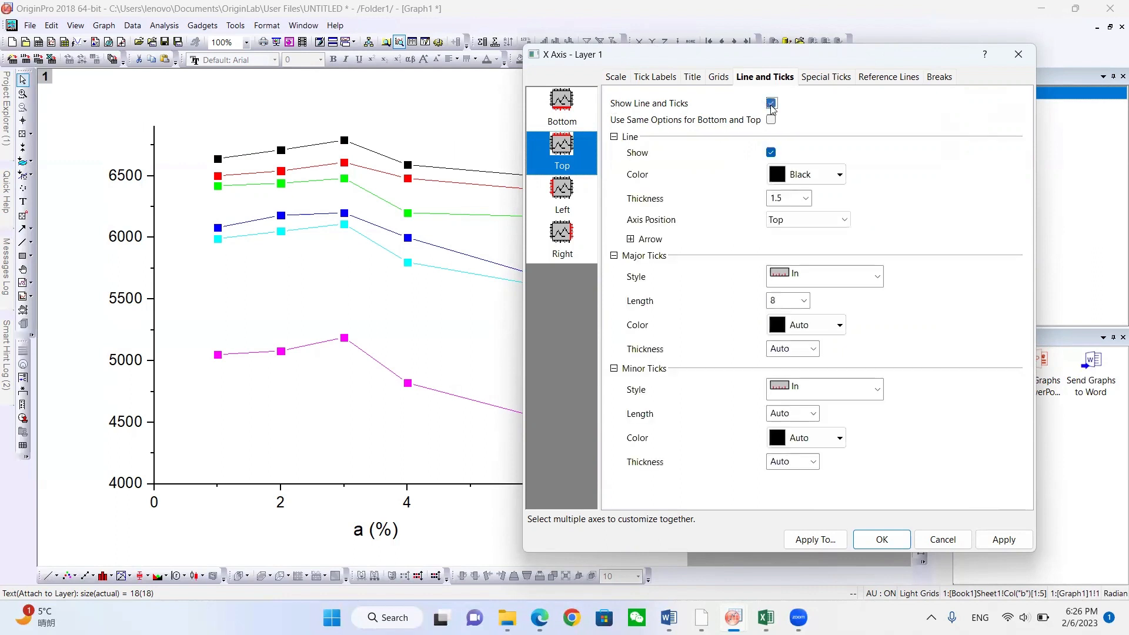
left_click(804, 197)
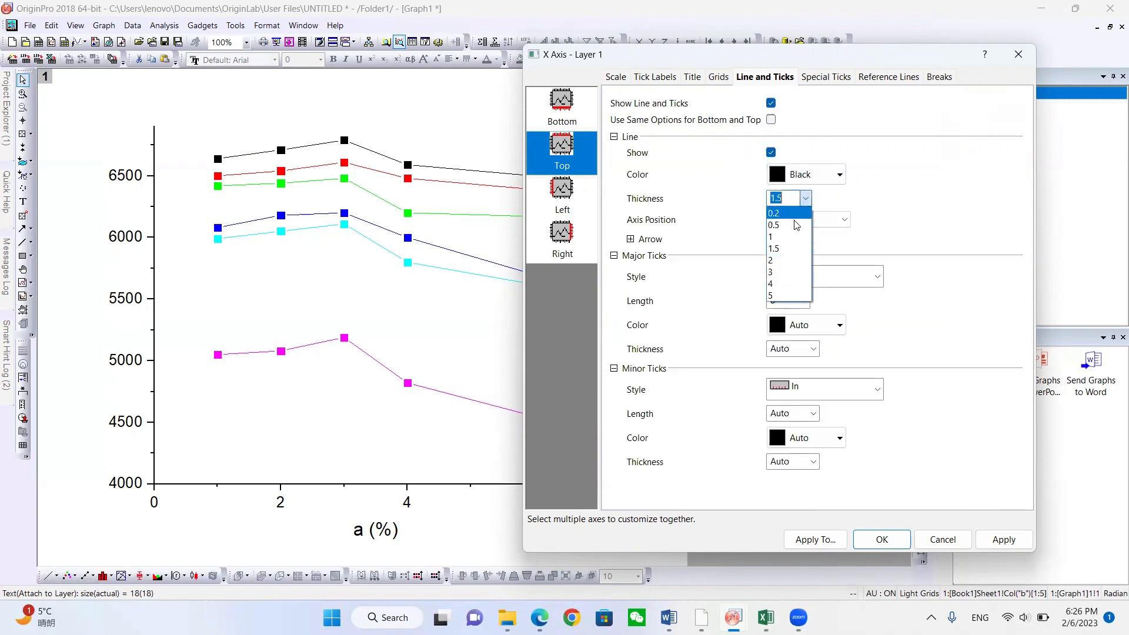
left_click(769, 260)
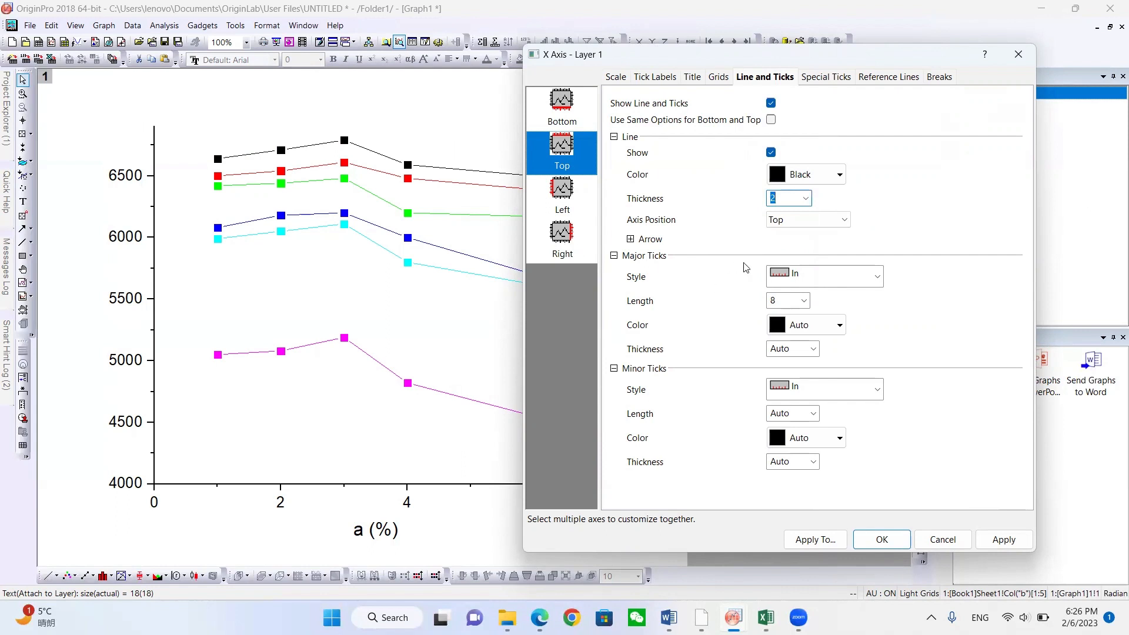
left_click(825, 276)
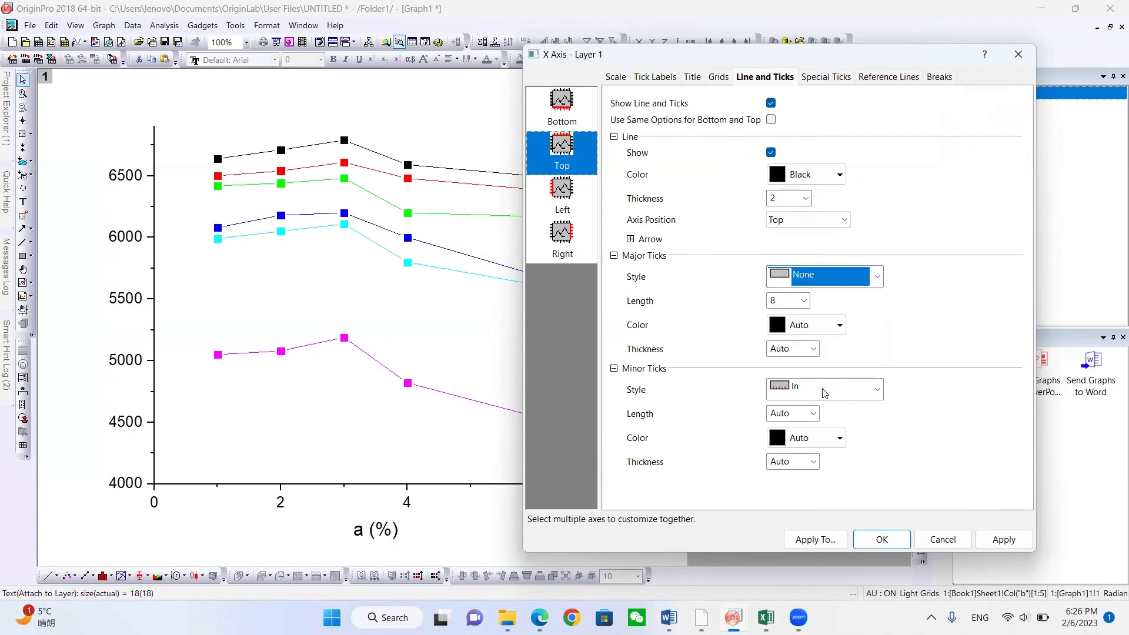
left_click(824, 389)
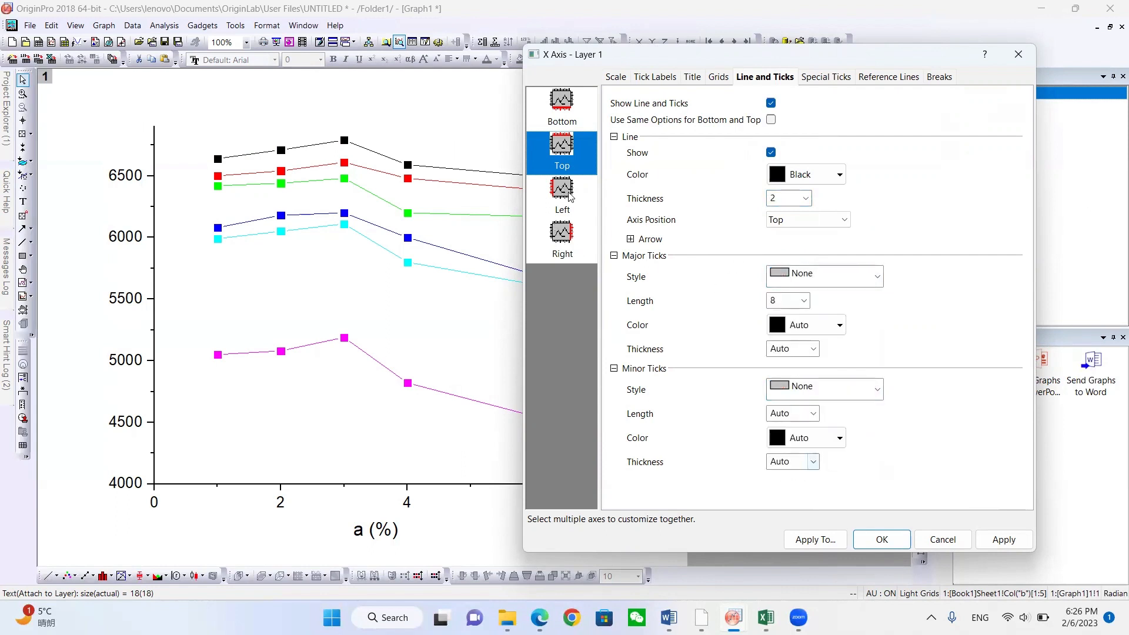
- Give the left axis thickness 2 with inward ticks and show a tickless right axis line
left_click(562, 191)
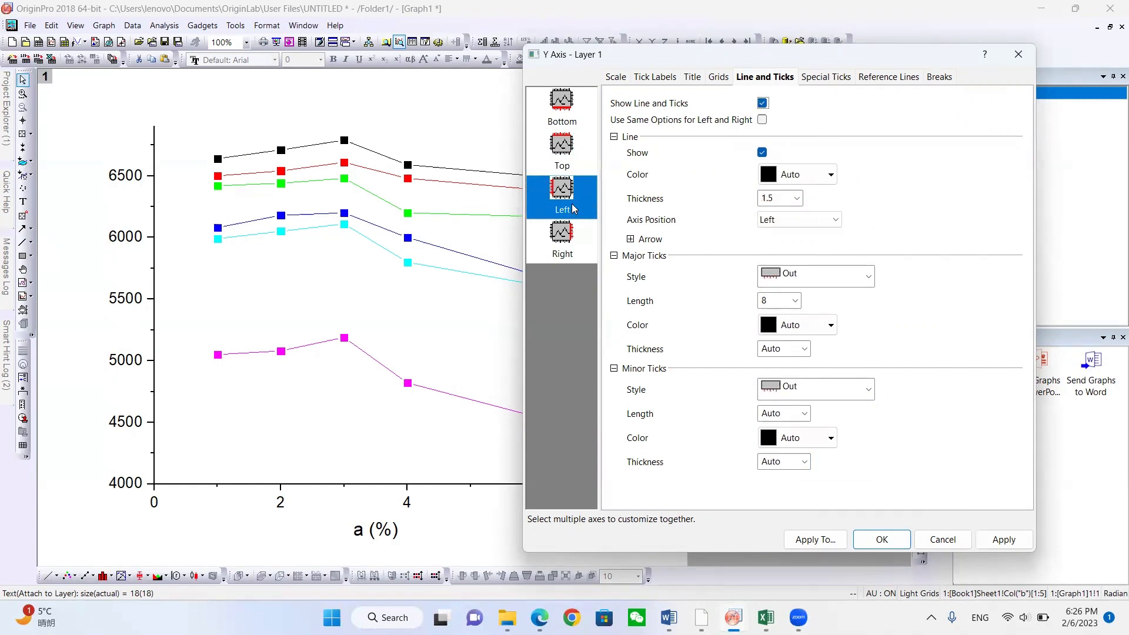
left_click(796, 197)
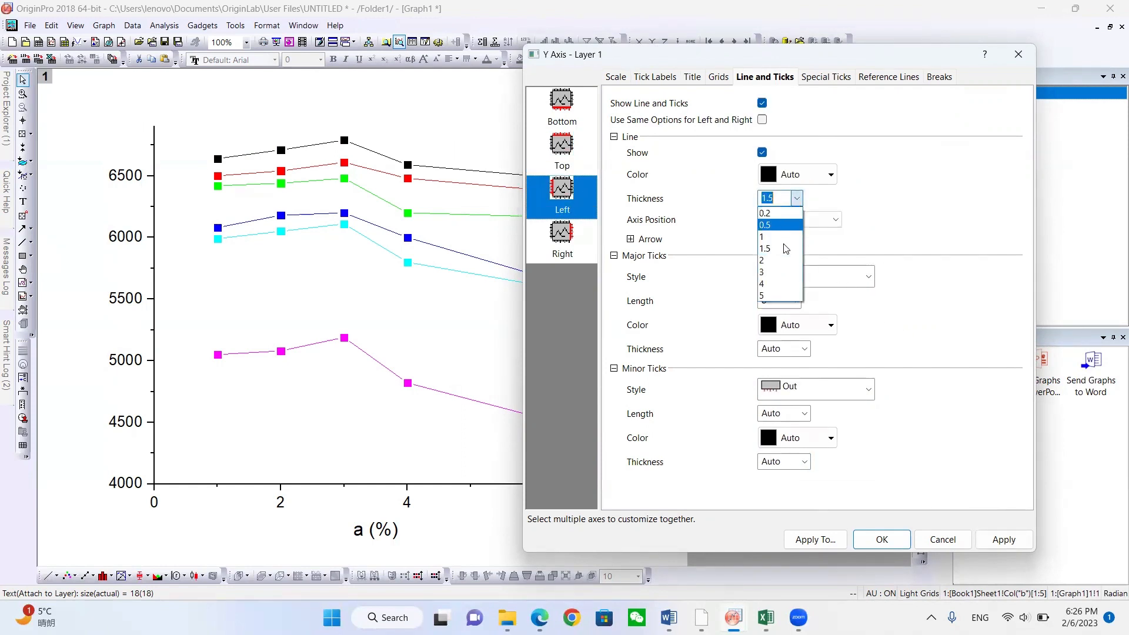
left_click(763, 260)
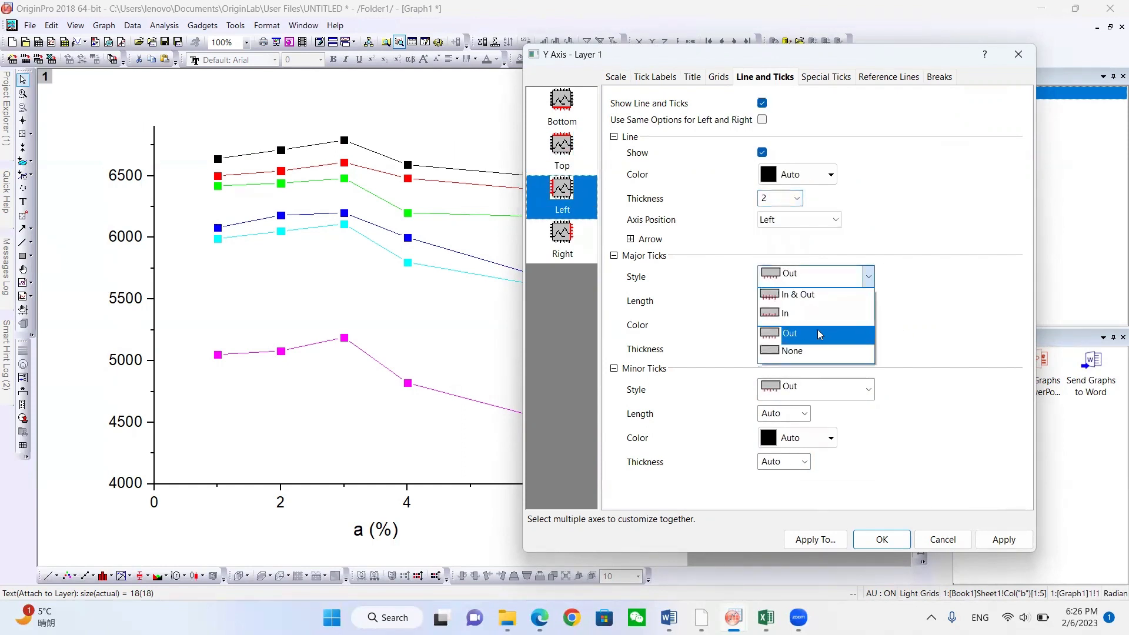
left_click(784, 312)
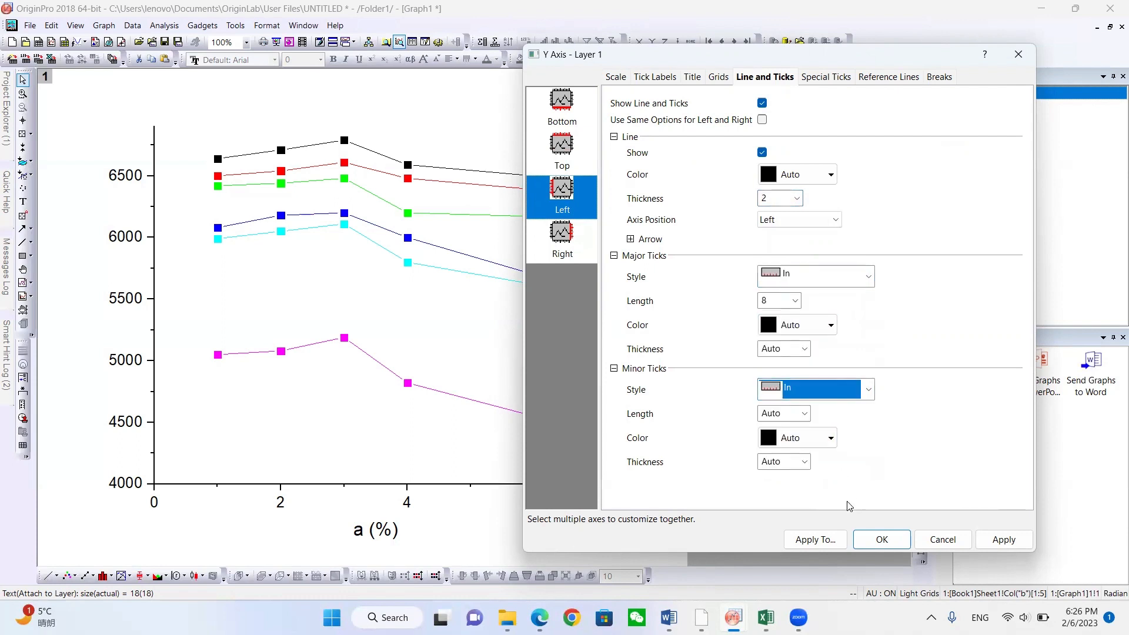
left_click(562, 237)
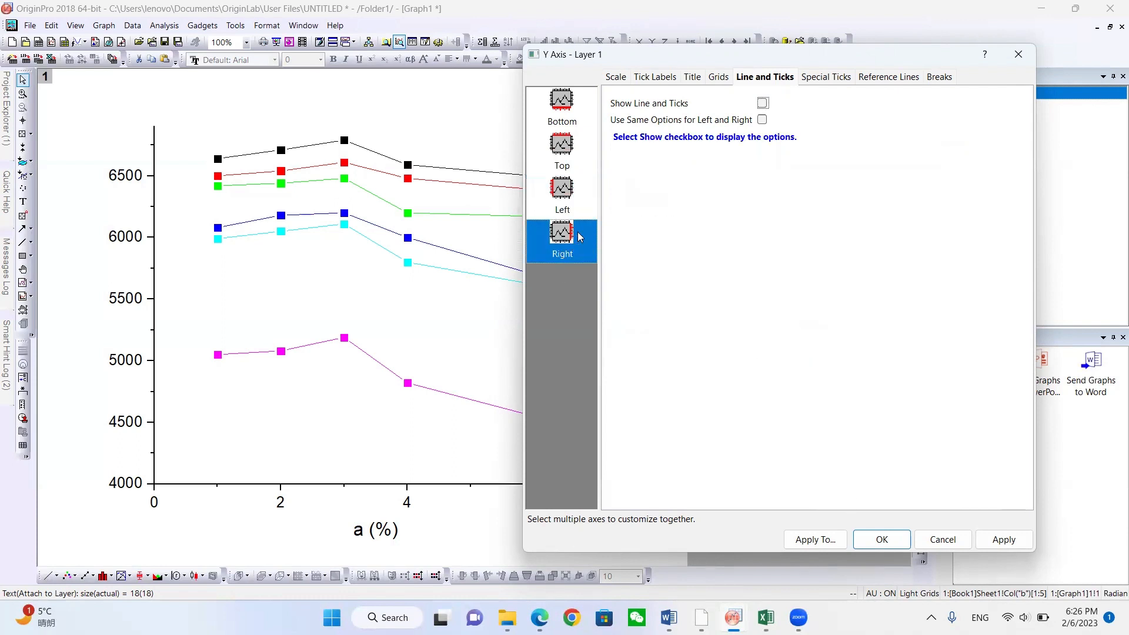
left_click(762, 103)
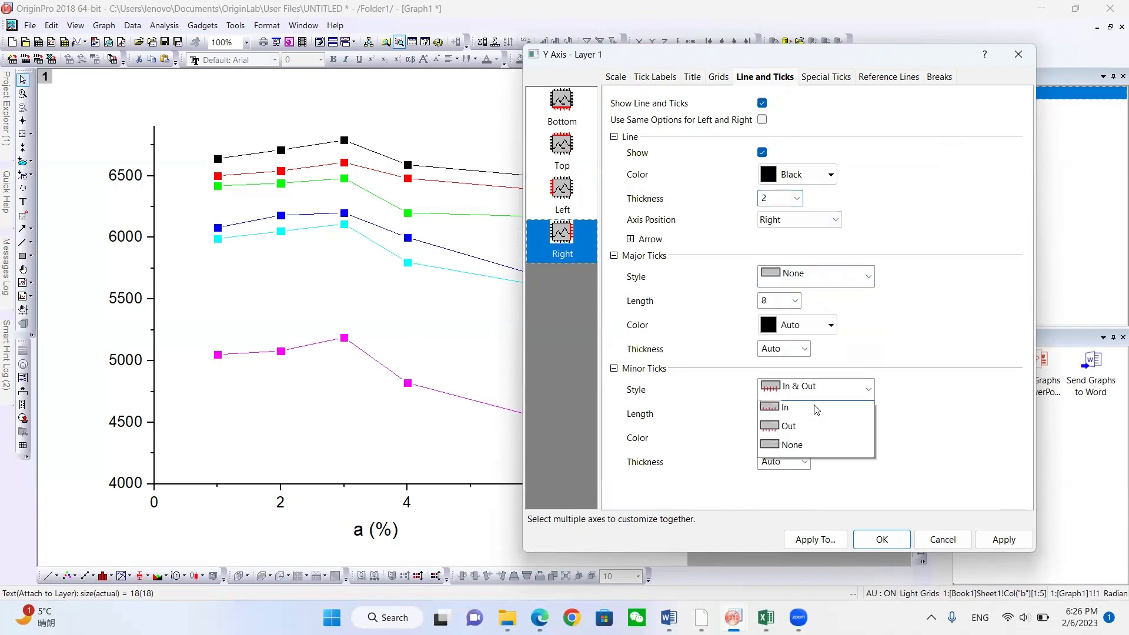
left_click(790, 444)
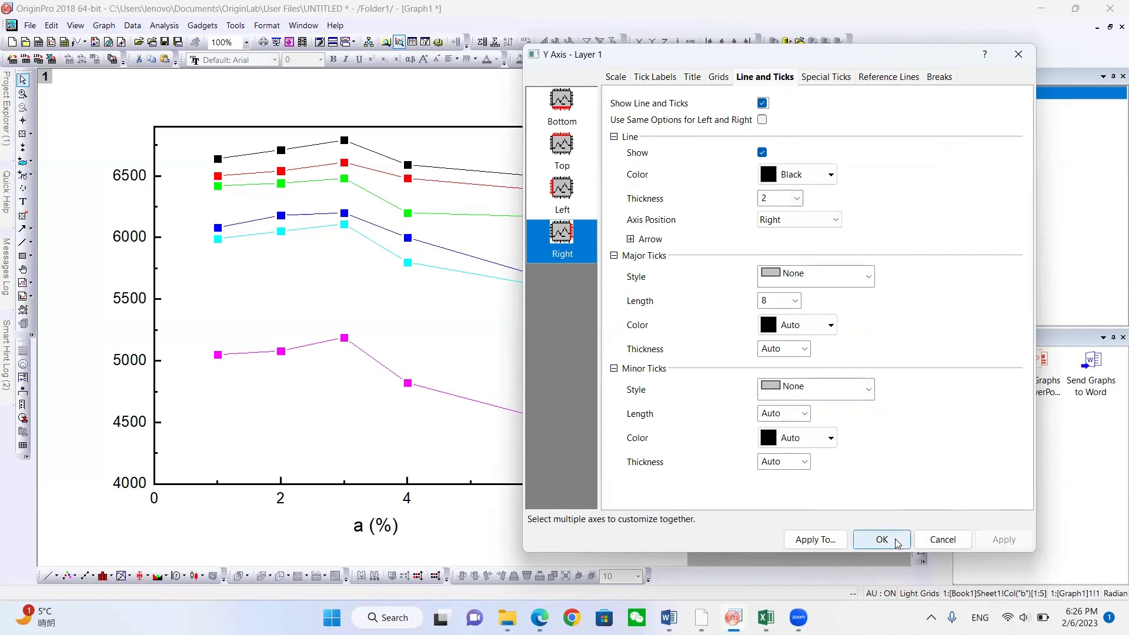
left_click(881, 540)
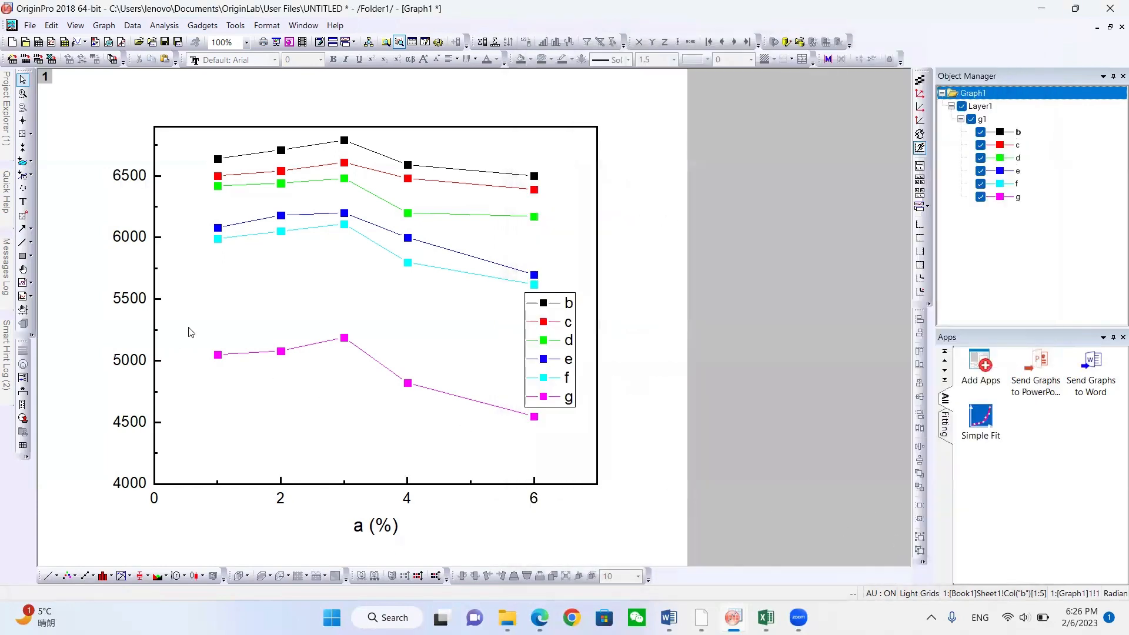
left_click(7, 267)
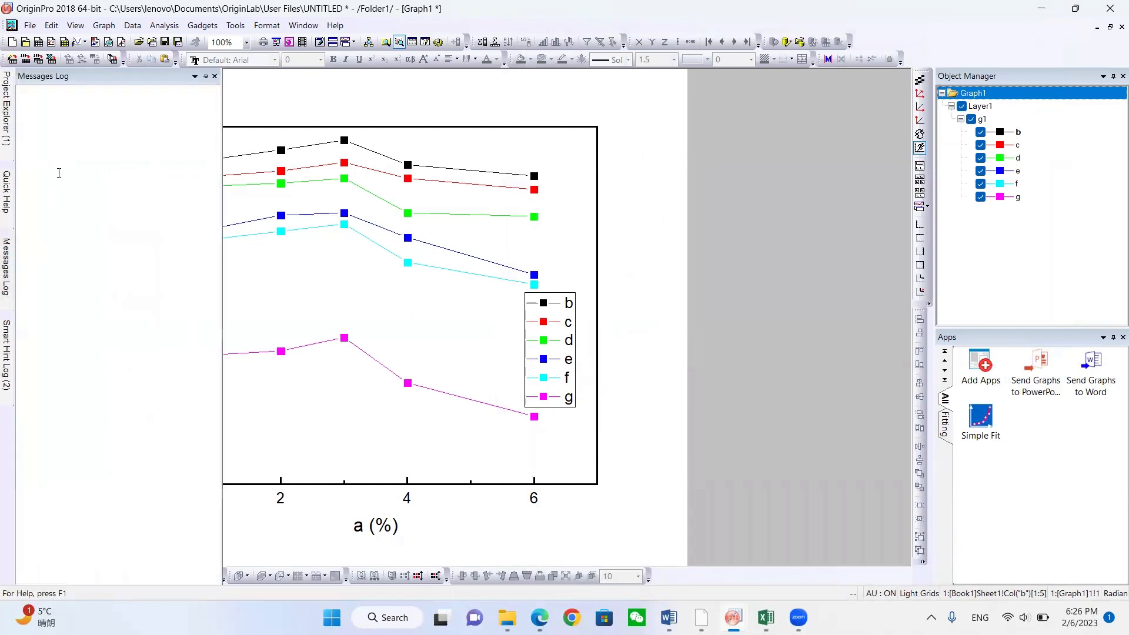
left_click(214, 75)
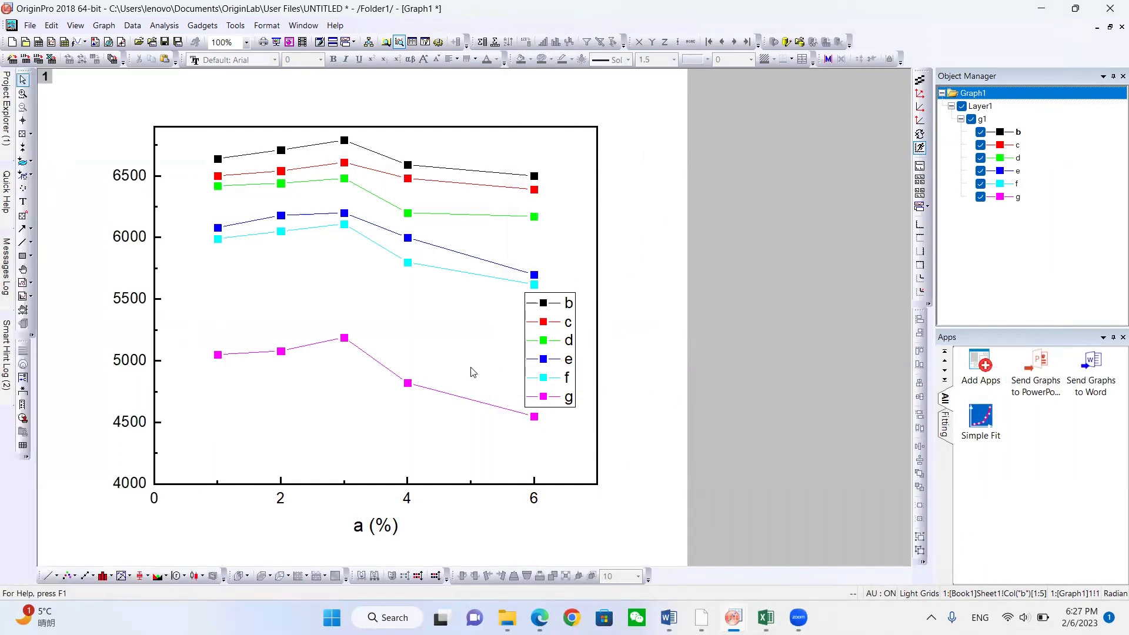
mouse_move(394, 403)
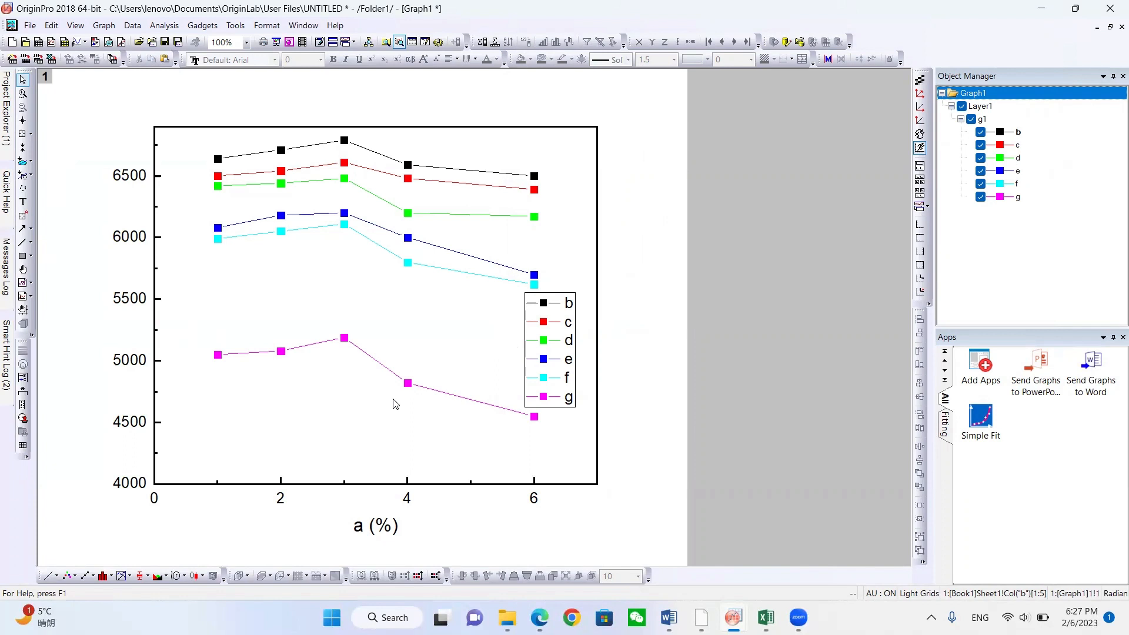
mouse_move(405, 396)
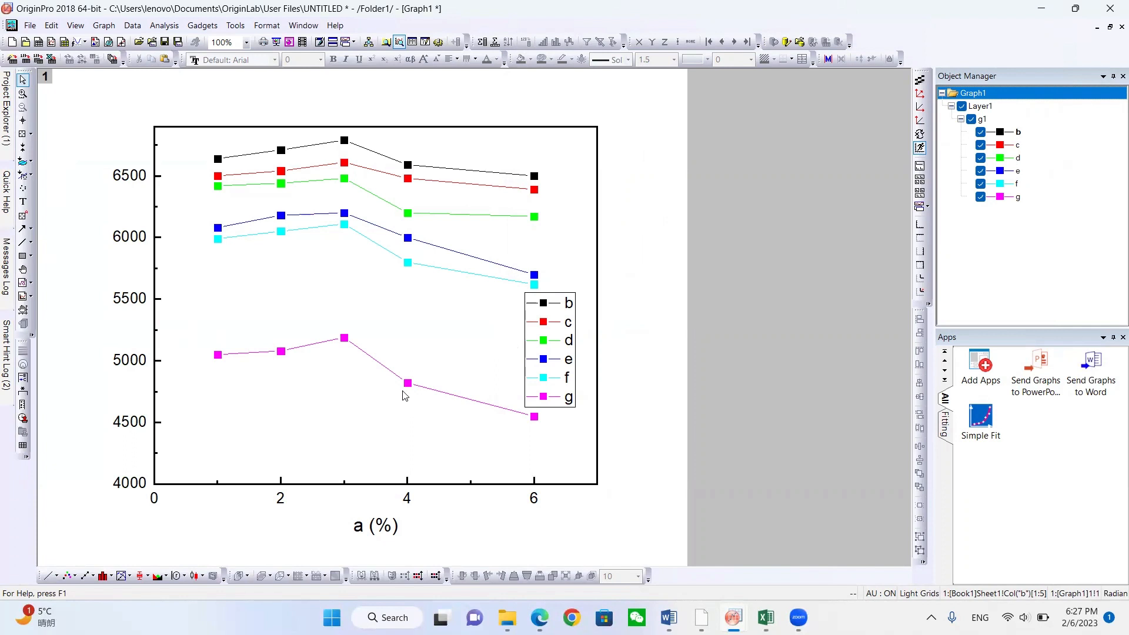
mouse_move(81, 260)
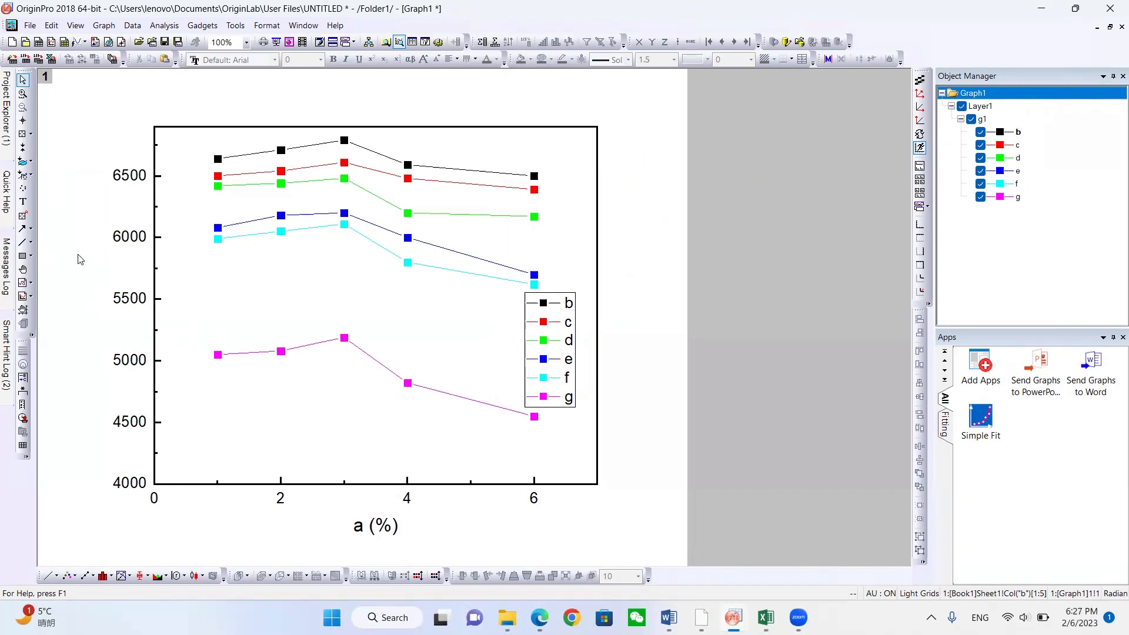
mouse_move(72, 276)
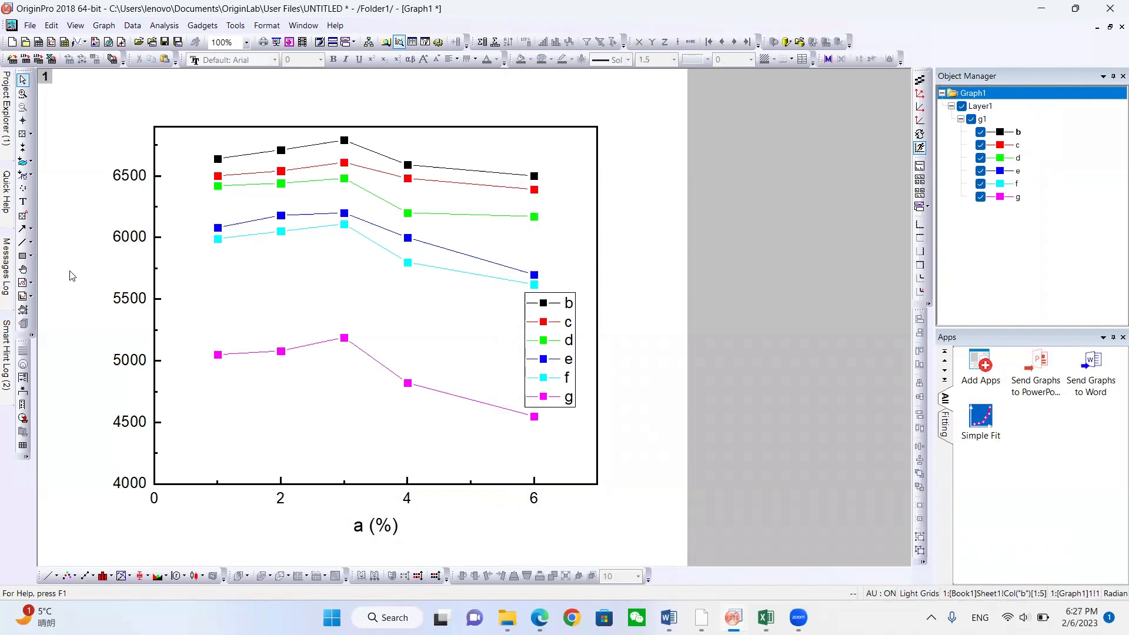
mouse_move(86, 295)
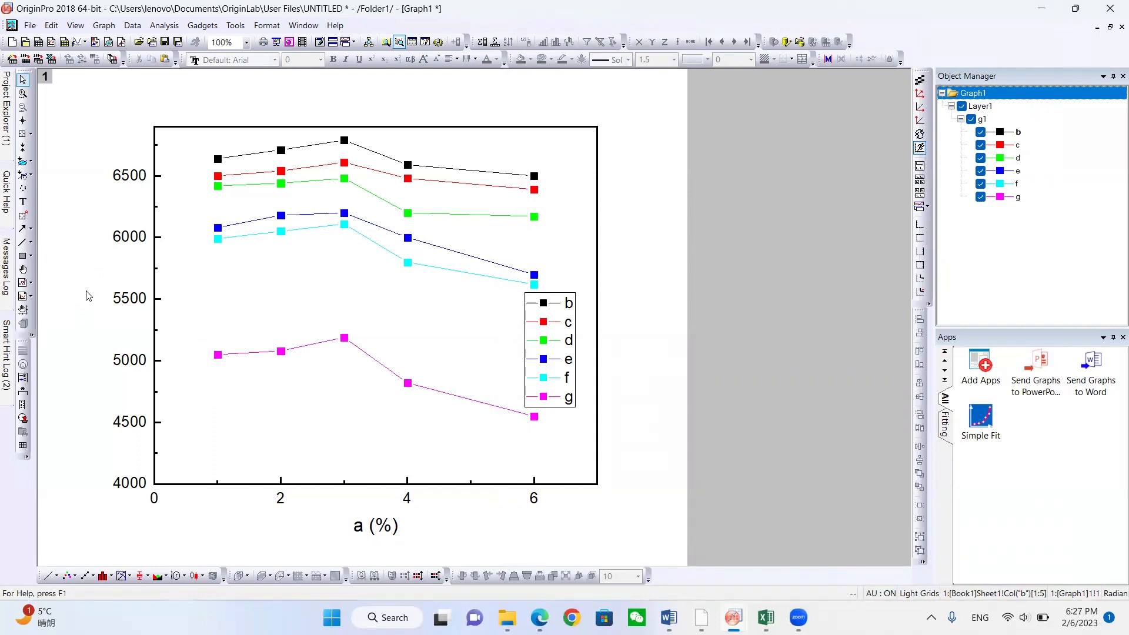
mouse_move(92, 261)
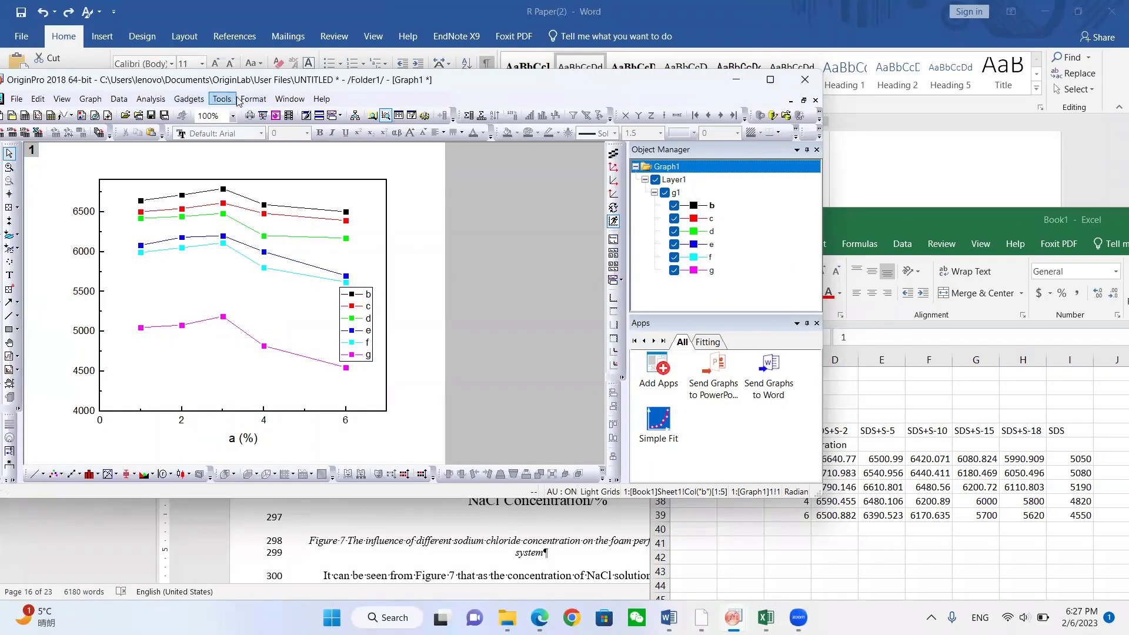
- Browse the Format axis title options, then bring up the Y-axis title's Text Object dialog
left_click(253, 99)
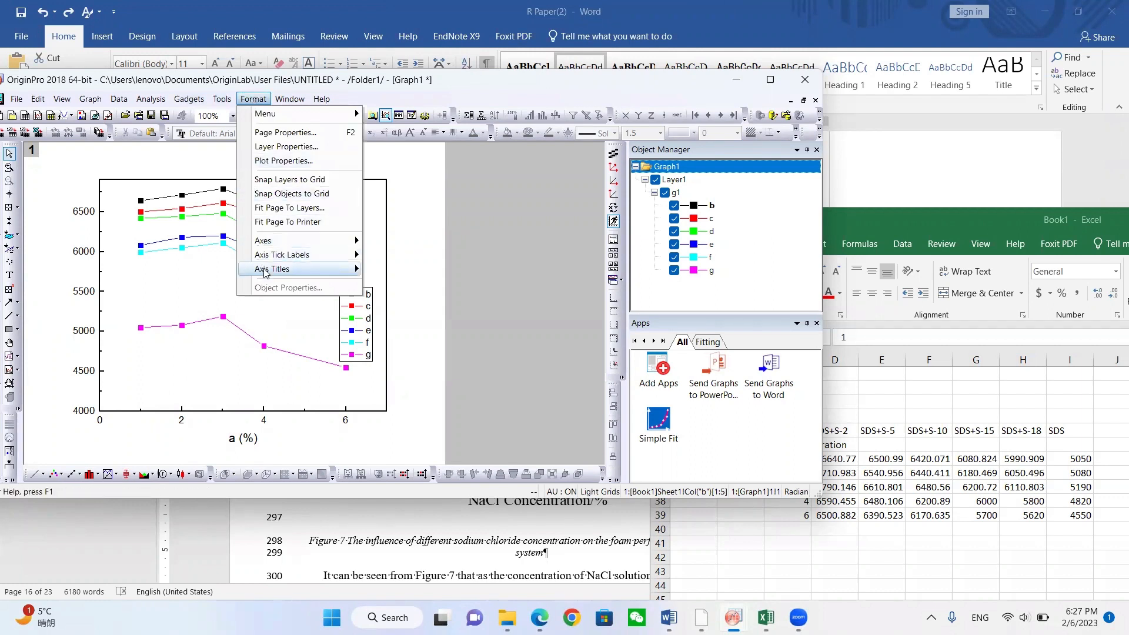
mouse_move(271, 268)
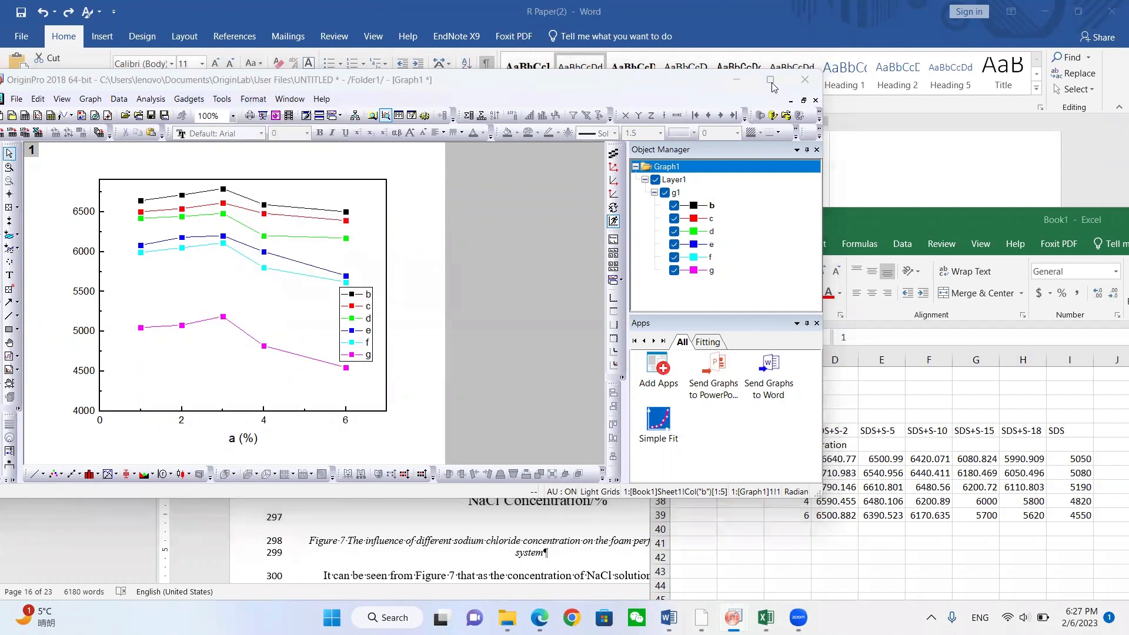
double_click(243, 438)
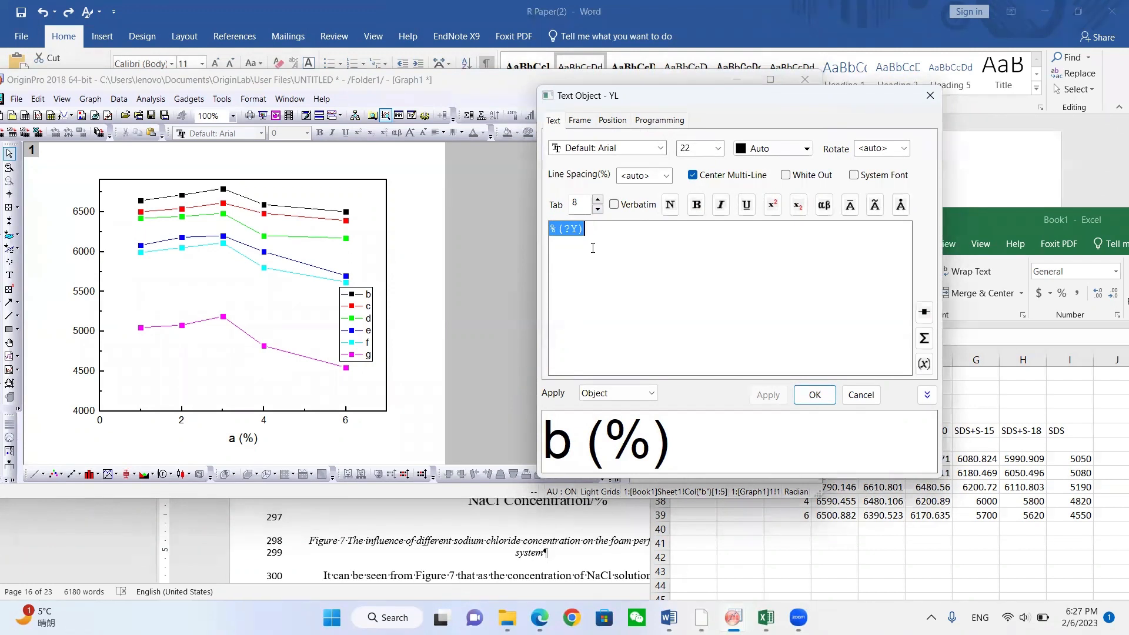
- Enter the Y-axis title text c (%) in the Text Object dialog
type("c")
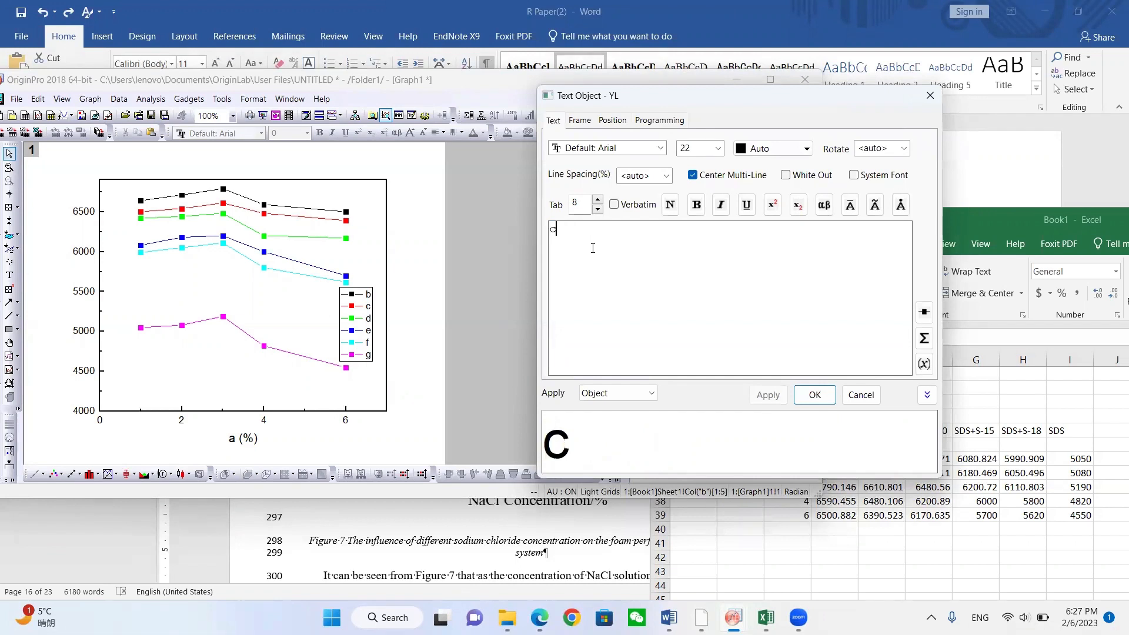
type("(")
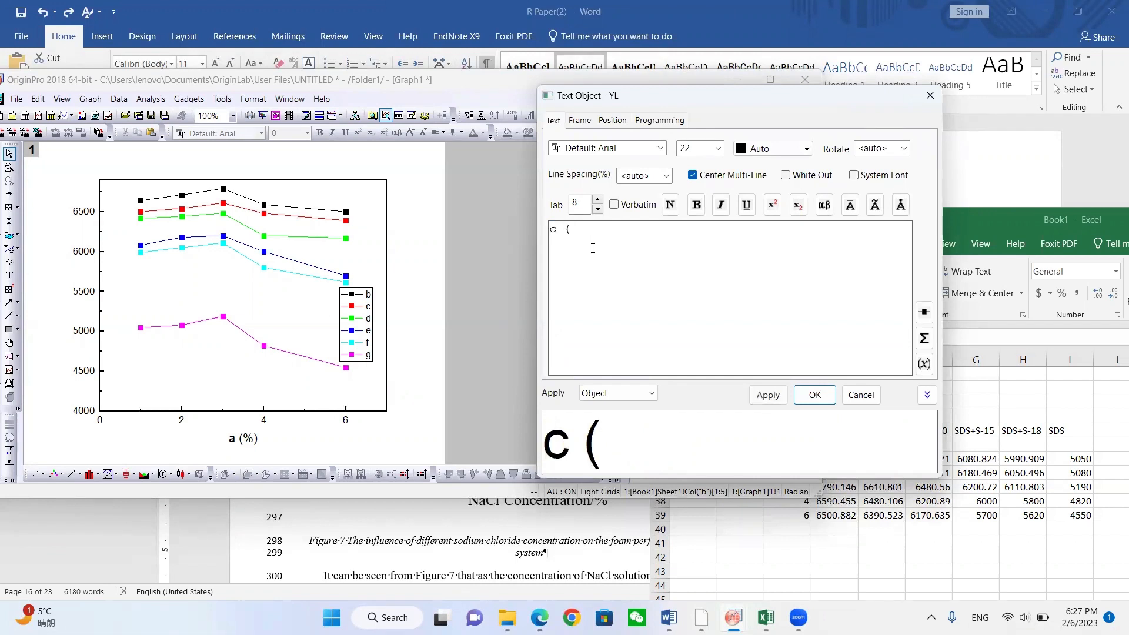
type("%")
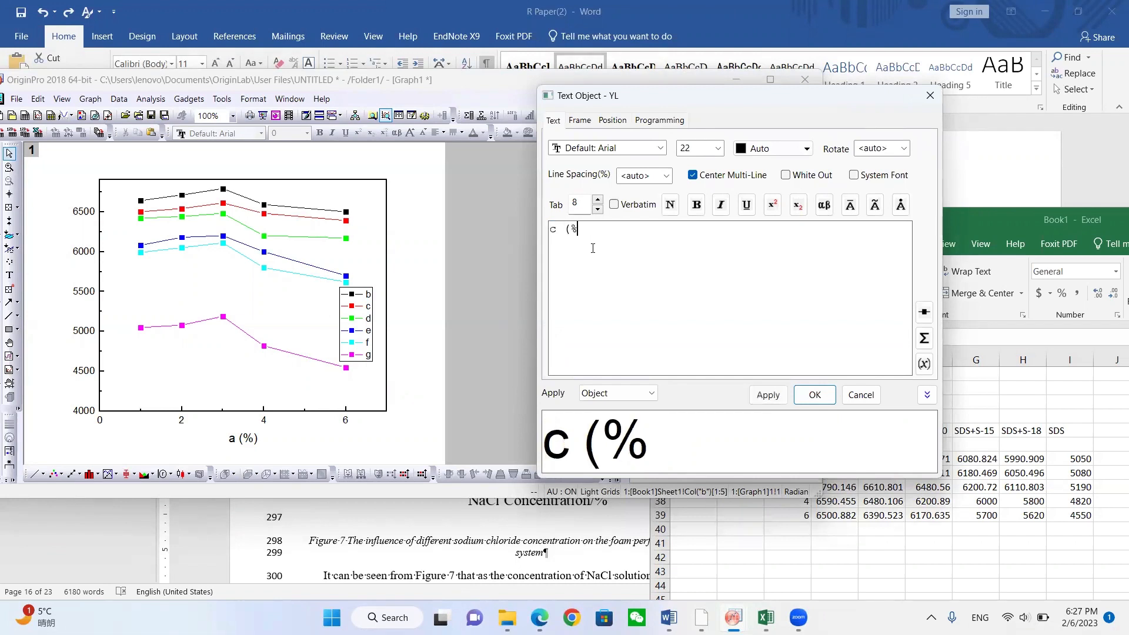
type(")")
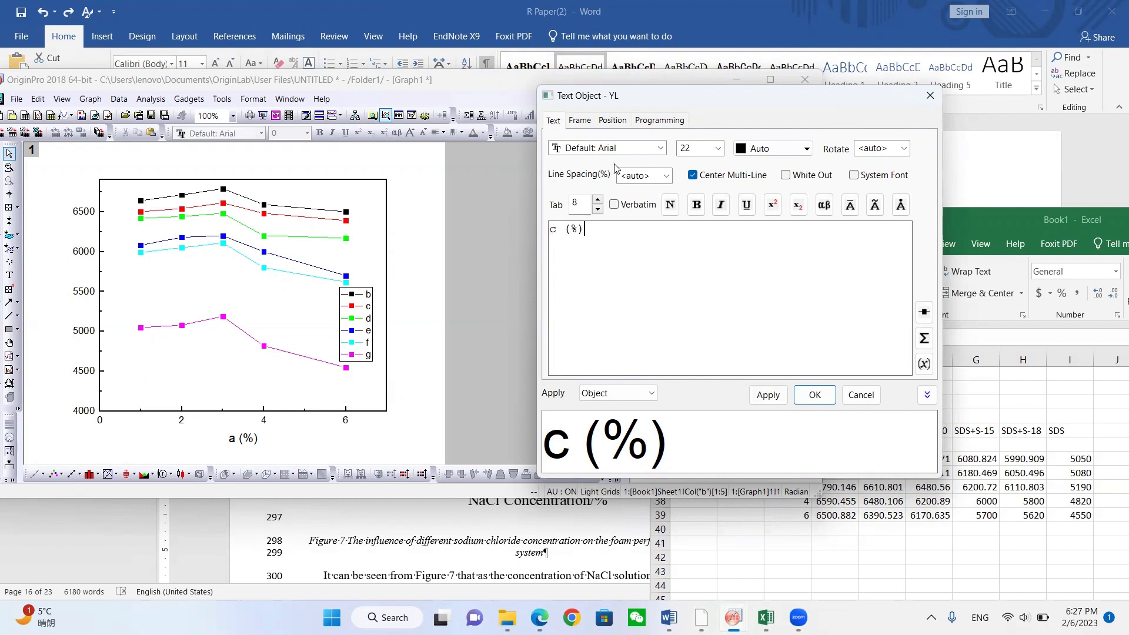
mouse_move(576, 151)
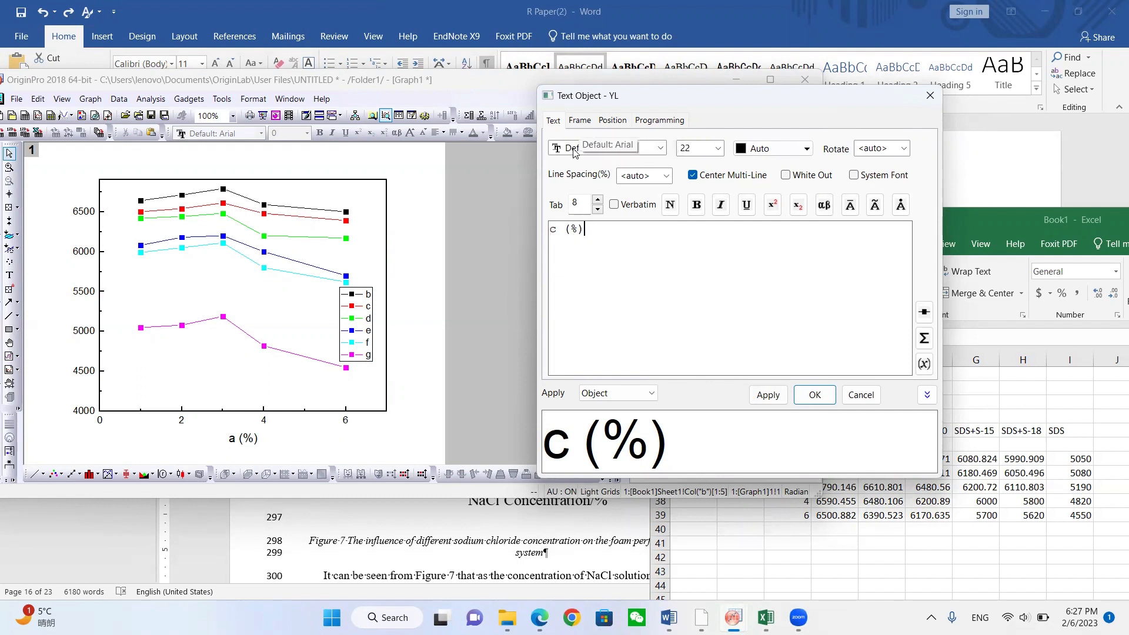
left_click(655, 149)
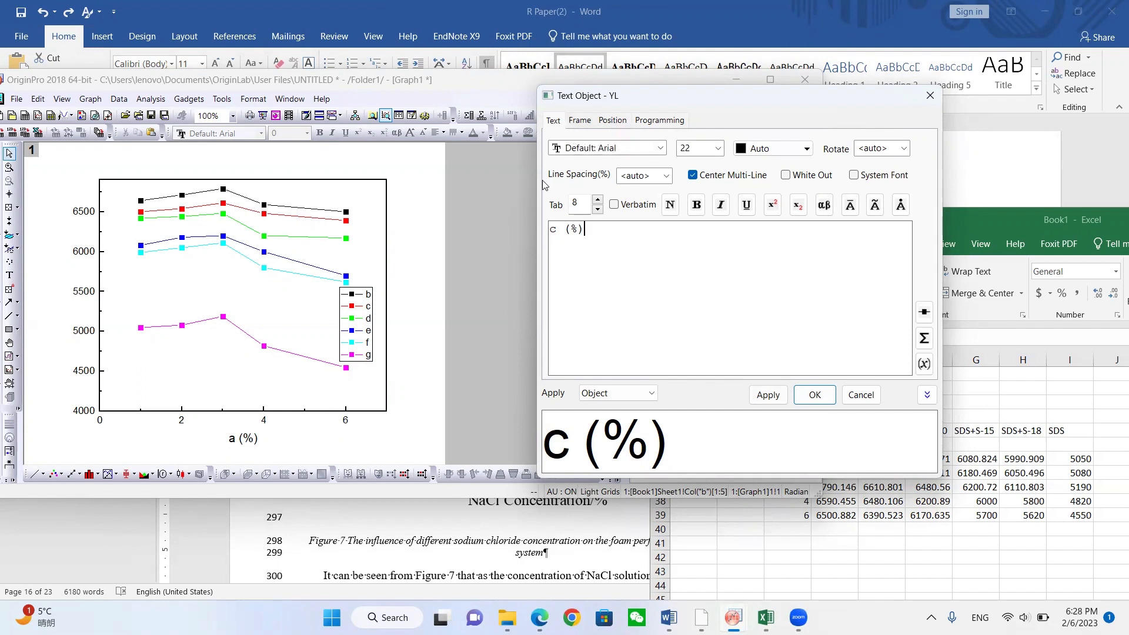
- Tick Visible under Programming and confirm so the title c (%) appears on the graph
left_click(659, 120)
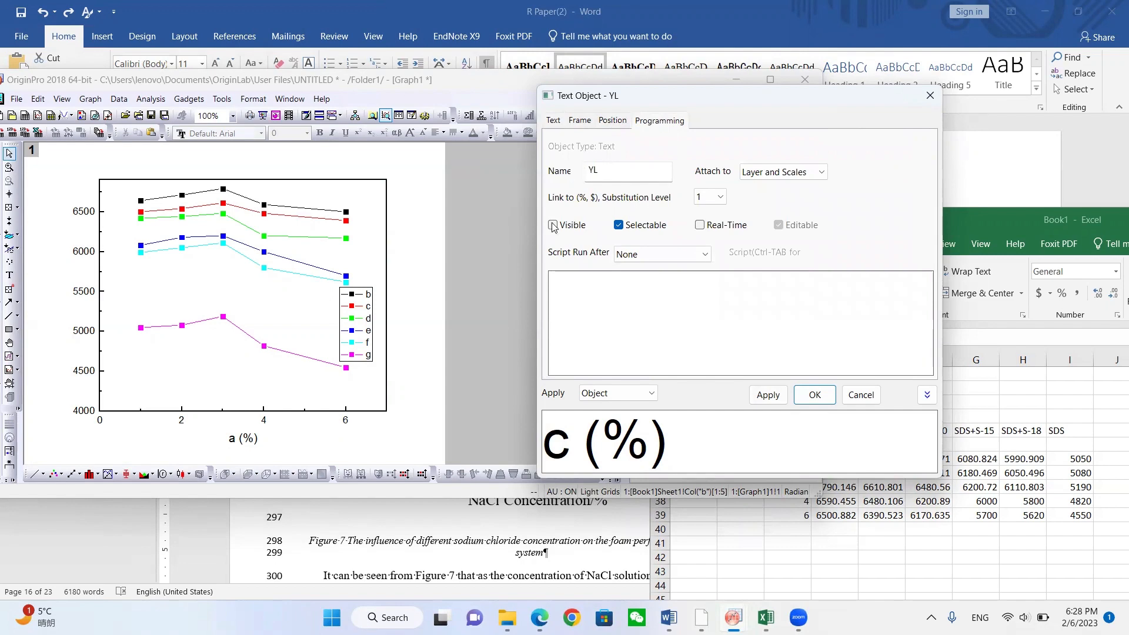
left_click(553, 224)
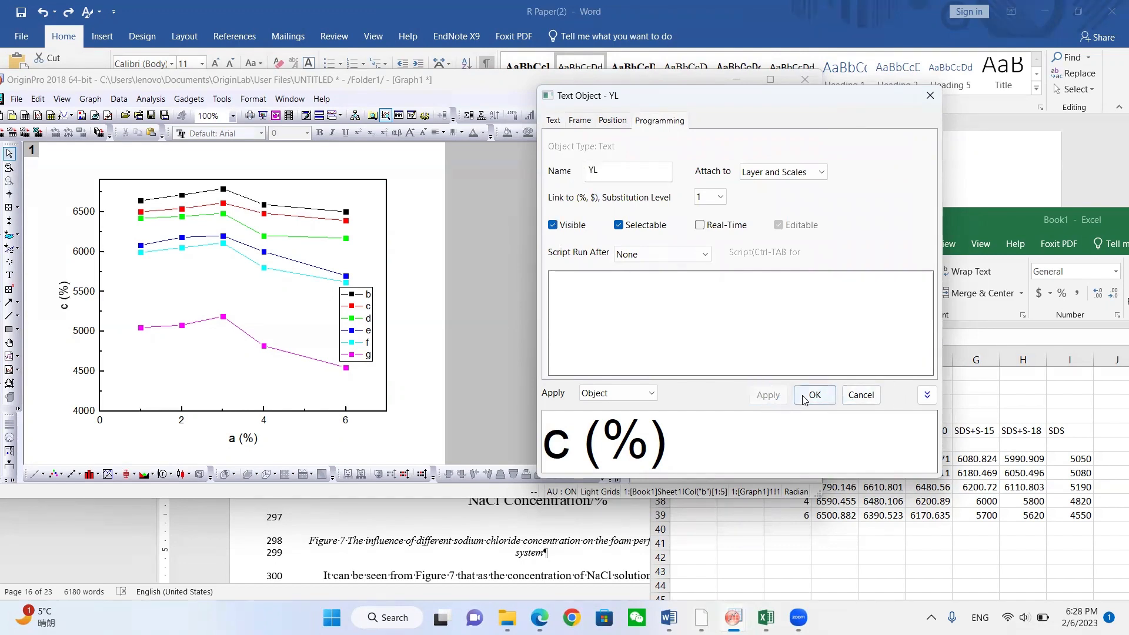
left_click(812, 395)
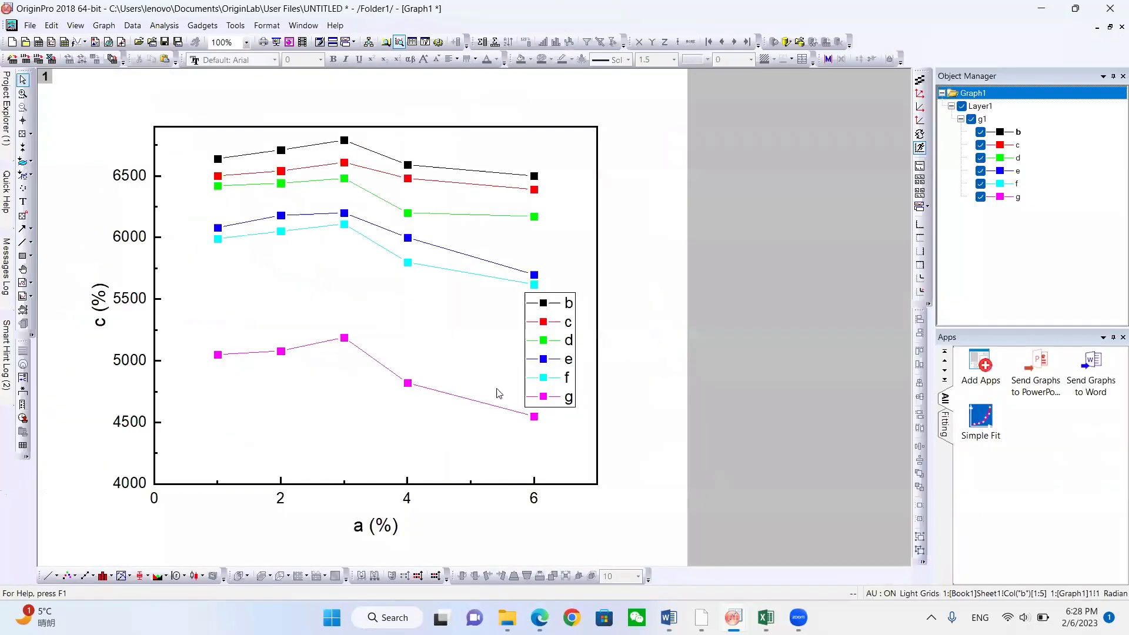
mouse_move(465, 438)
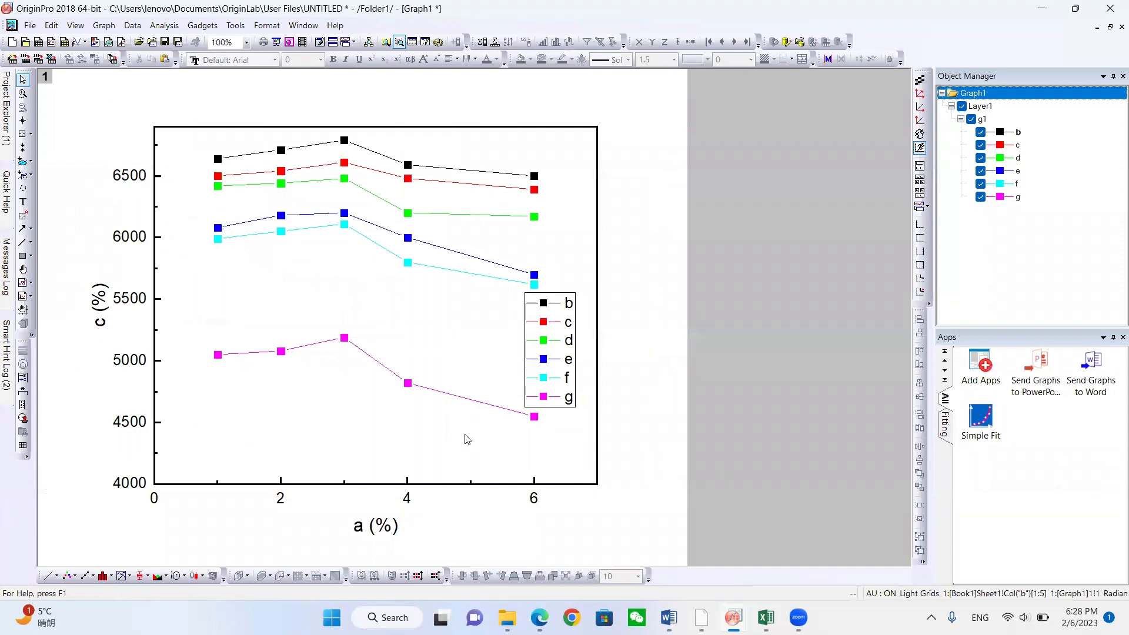
mouse_move(444, 323)
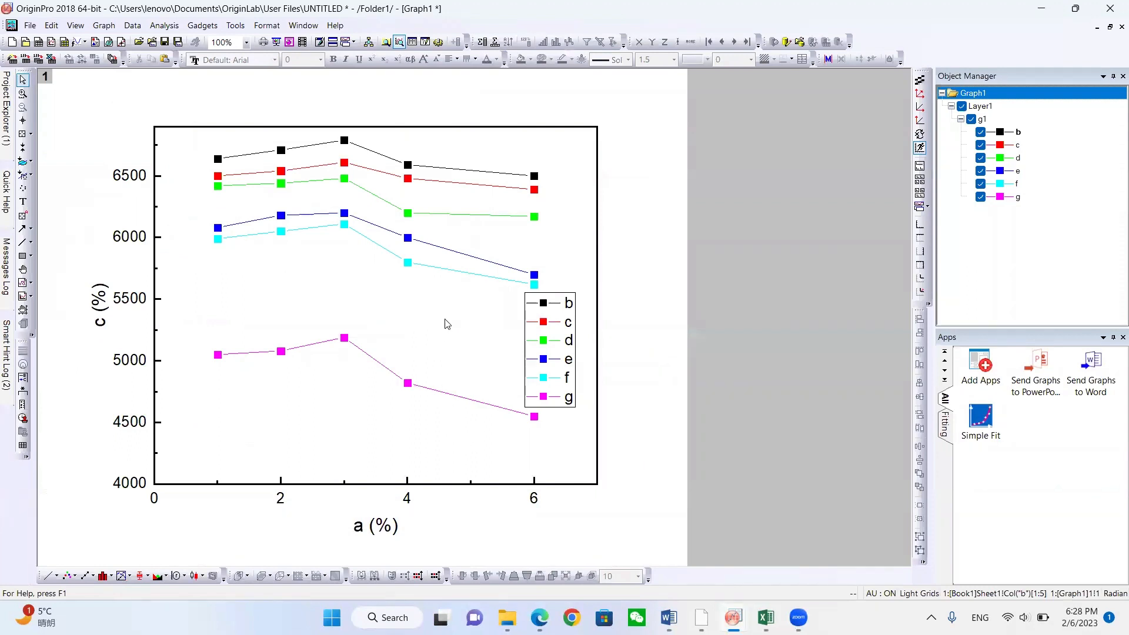
mouse_move(522, 293)
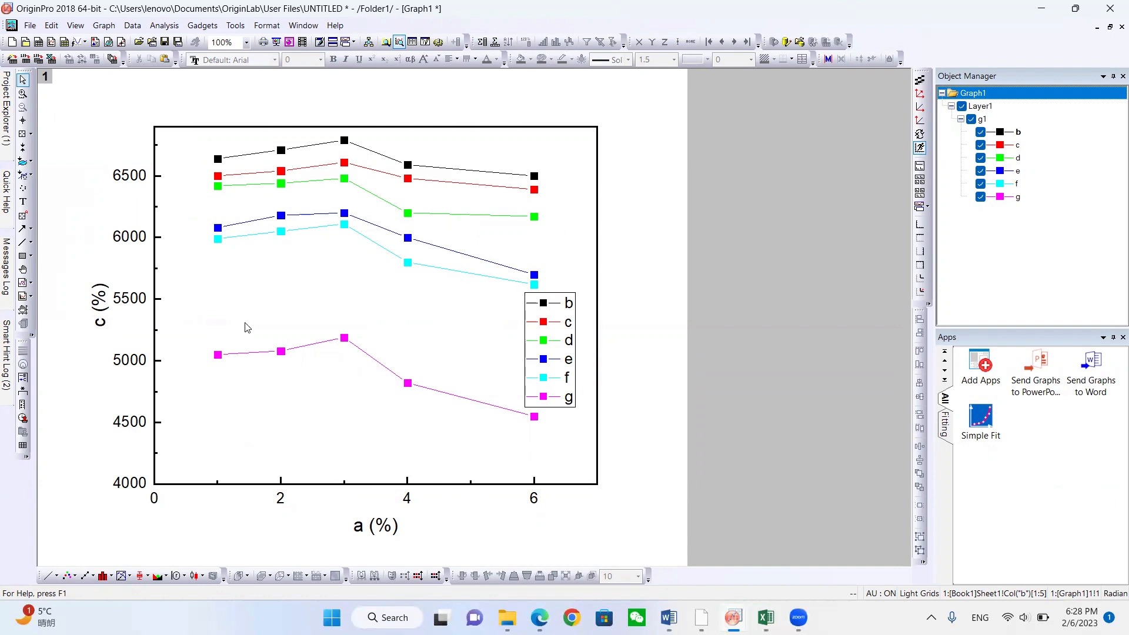
mouse_move(325, 338)
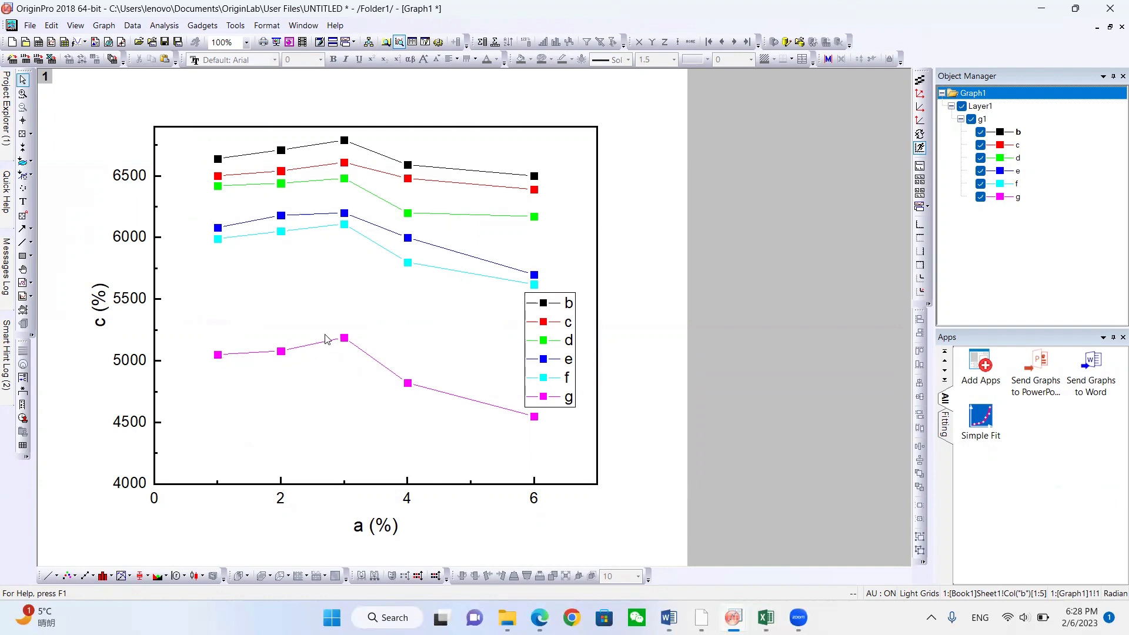
- Toggle series b–g in Object Manager until only series b stays plotted and listed in the legend
left_click(979, 132)
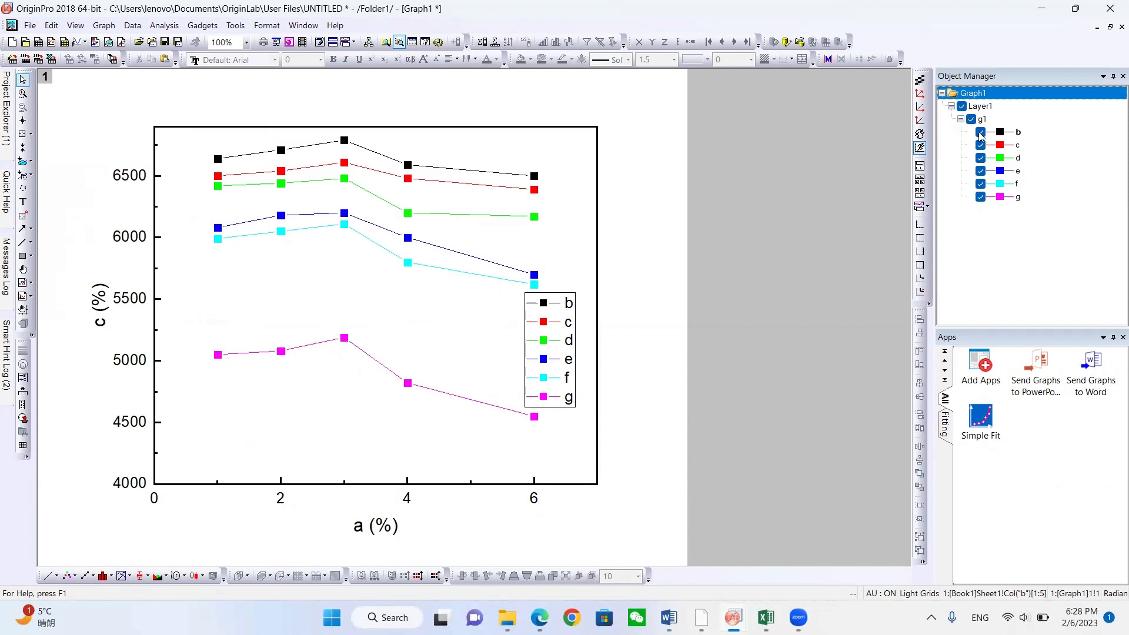
left_click(980, 131)
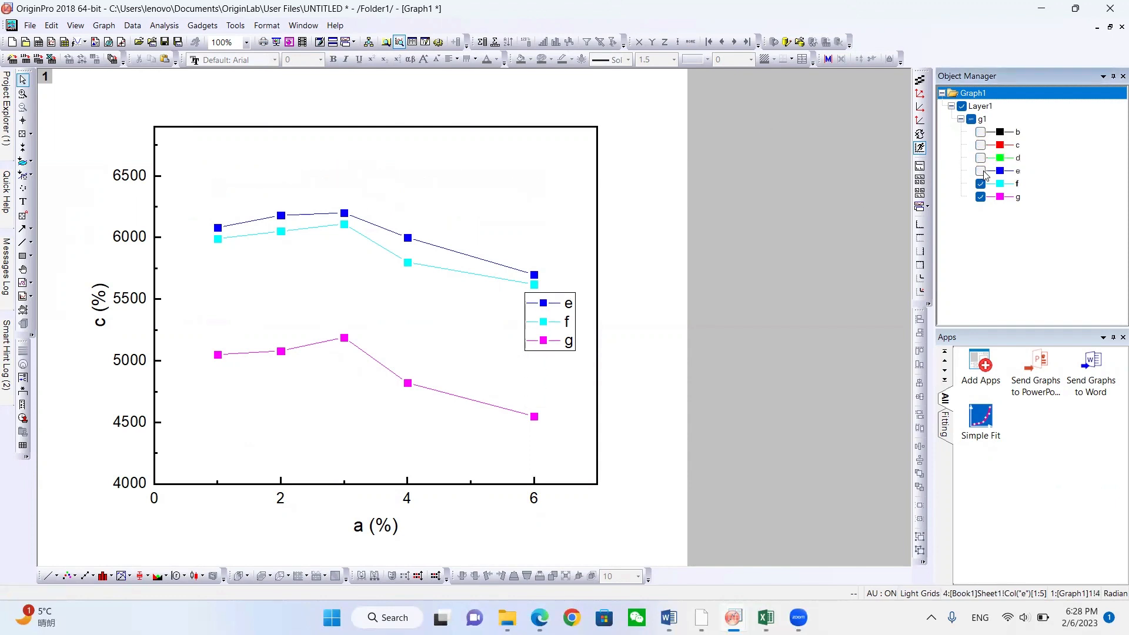
left_click(980, 171)
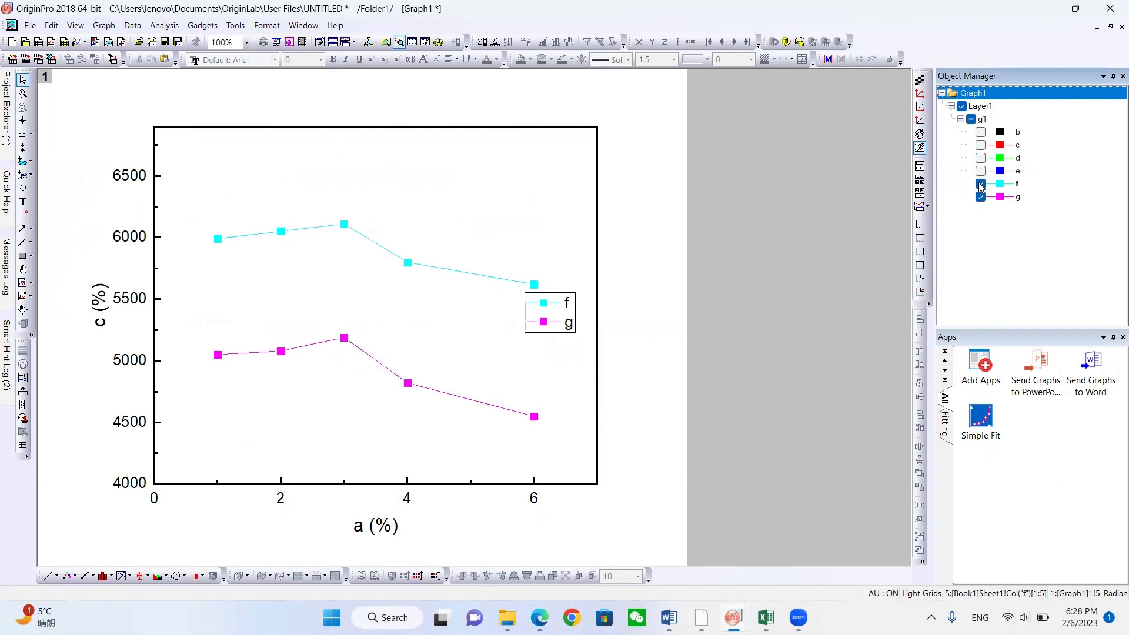
left_click(979, 183)
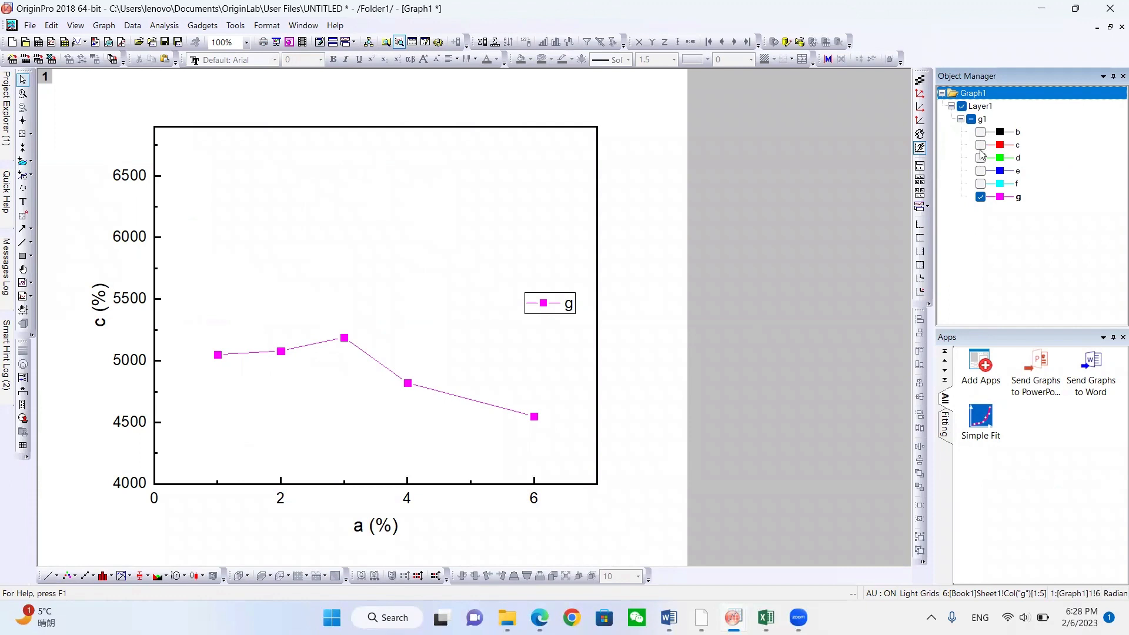
left_click(981, 145)
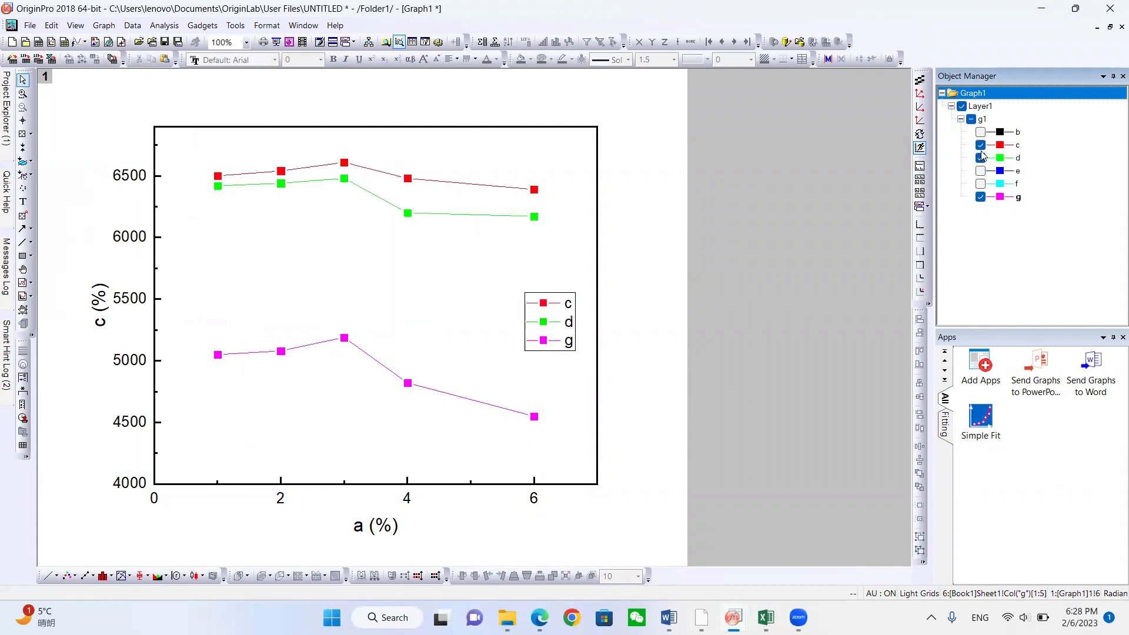
left_click(980, 132)
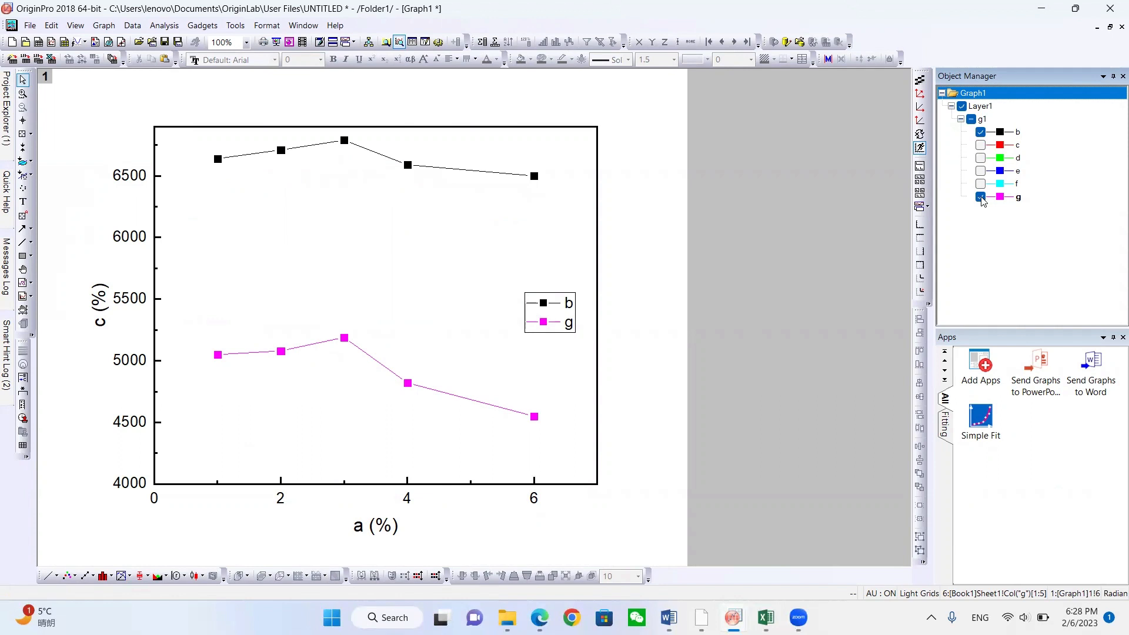
left_click(981, 197)
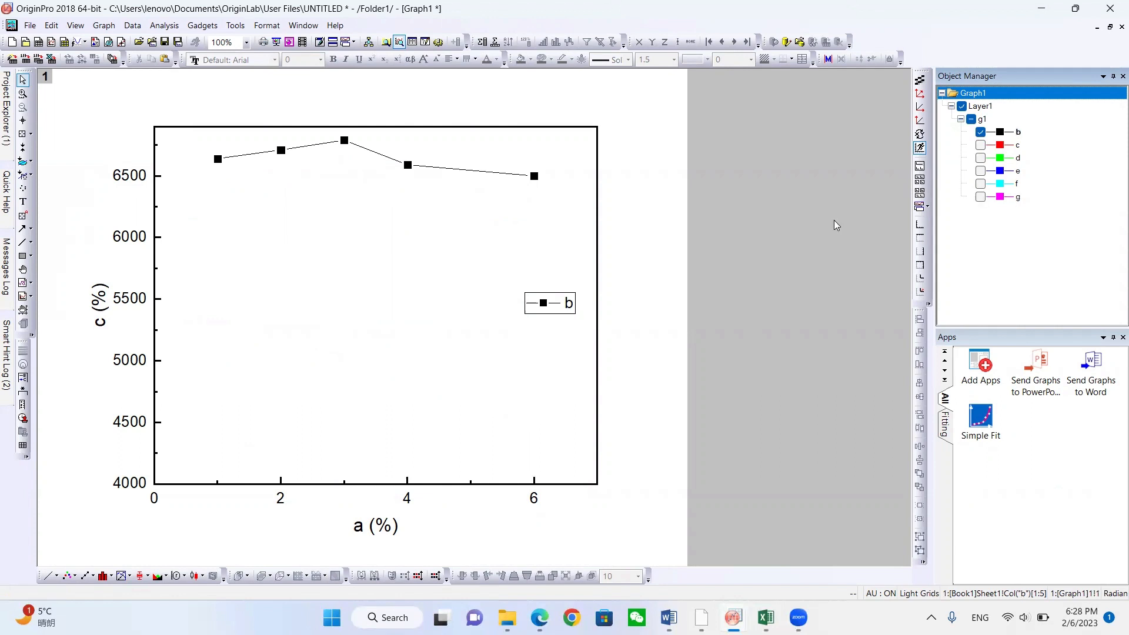